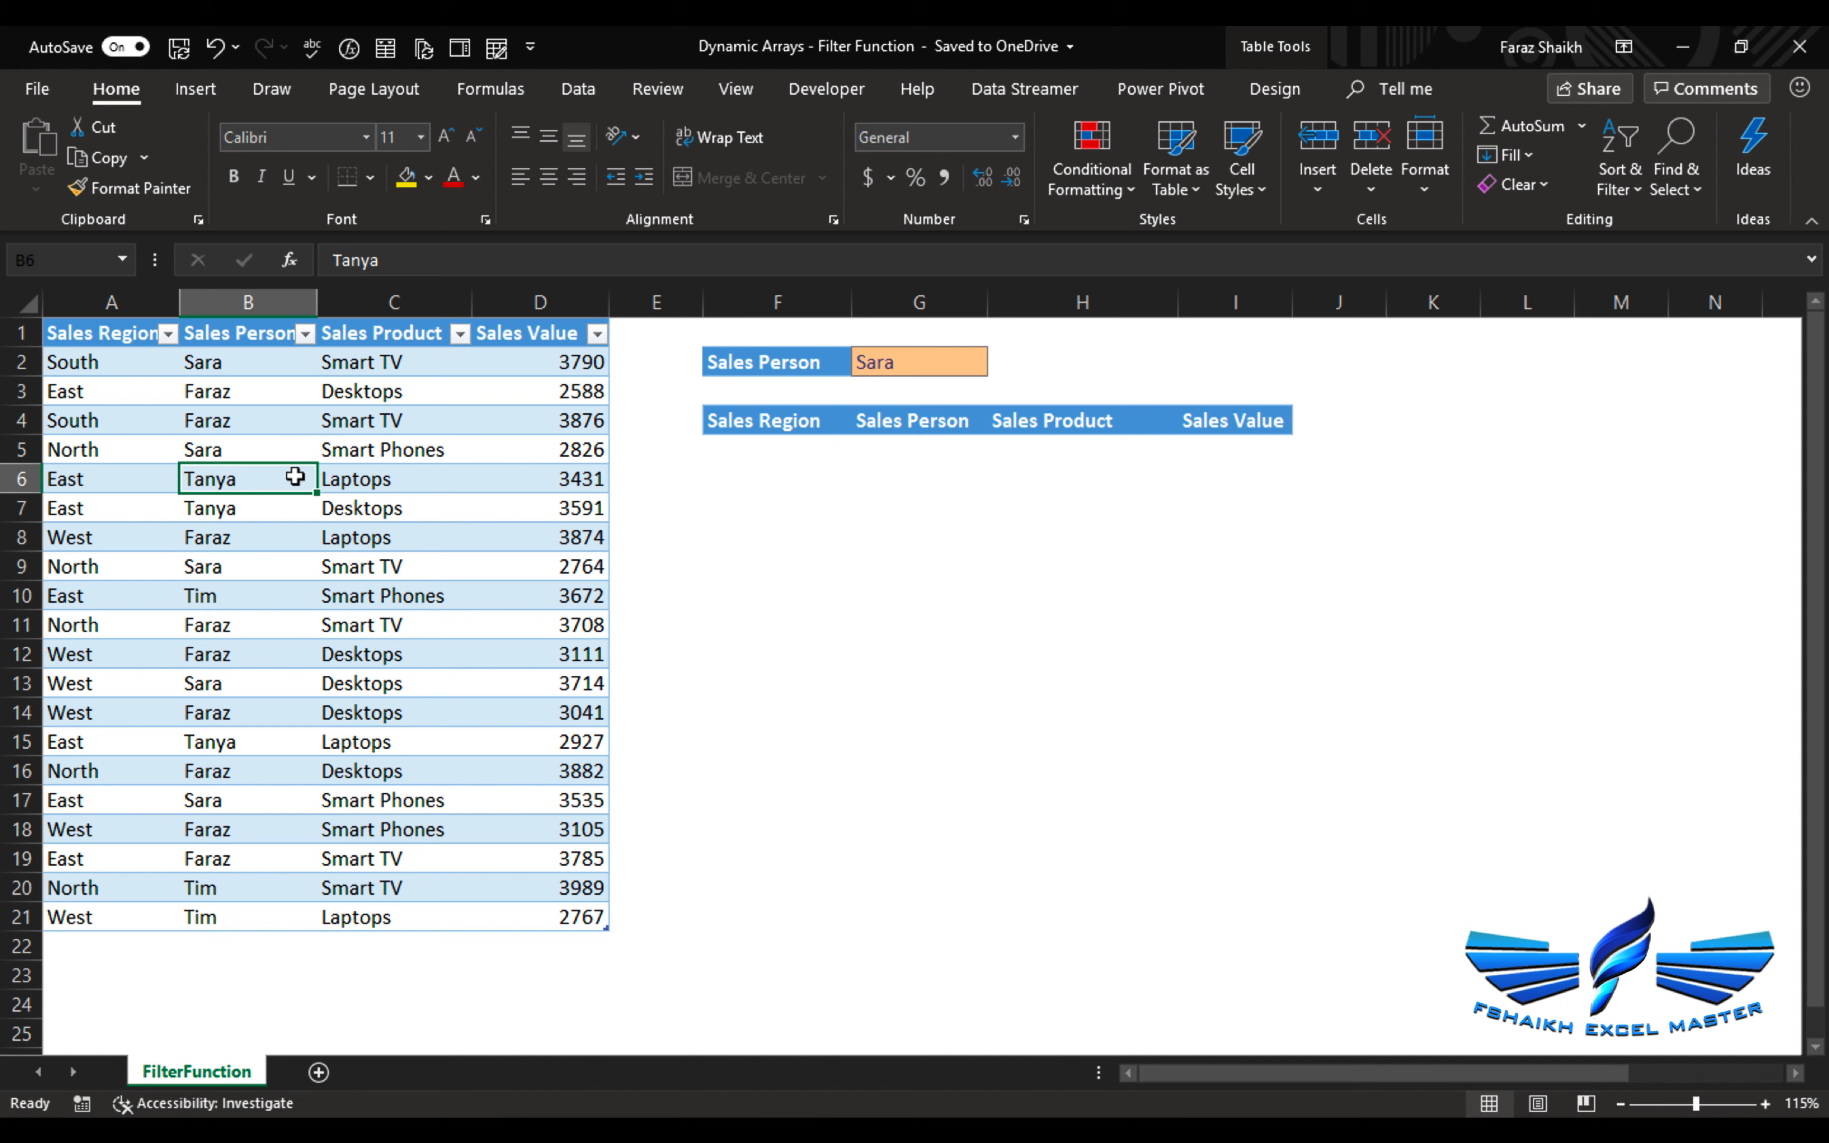
pyautogui.moveTo(272, 501)
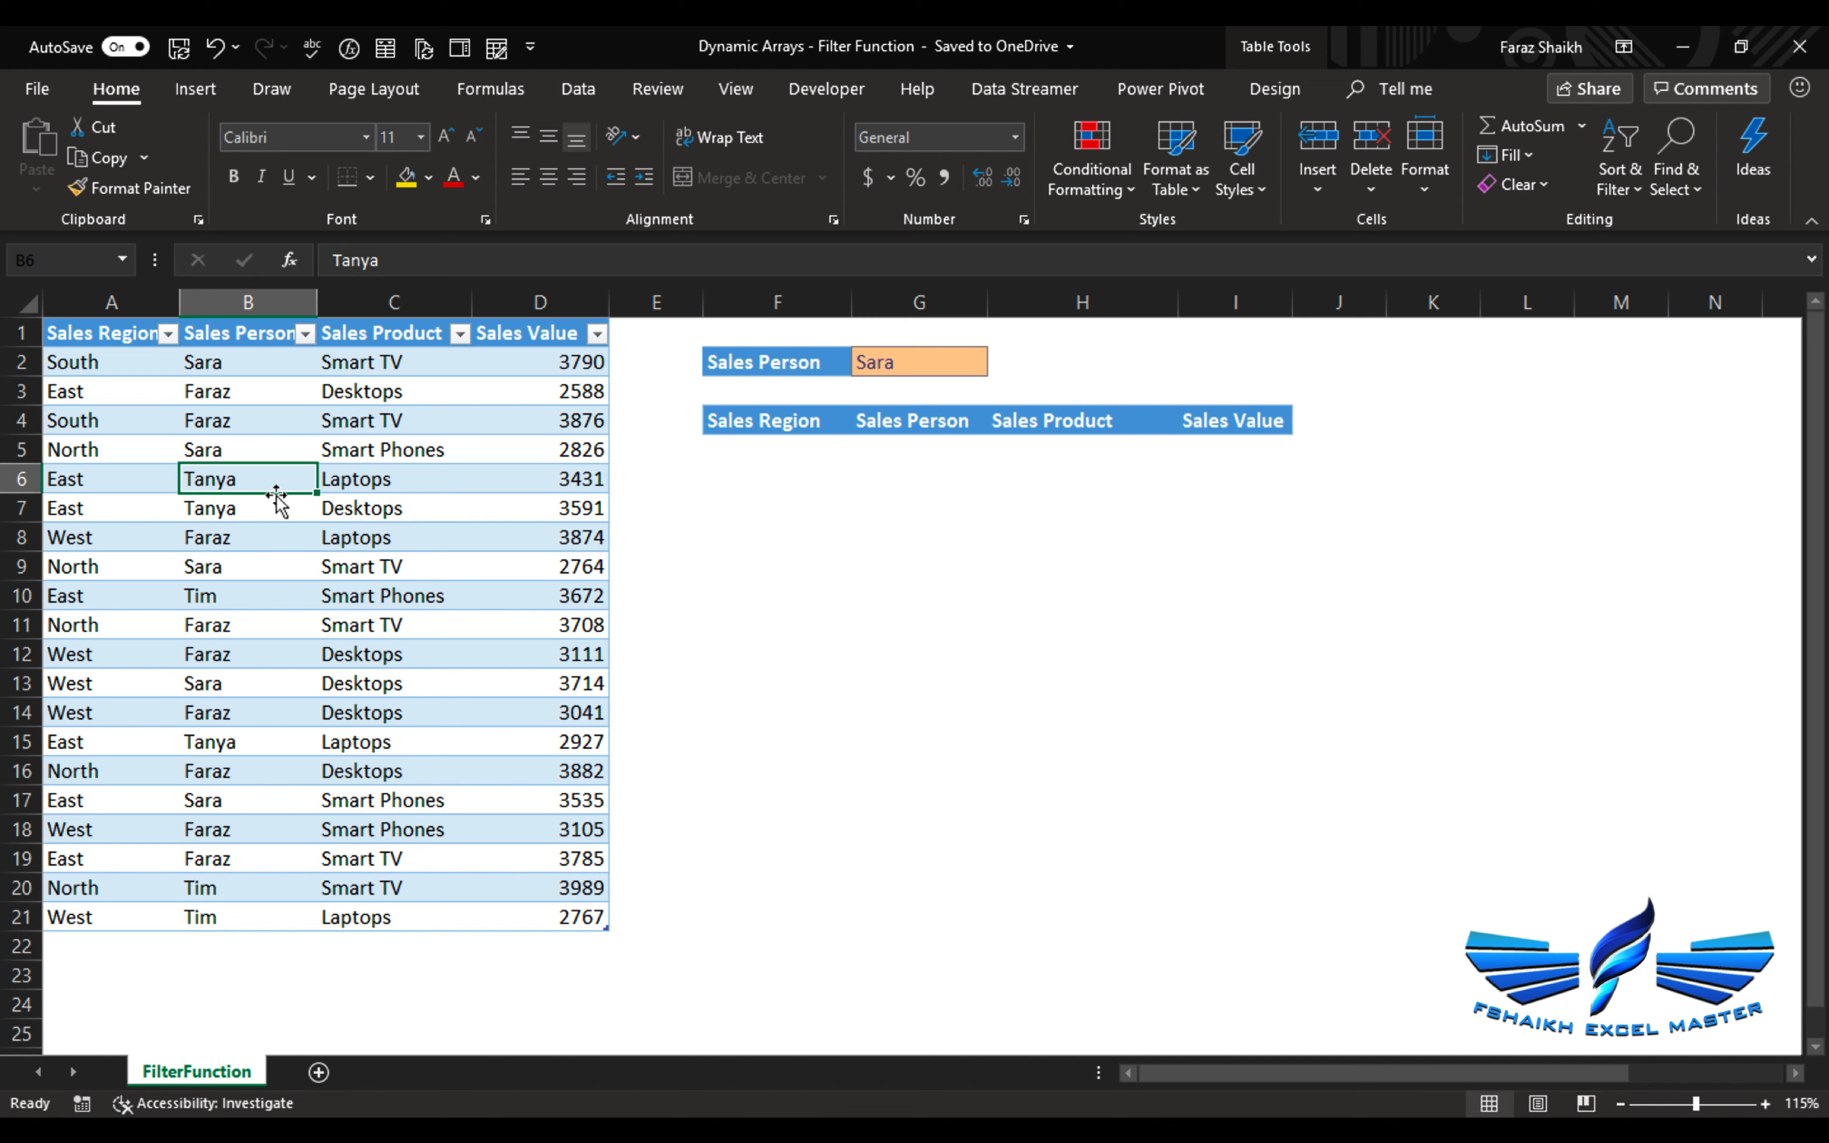
pyautogui.moveTo(805, 448)
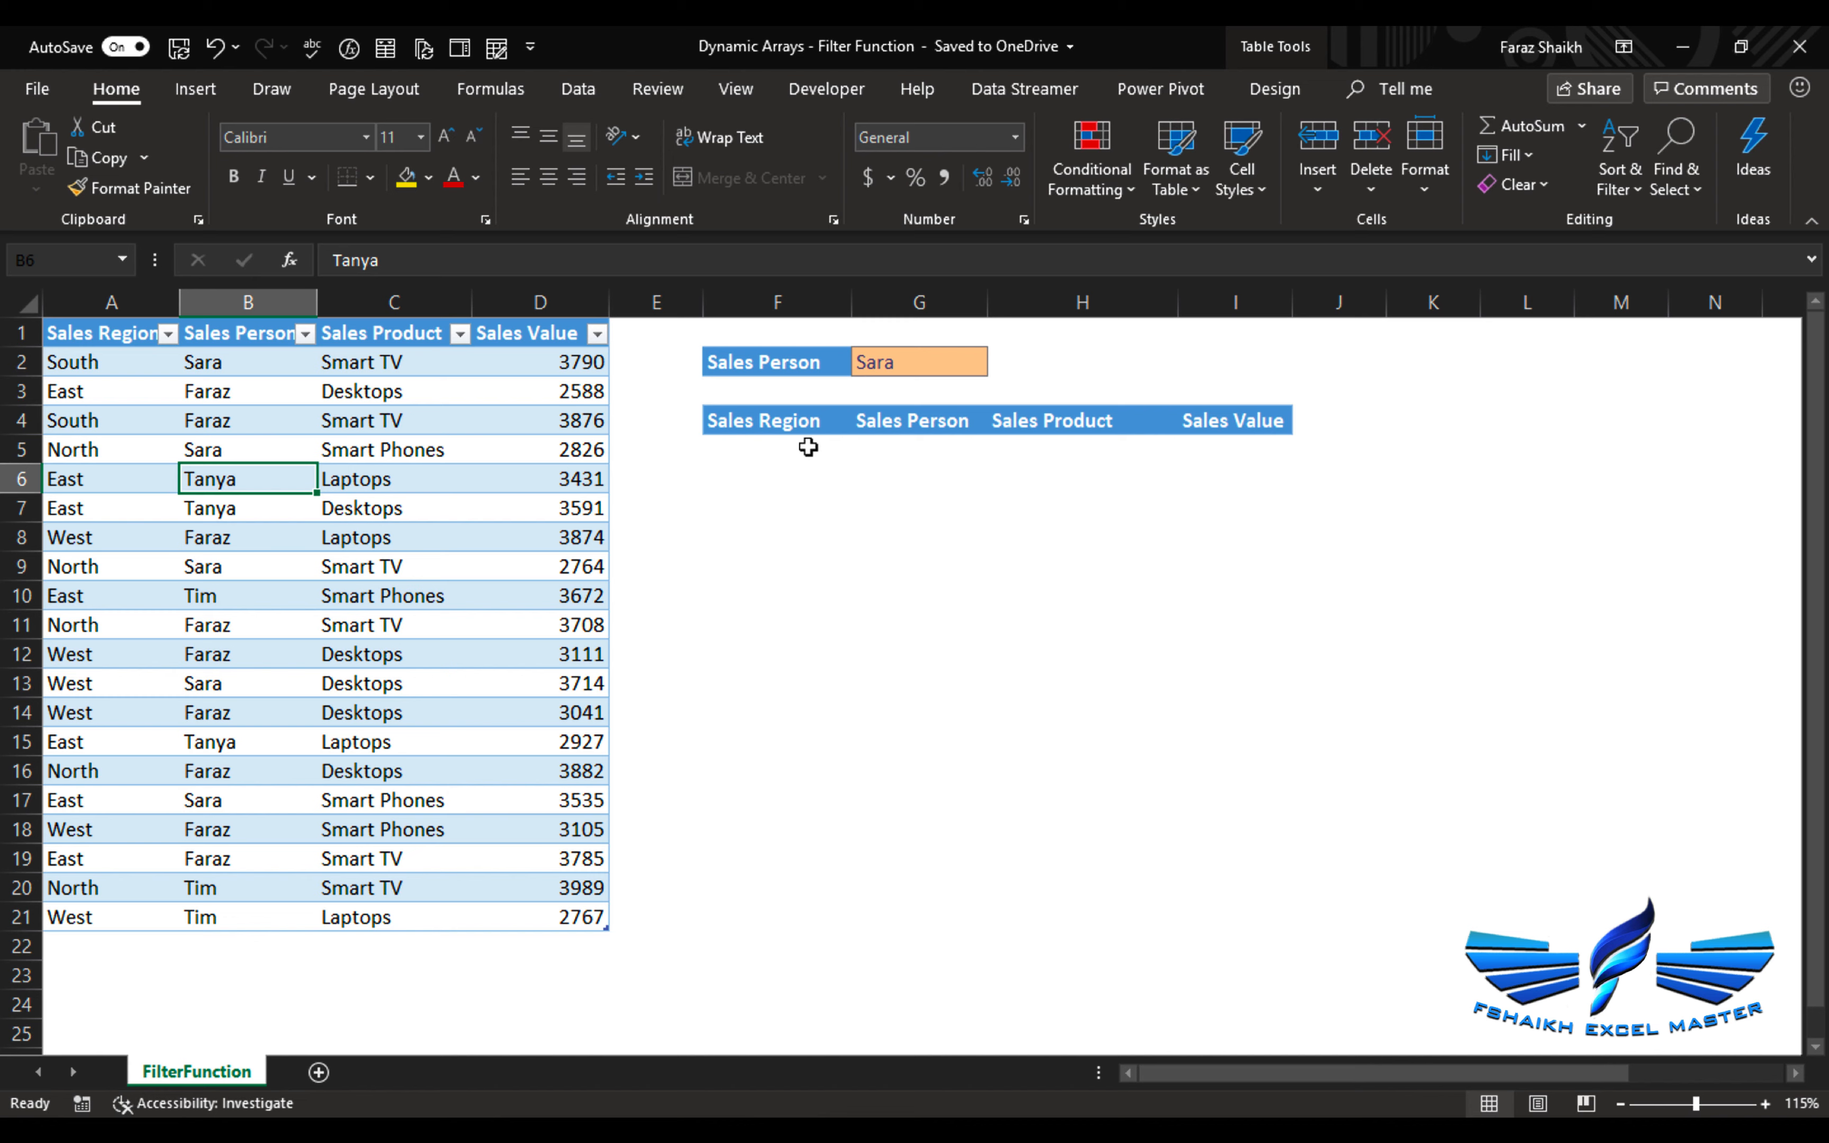
# - Build =FILTER(Sales2018, Sales2018[Sales Person]=G2 in F5 to match the salesperson in G2
pyautogui.write('=fil')
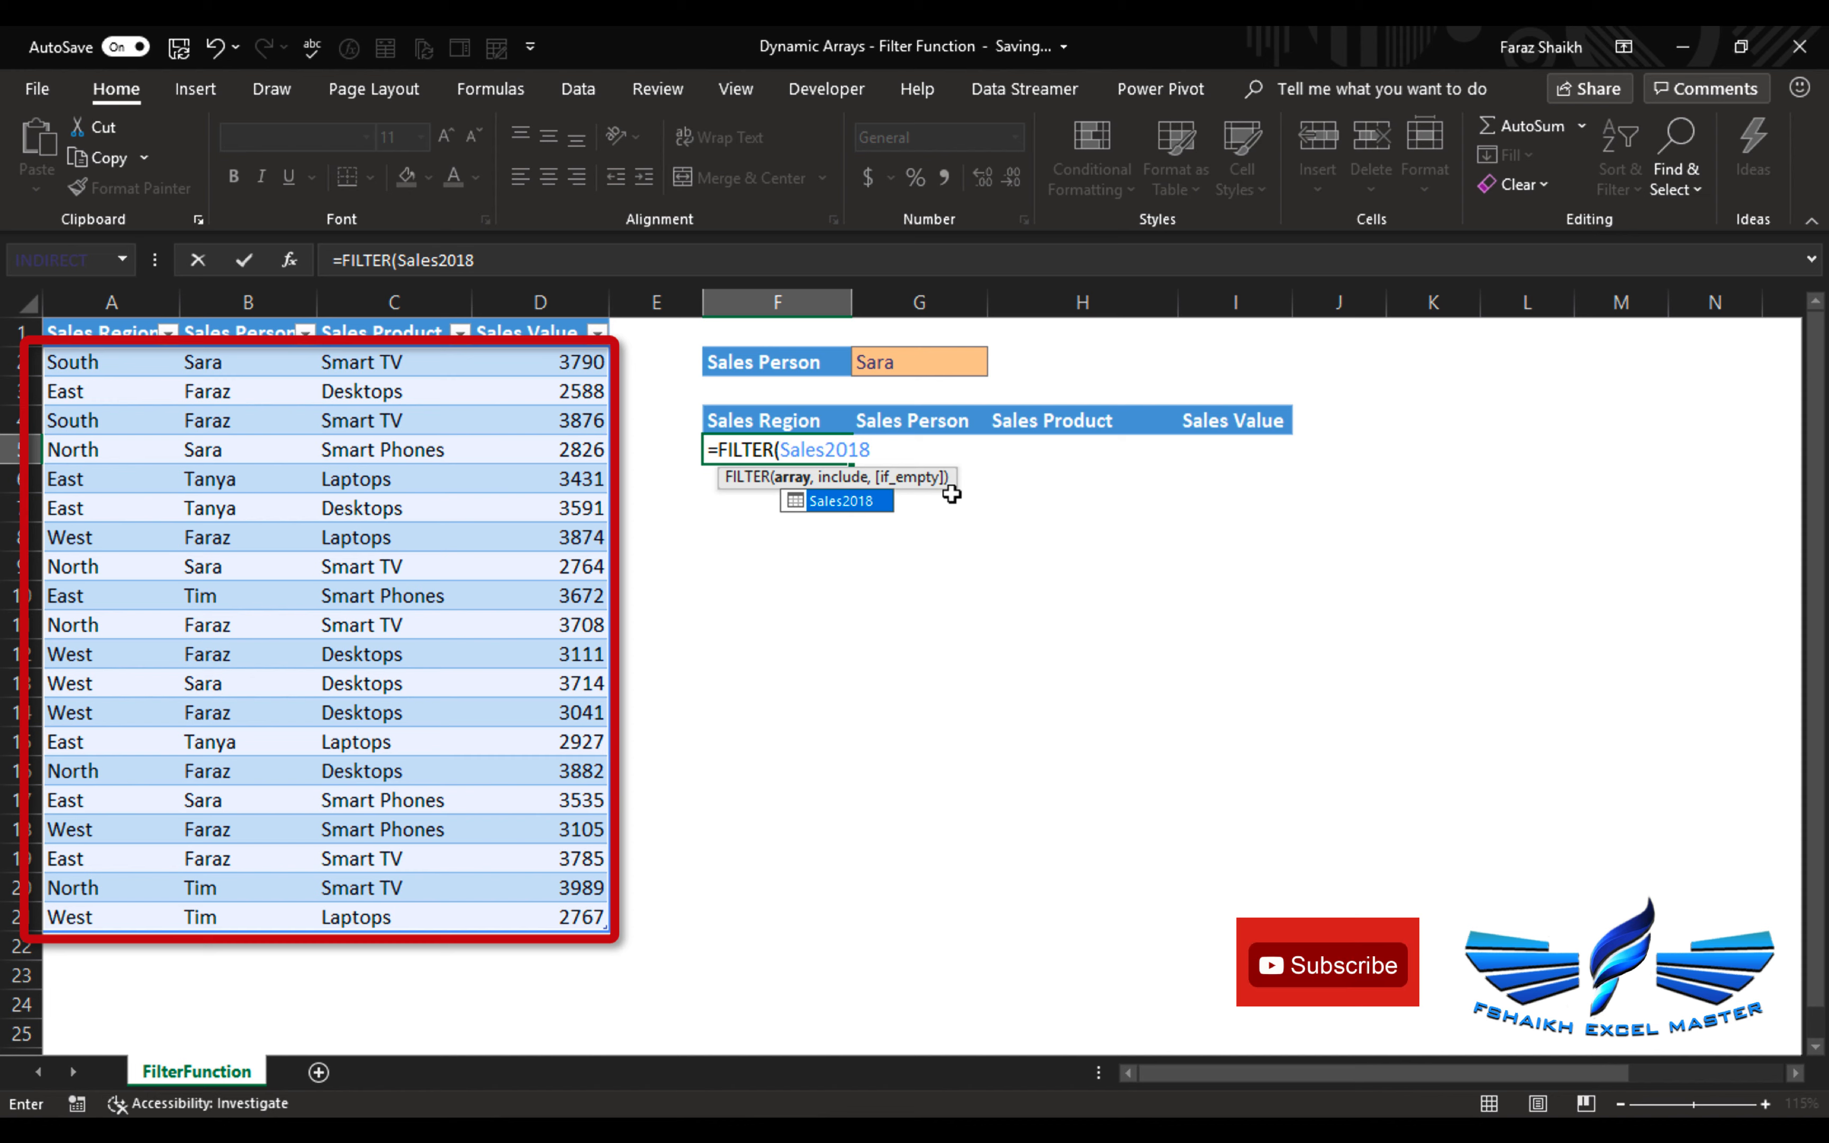
pyautogui.write(',')
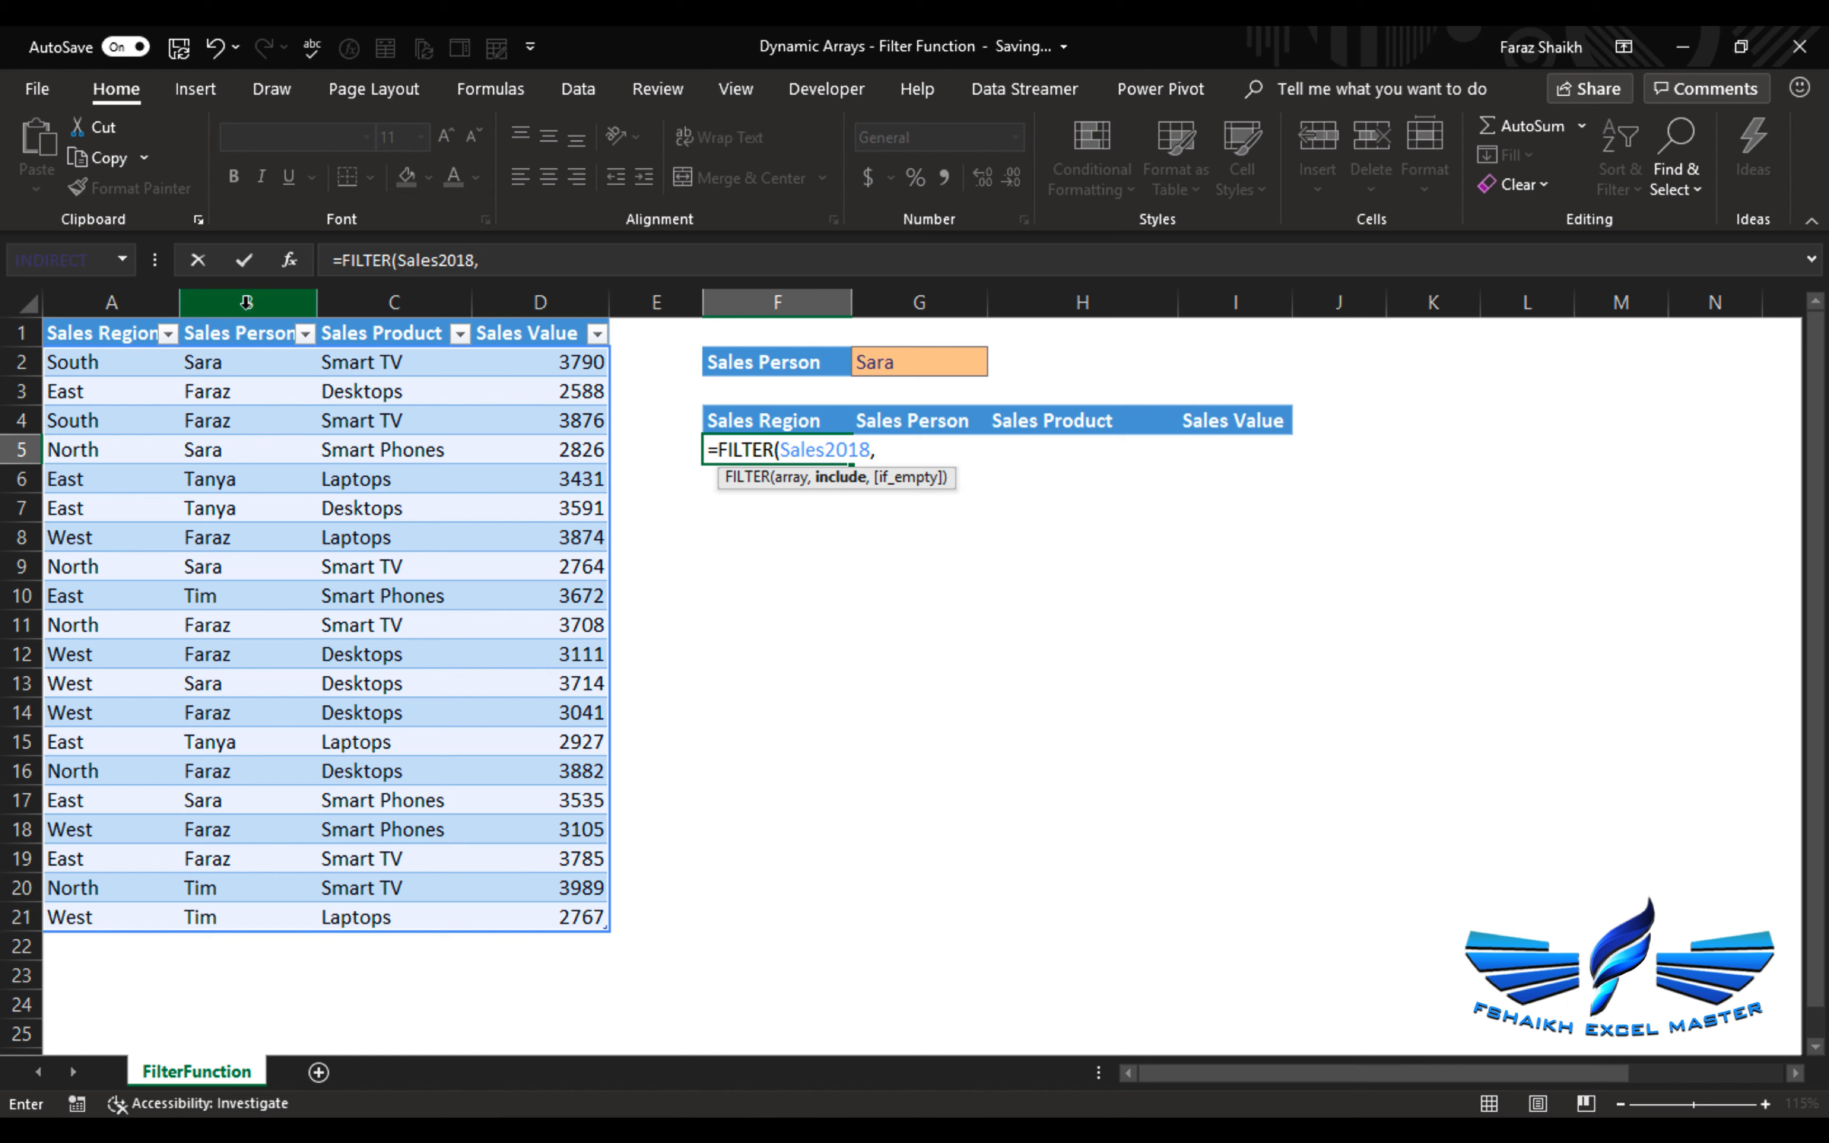
pyautogui.click(243, 303)
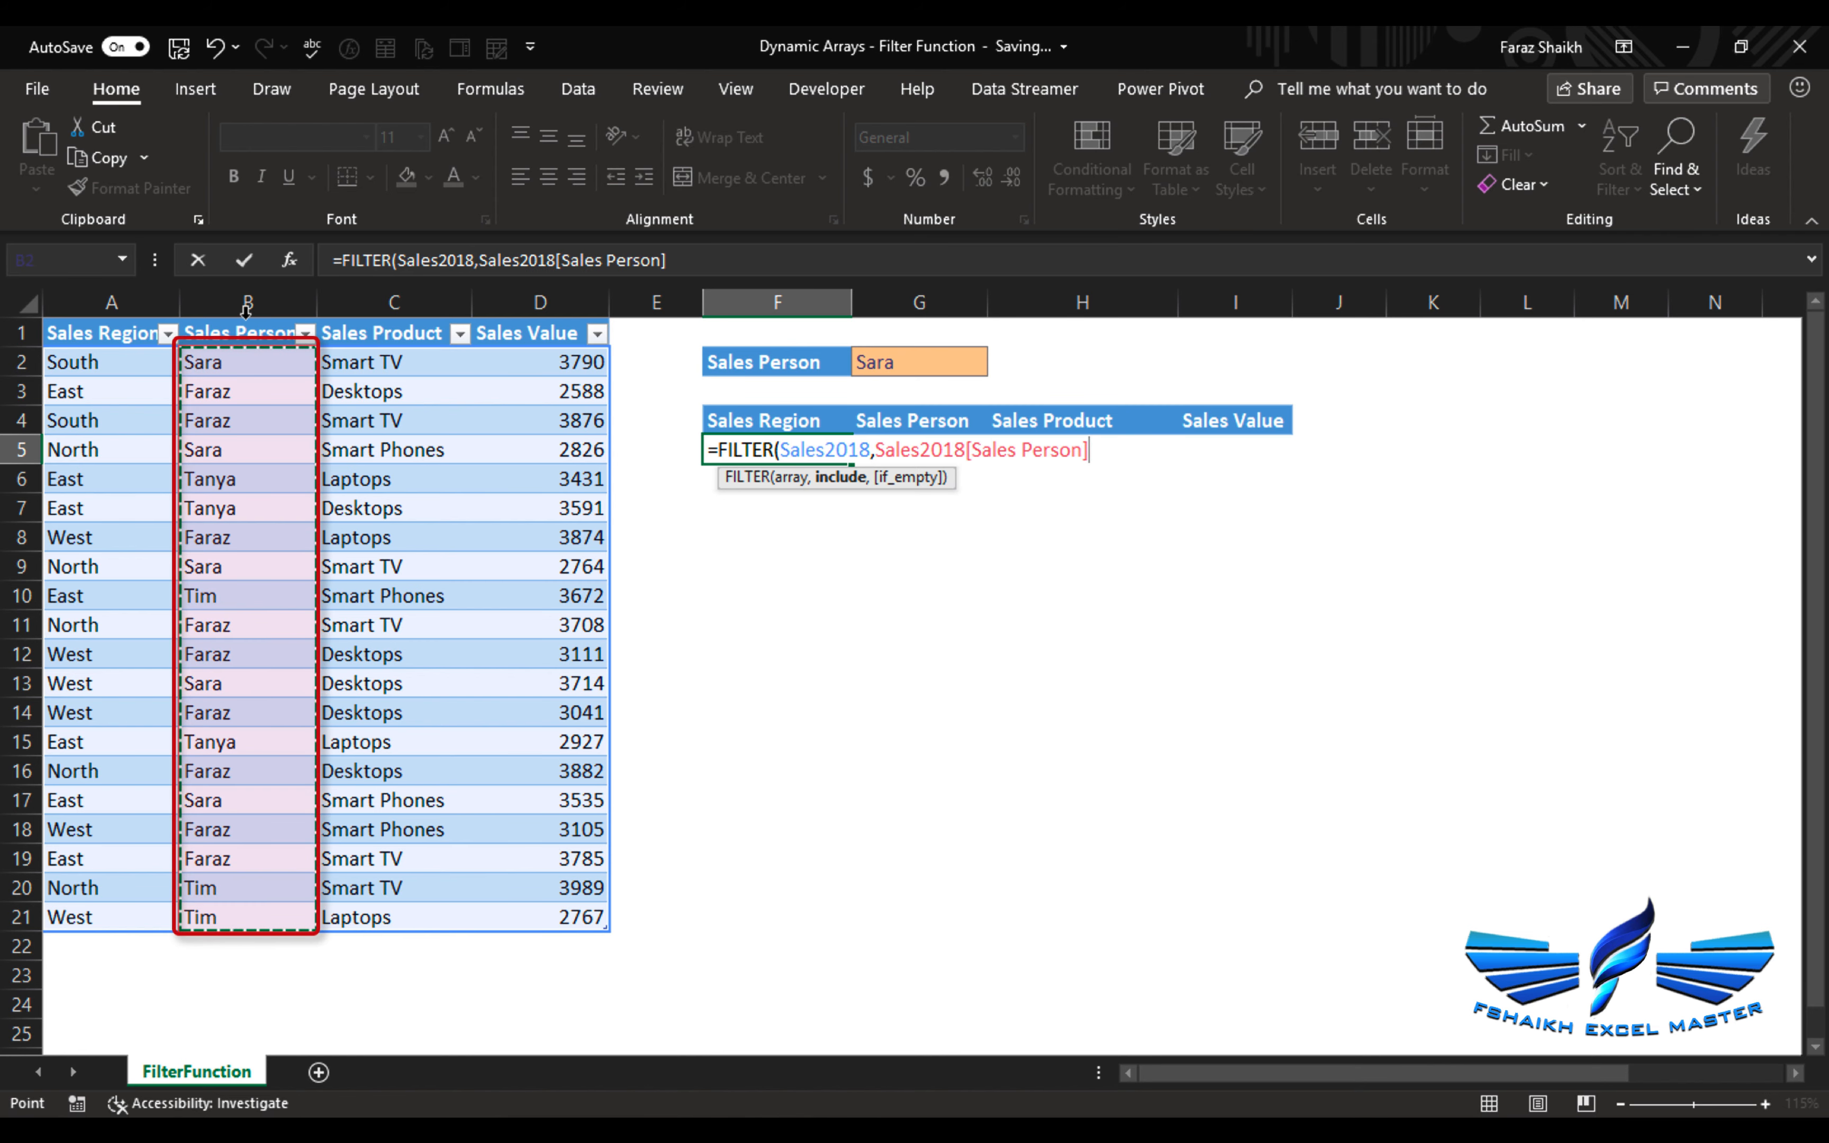
pyautogui.click(877, 362)
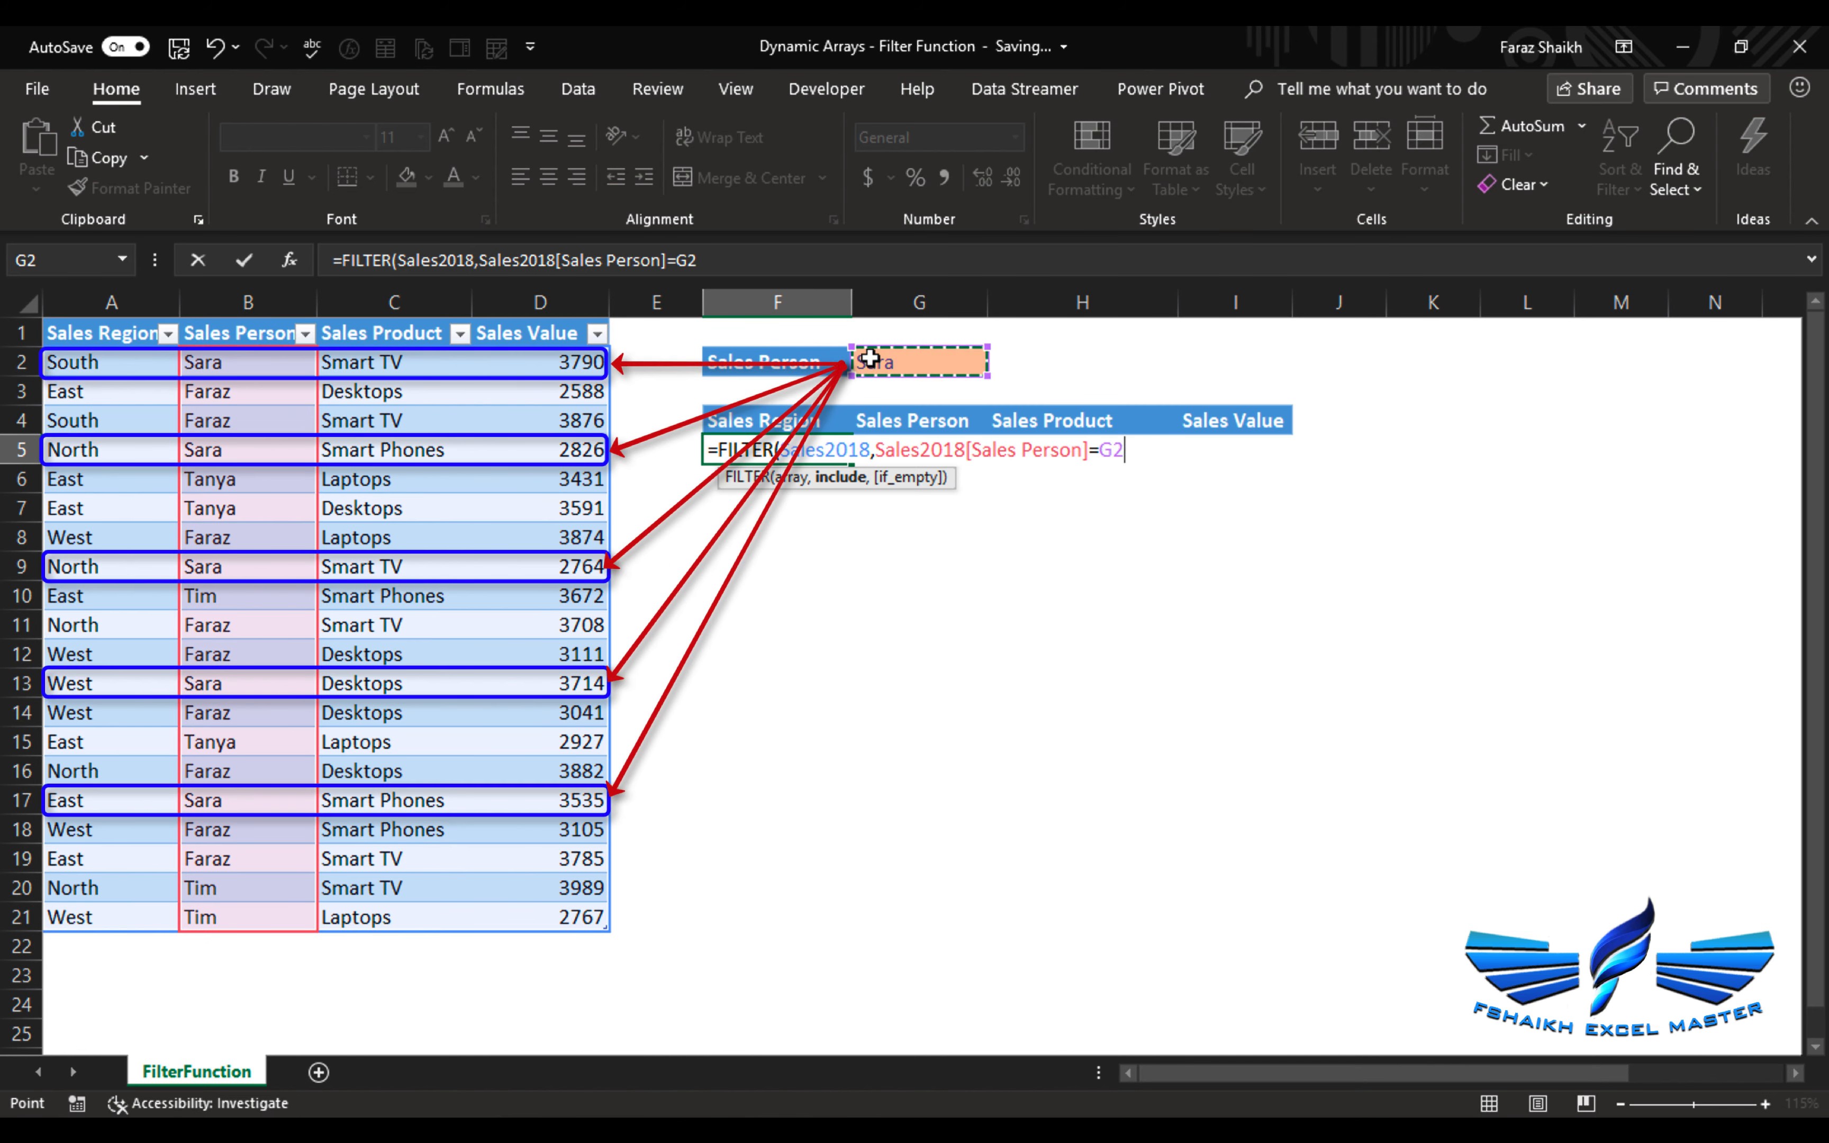
pyautogui.write(',')
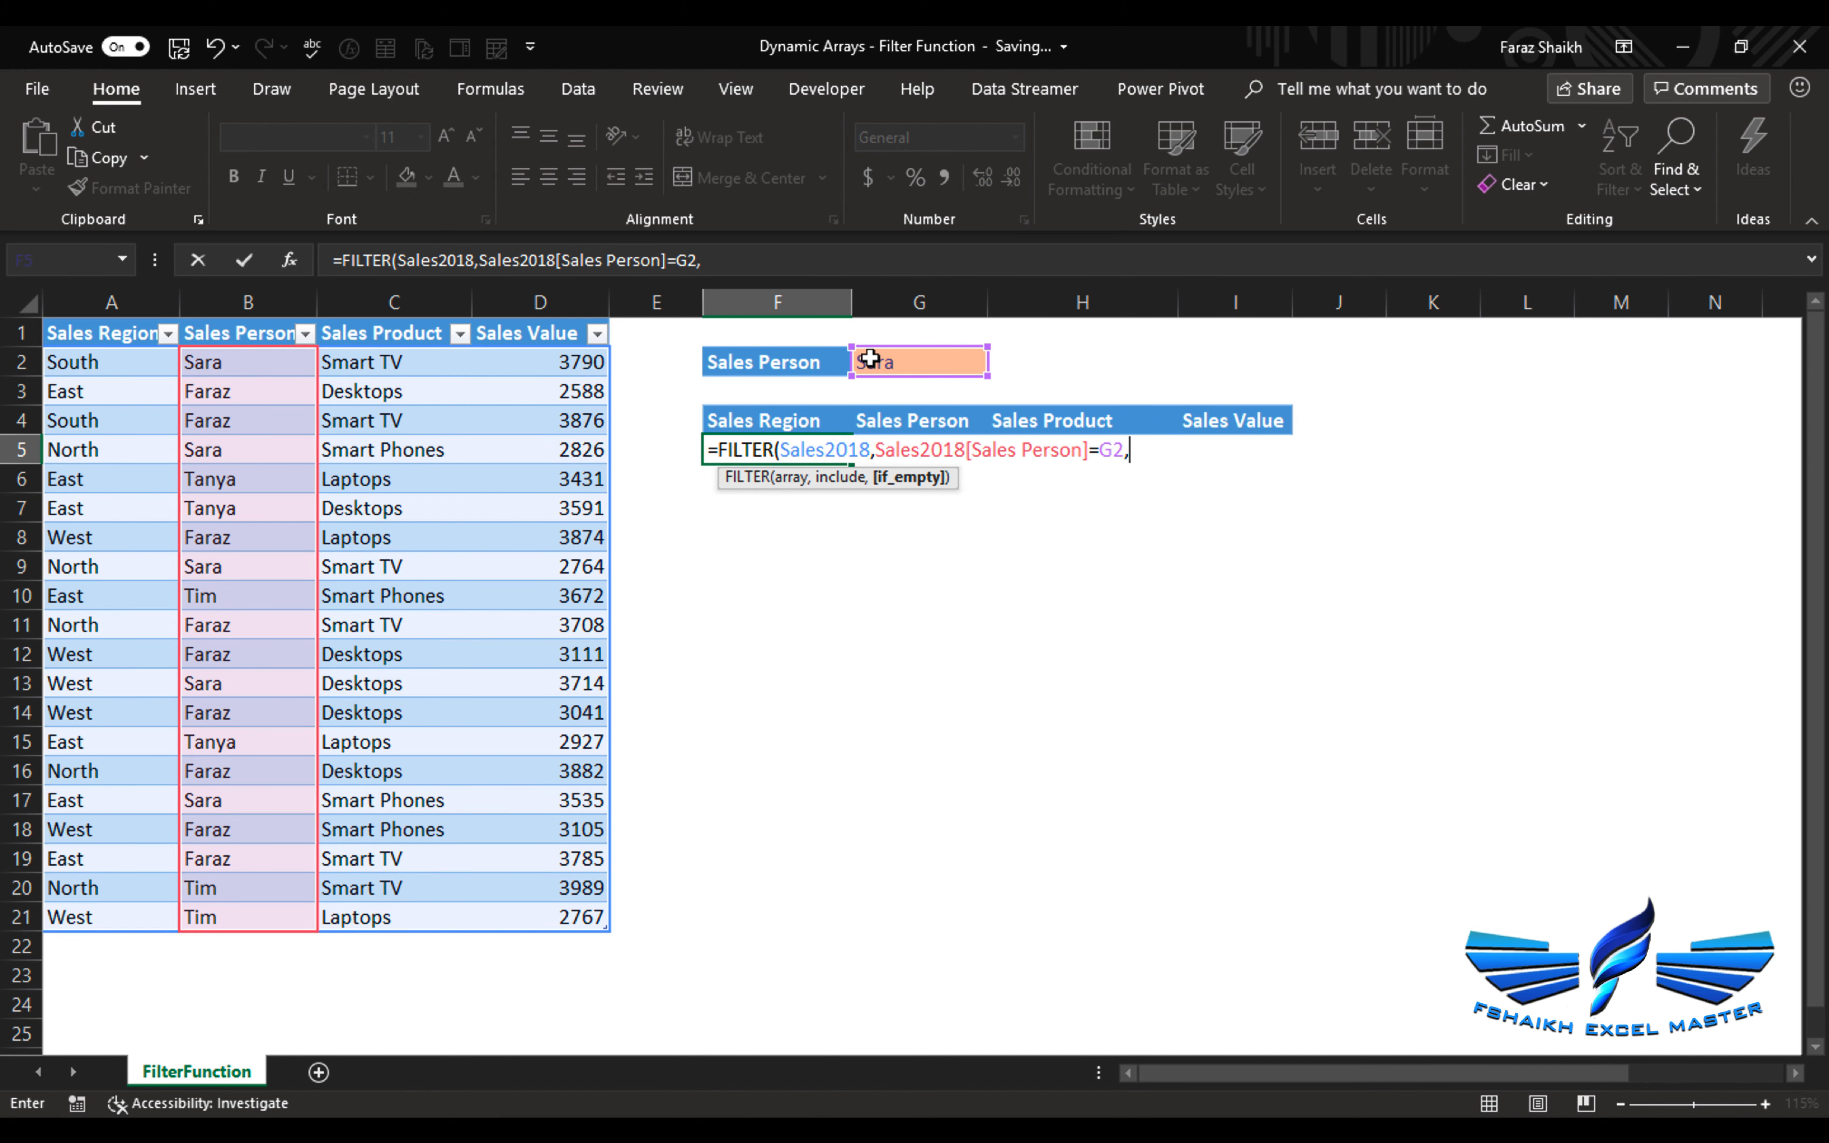
# - Add the "No Data!!" fallback, close the formula and commit it so Sara's five rows spill
pyautogui.write('"N')
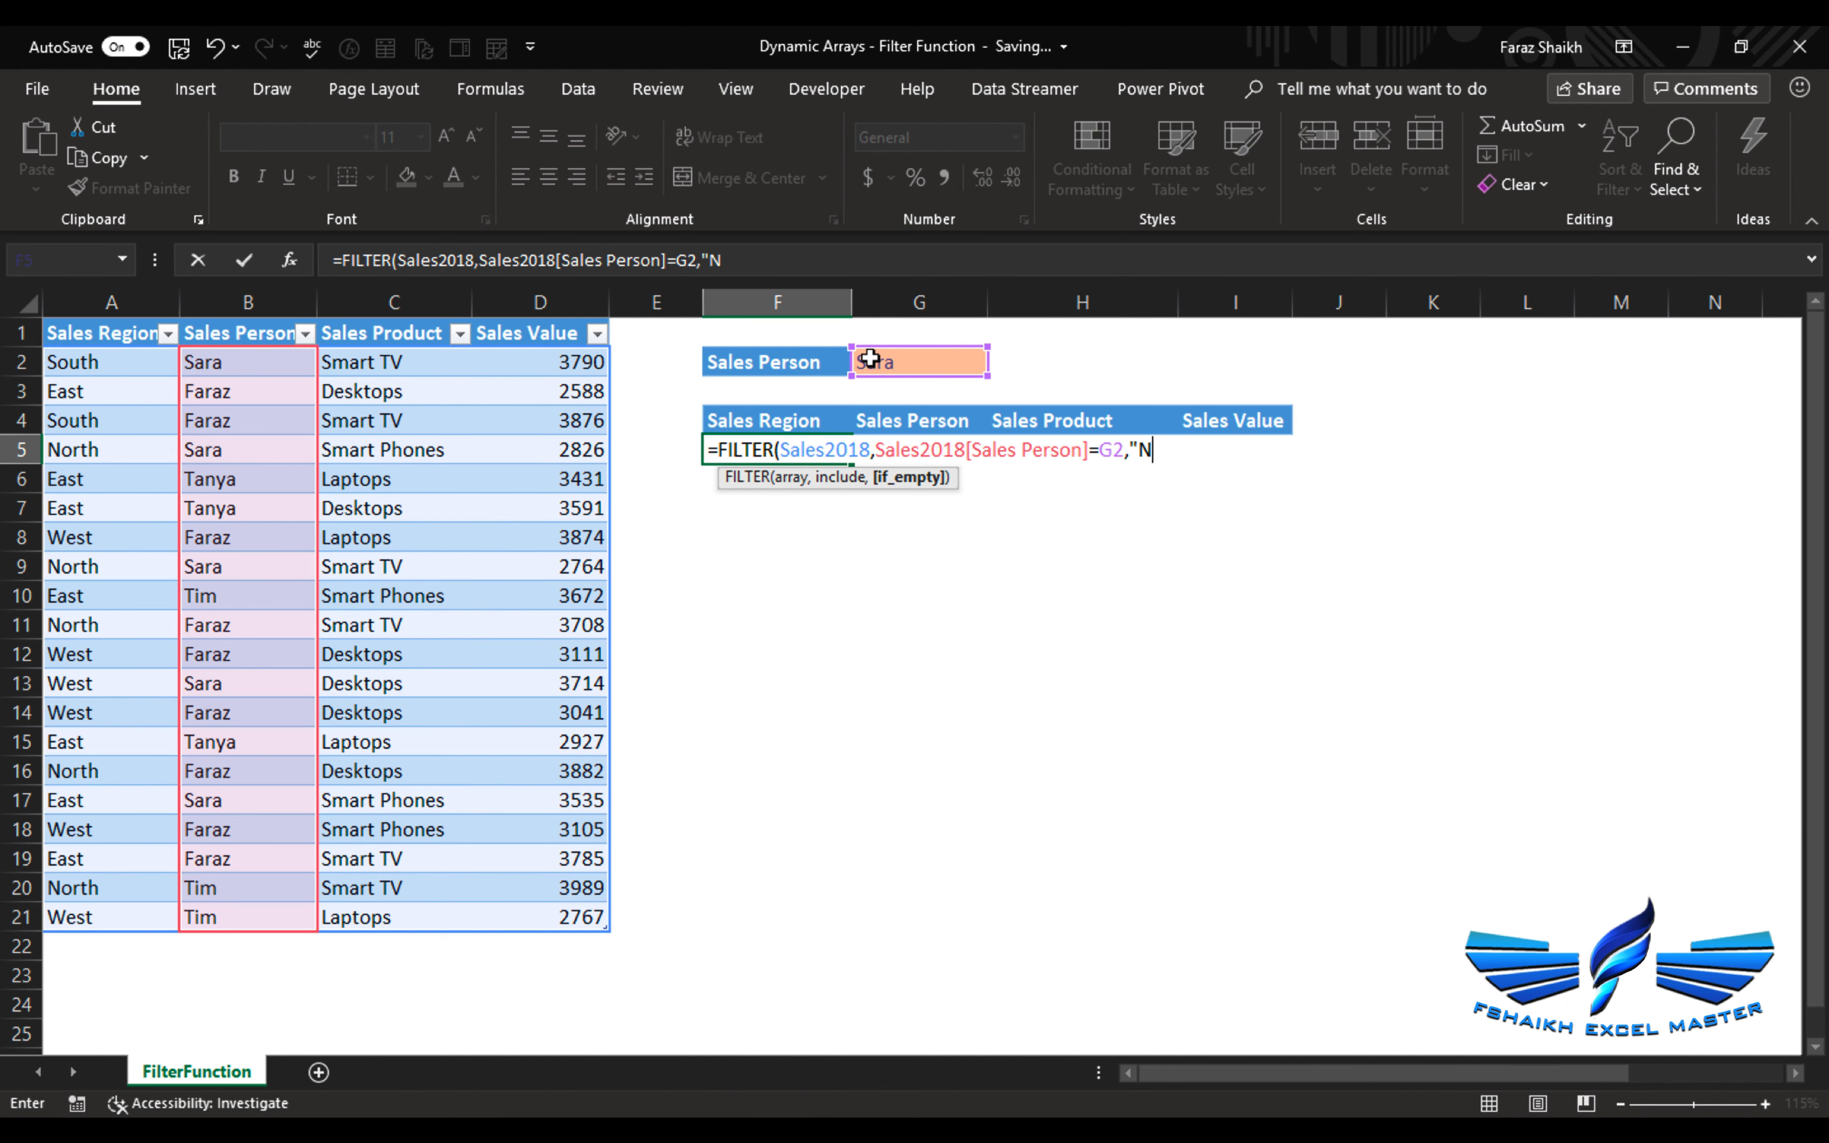
pyautogui.write('o Data')
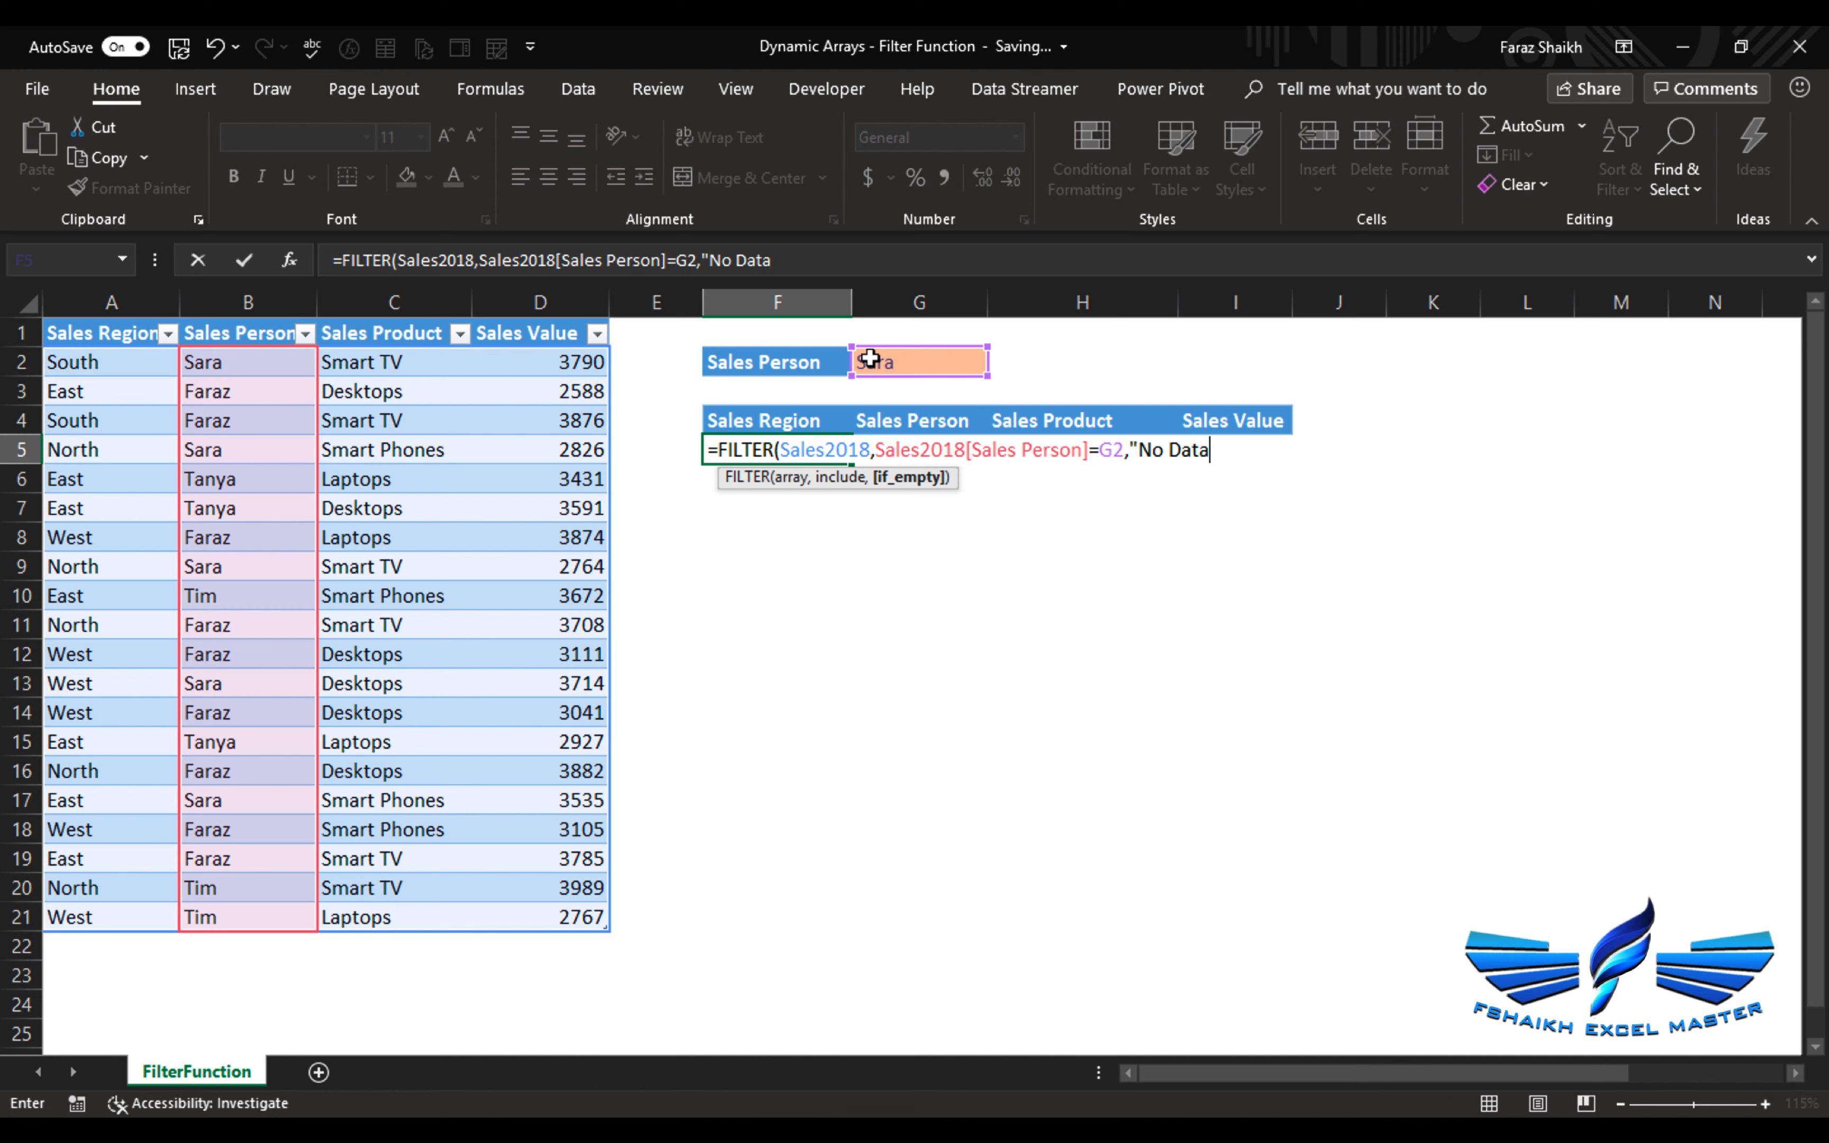
pyautogui.write('!!"')
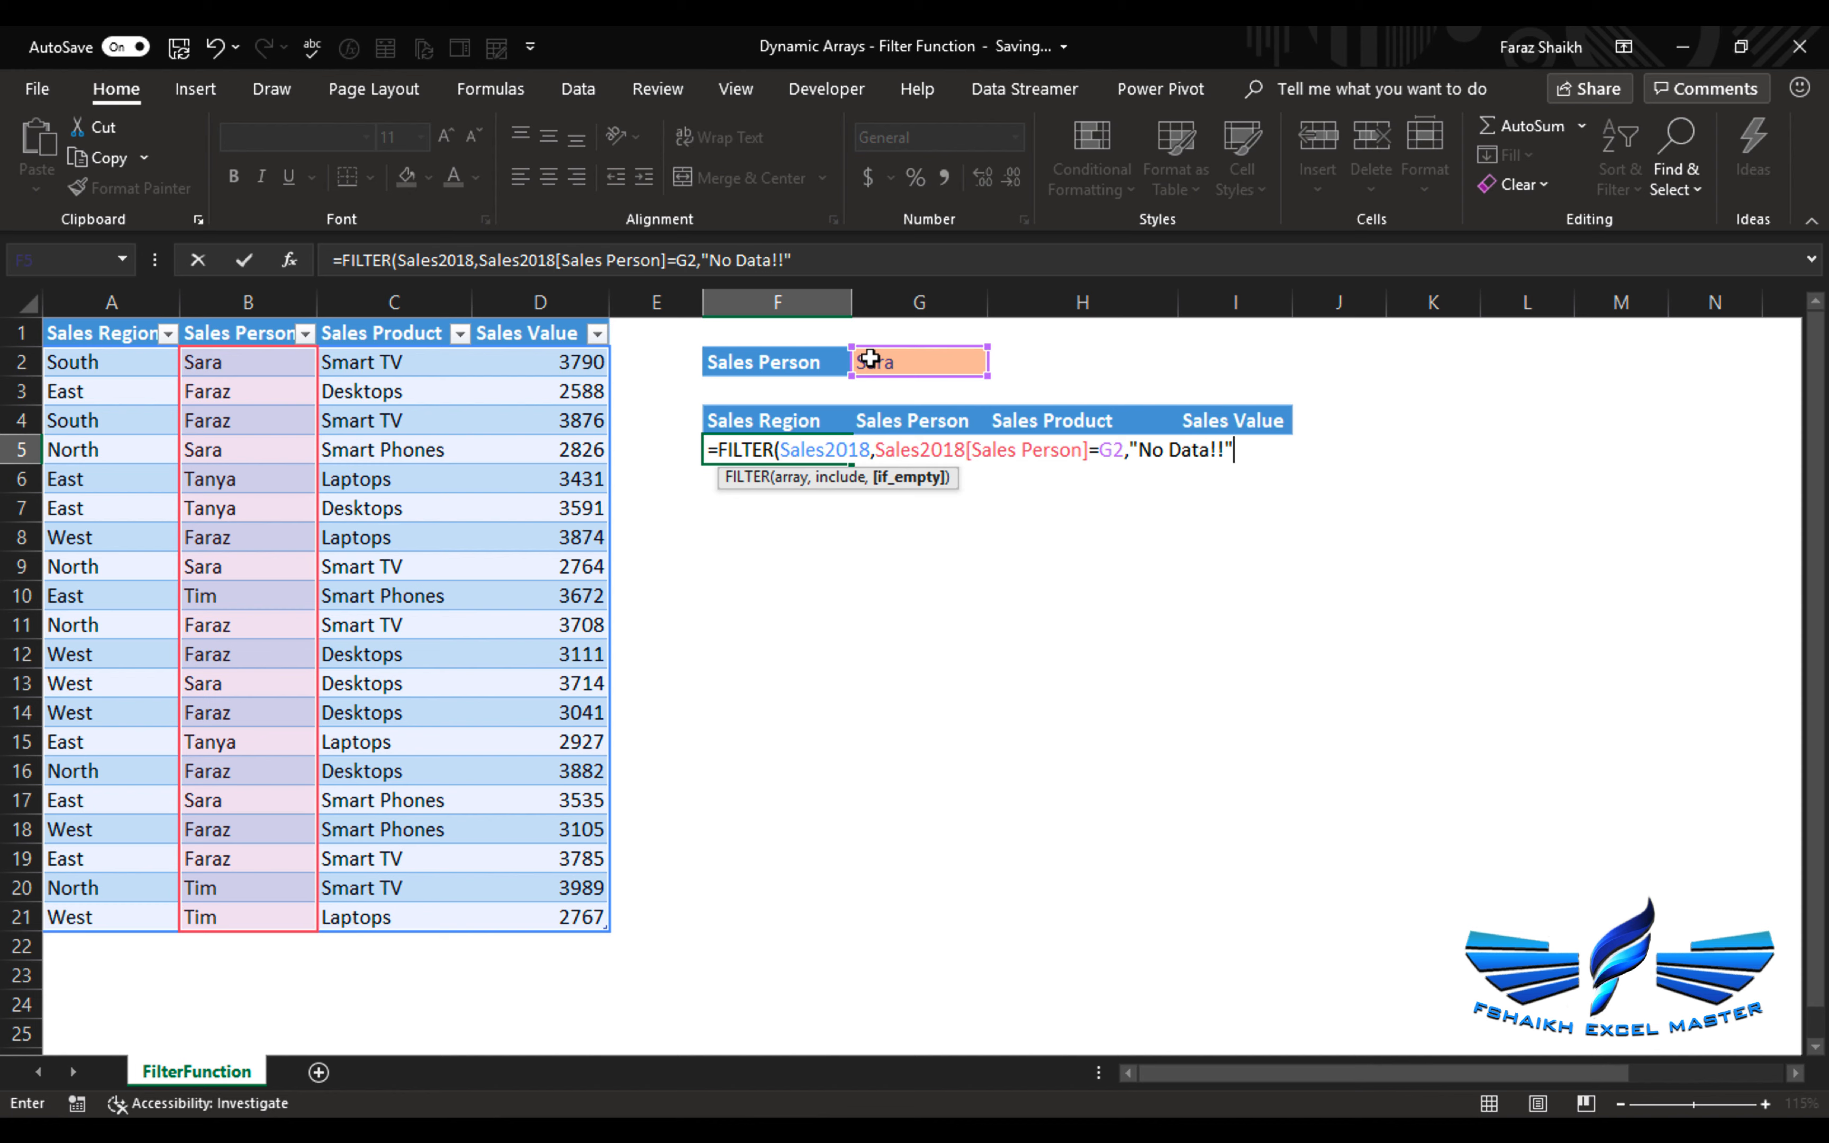
pyautogui.write(')')
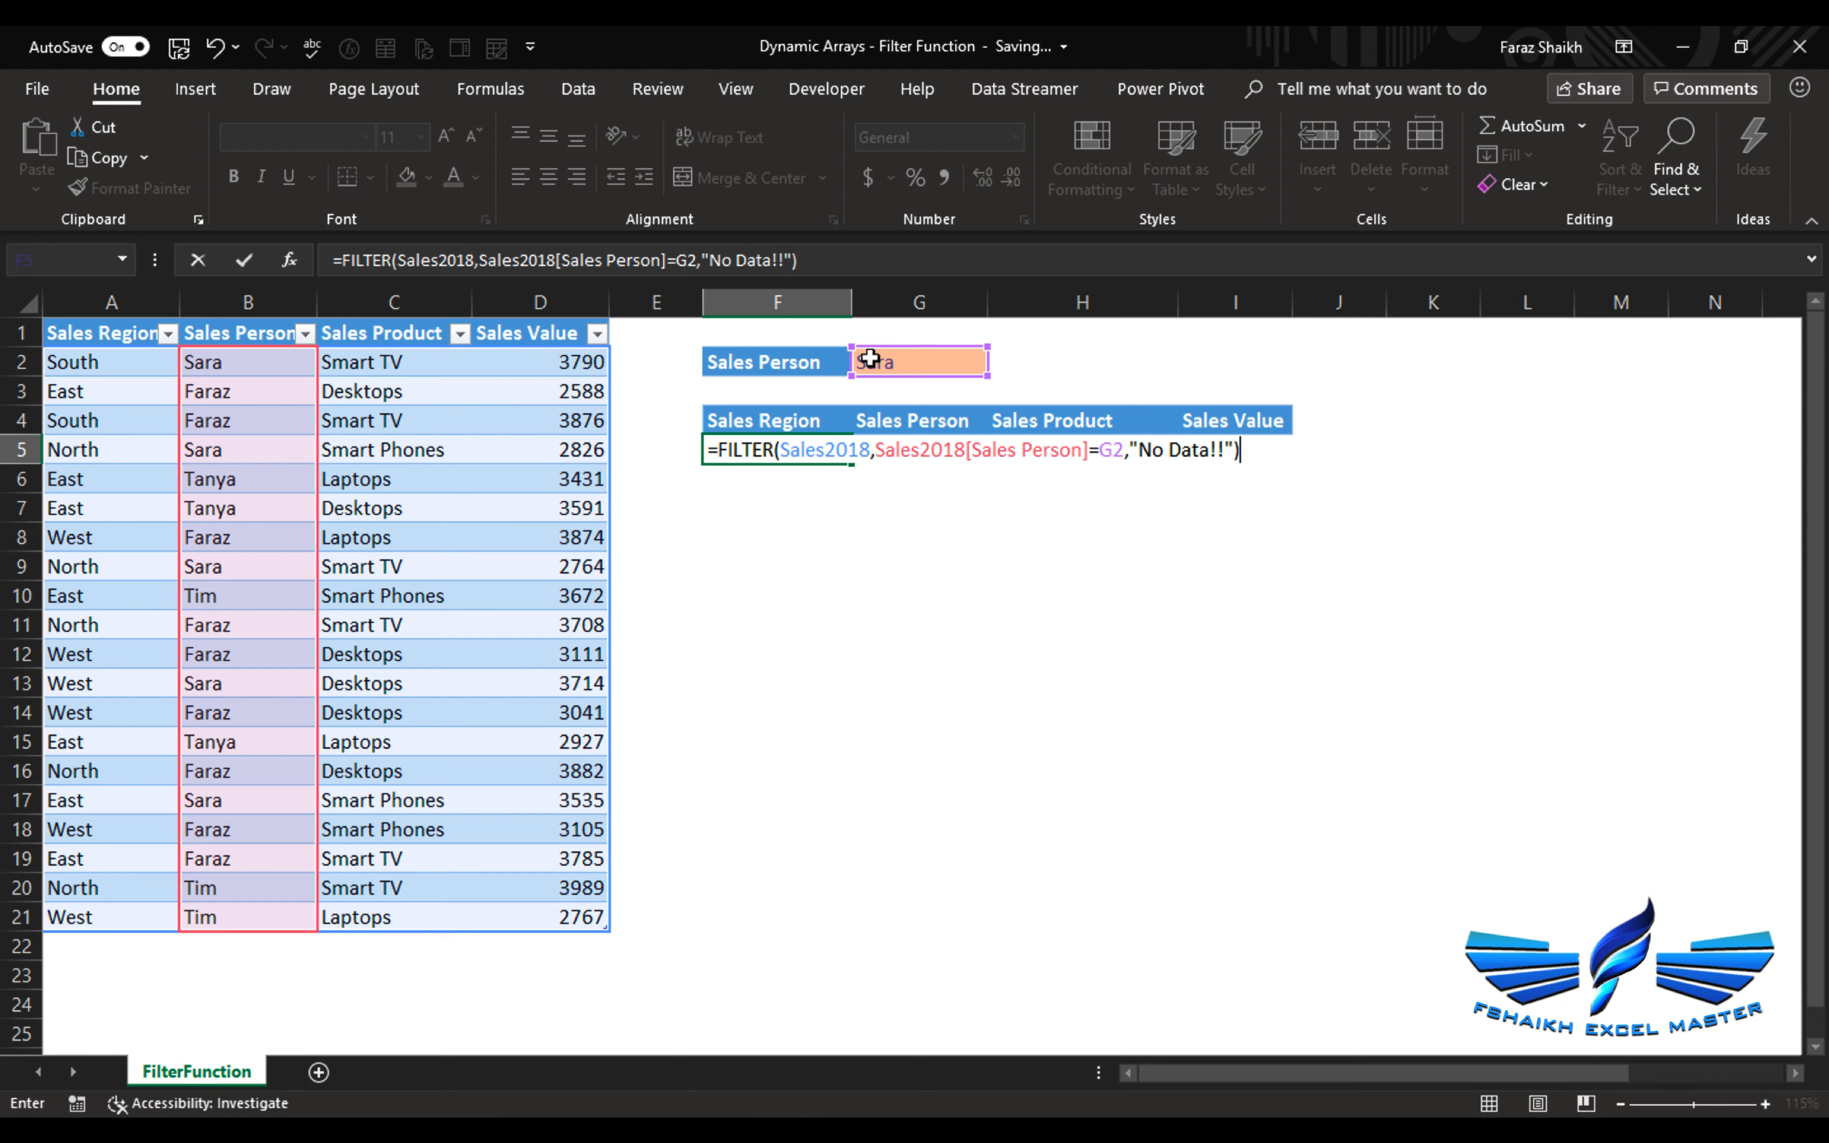
pyautogui.press('Enter')
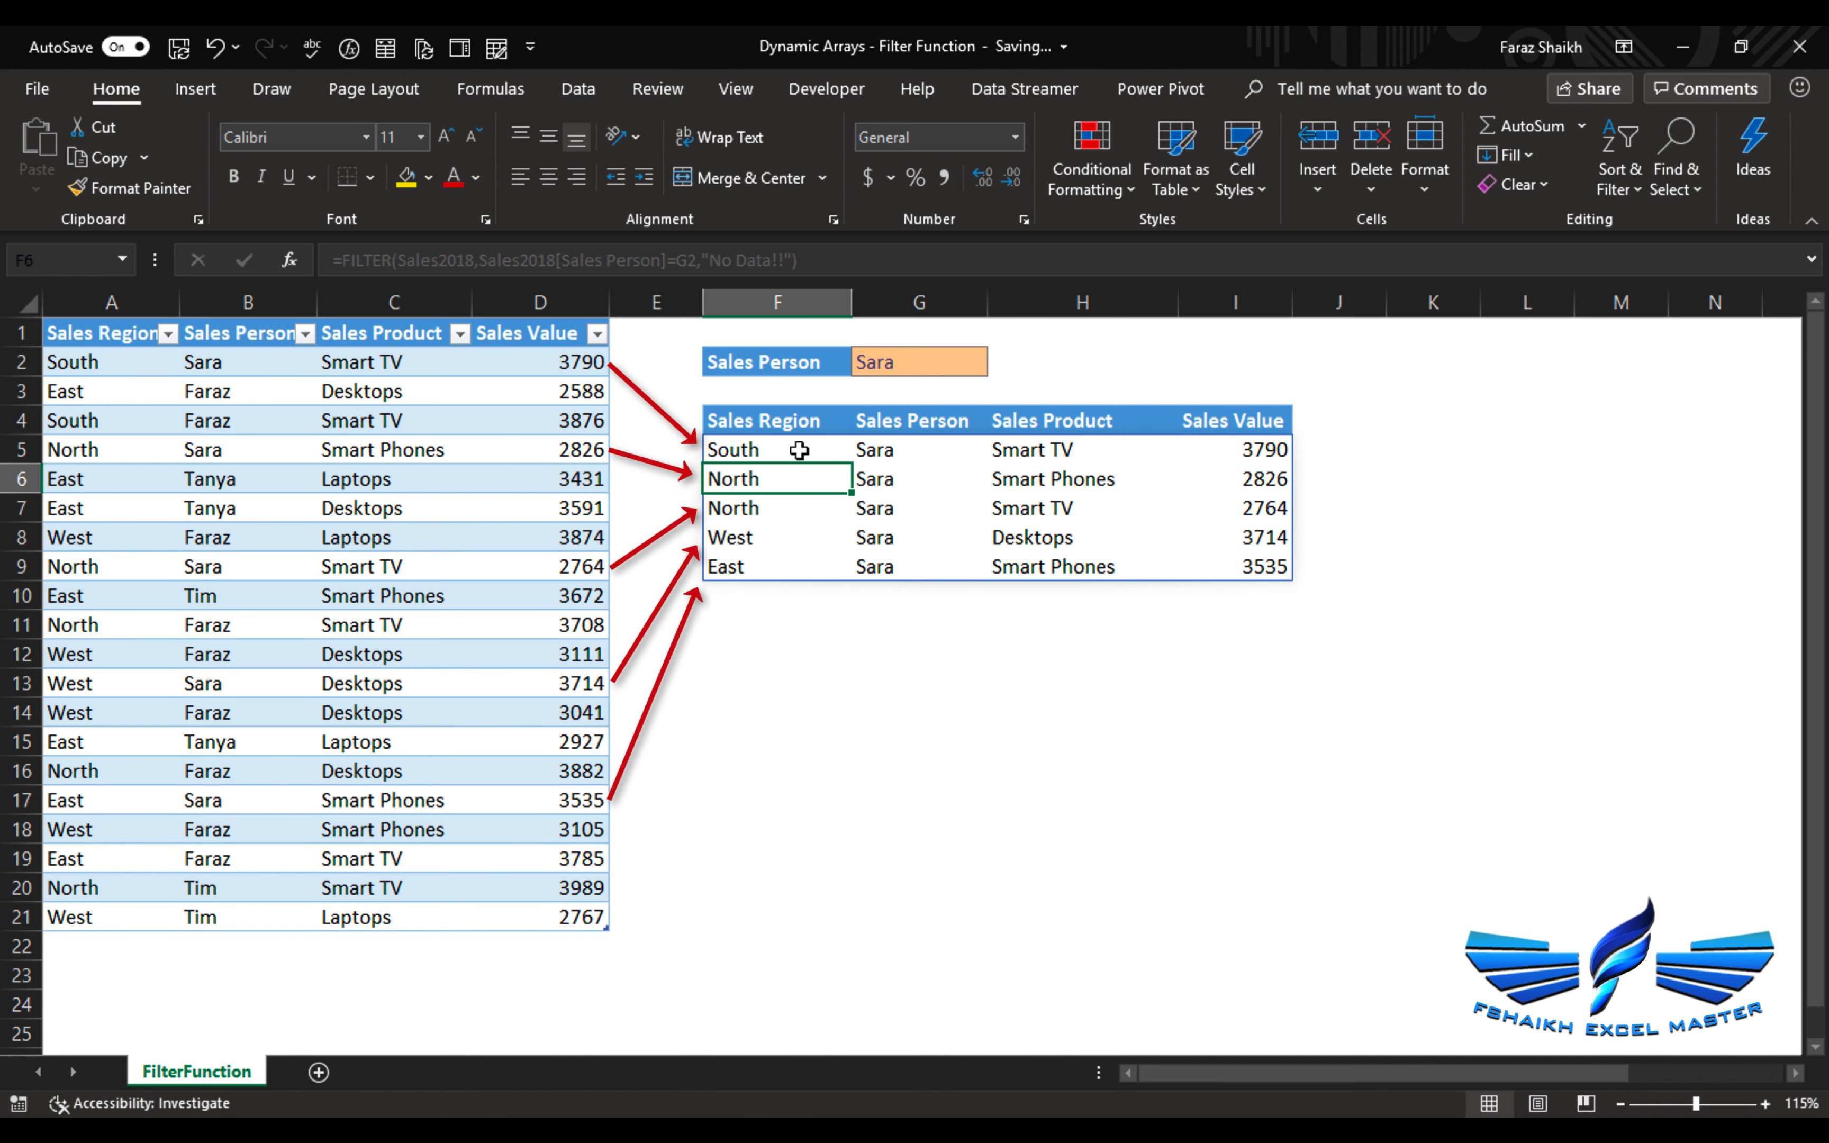
# - Inspect the spilled FILTER results and formula cell F5, trying to edit a spilled cell
pyautogui.click(918, 450)
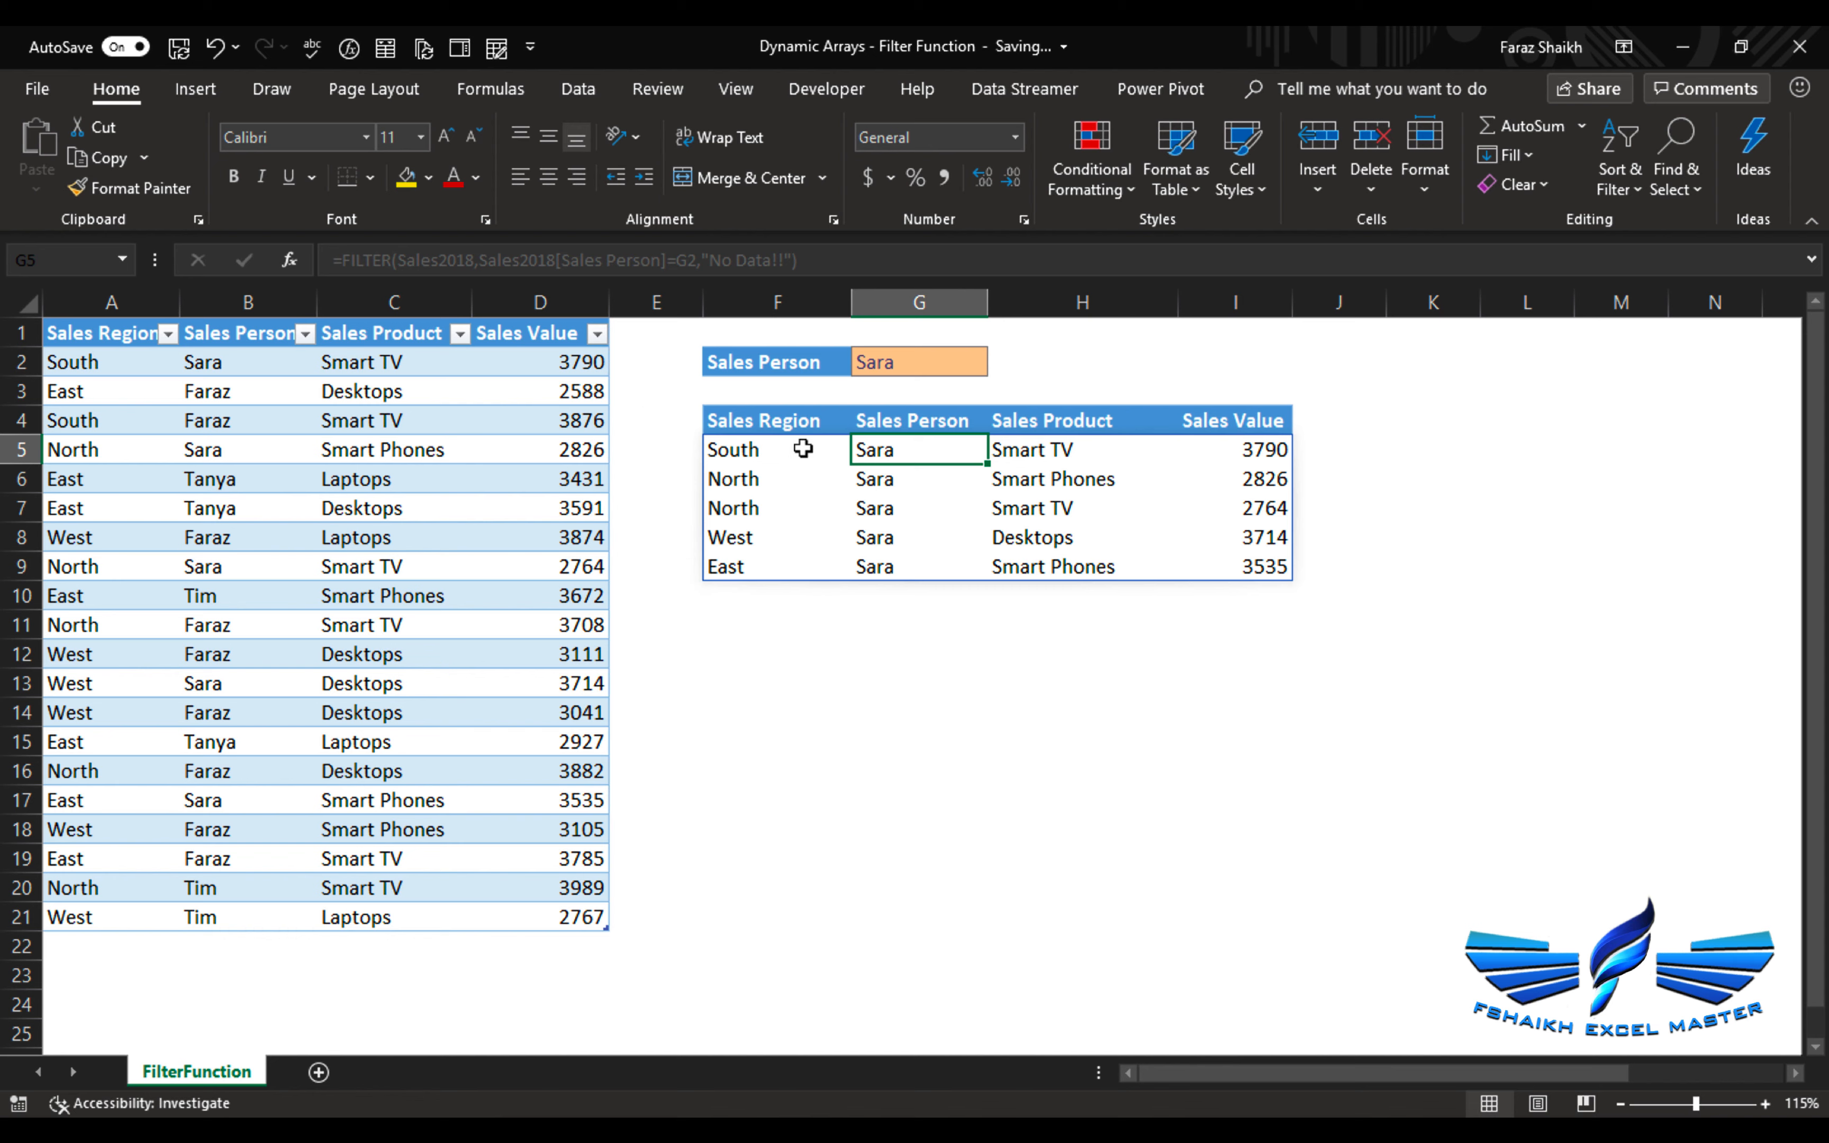
pyautogui.click(775, 449)
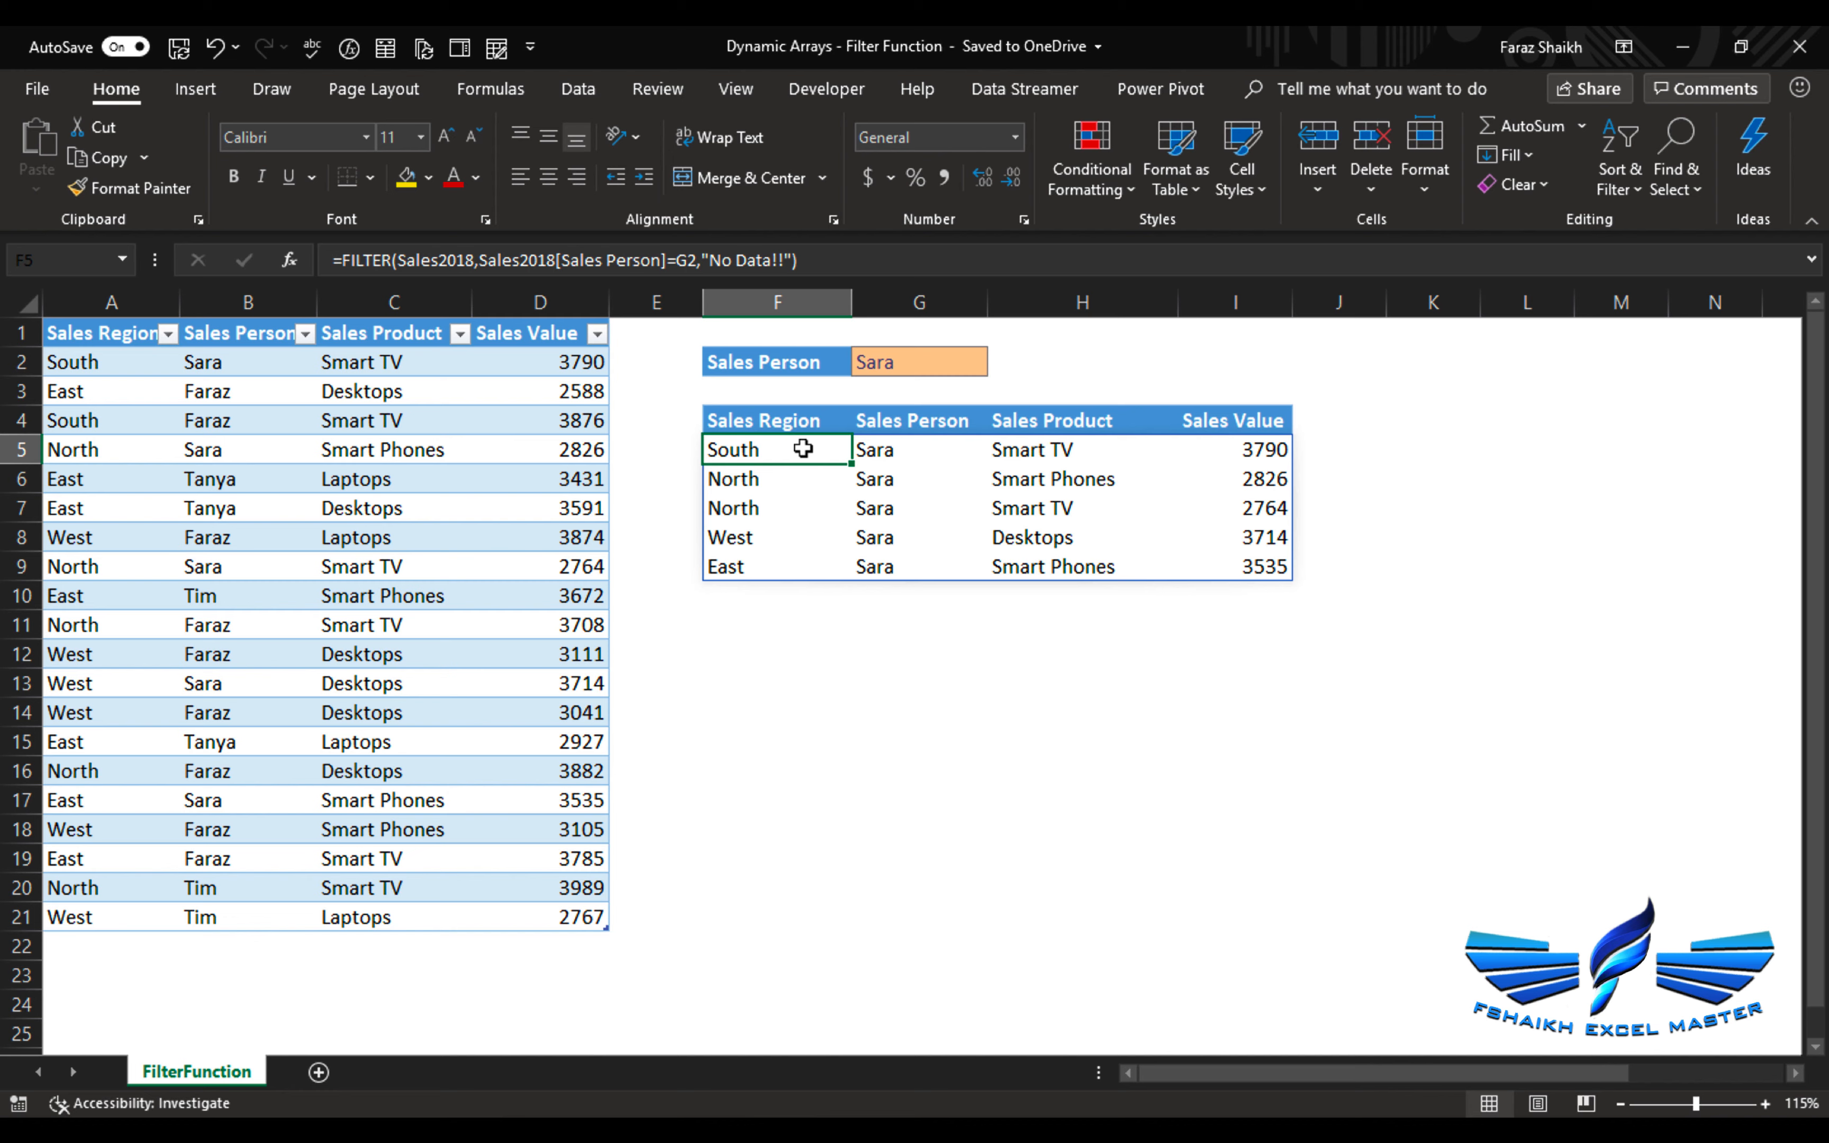
pyautogui.click(762, 478)
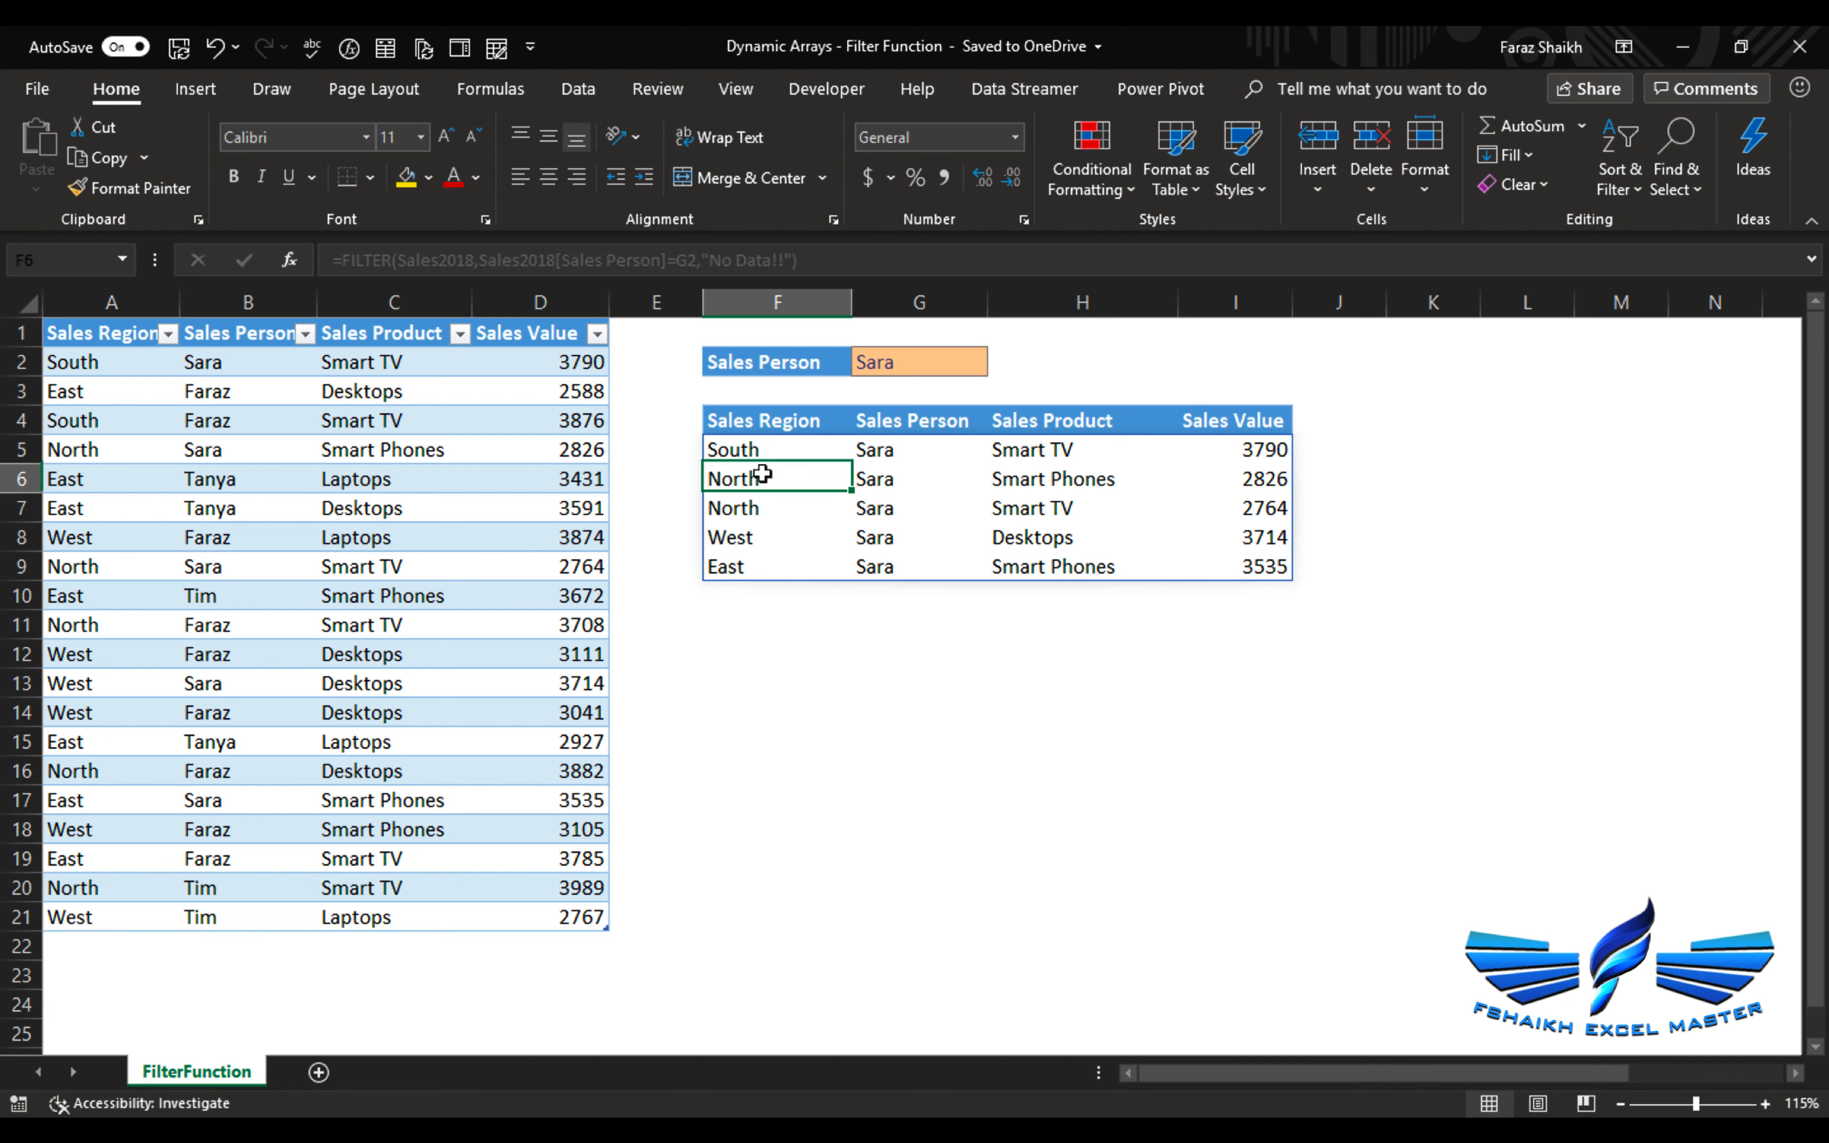
pyautogui.moveTo(848, 479)
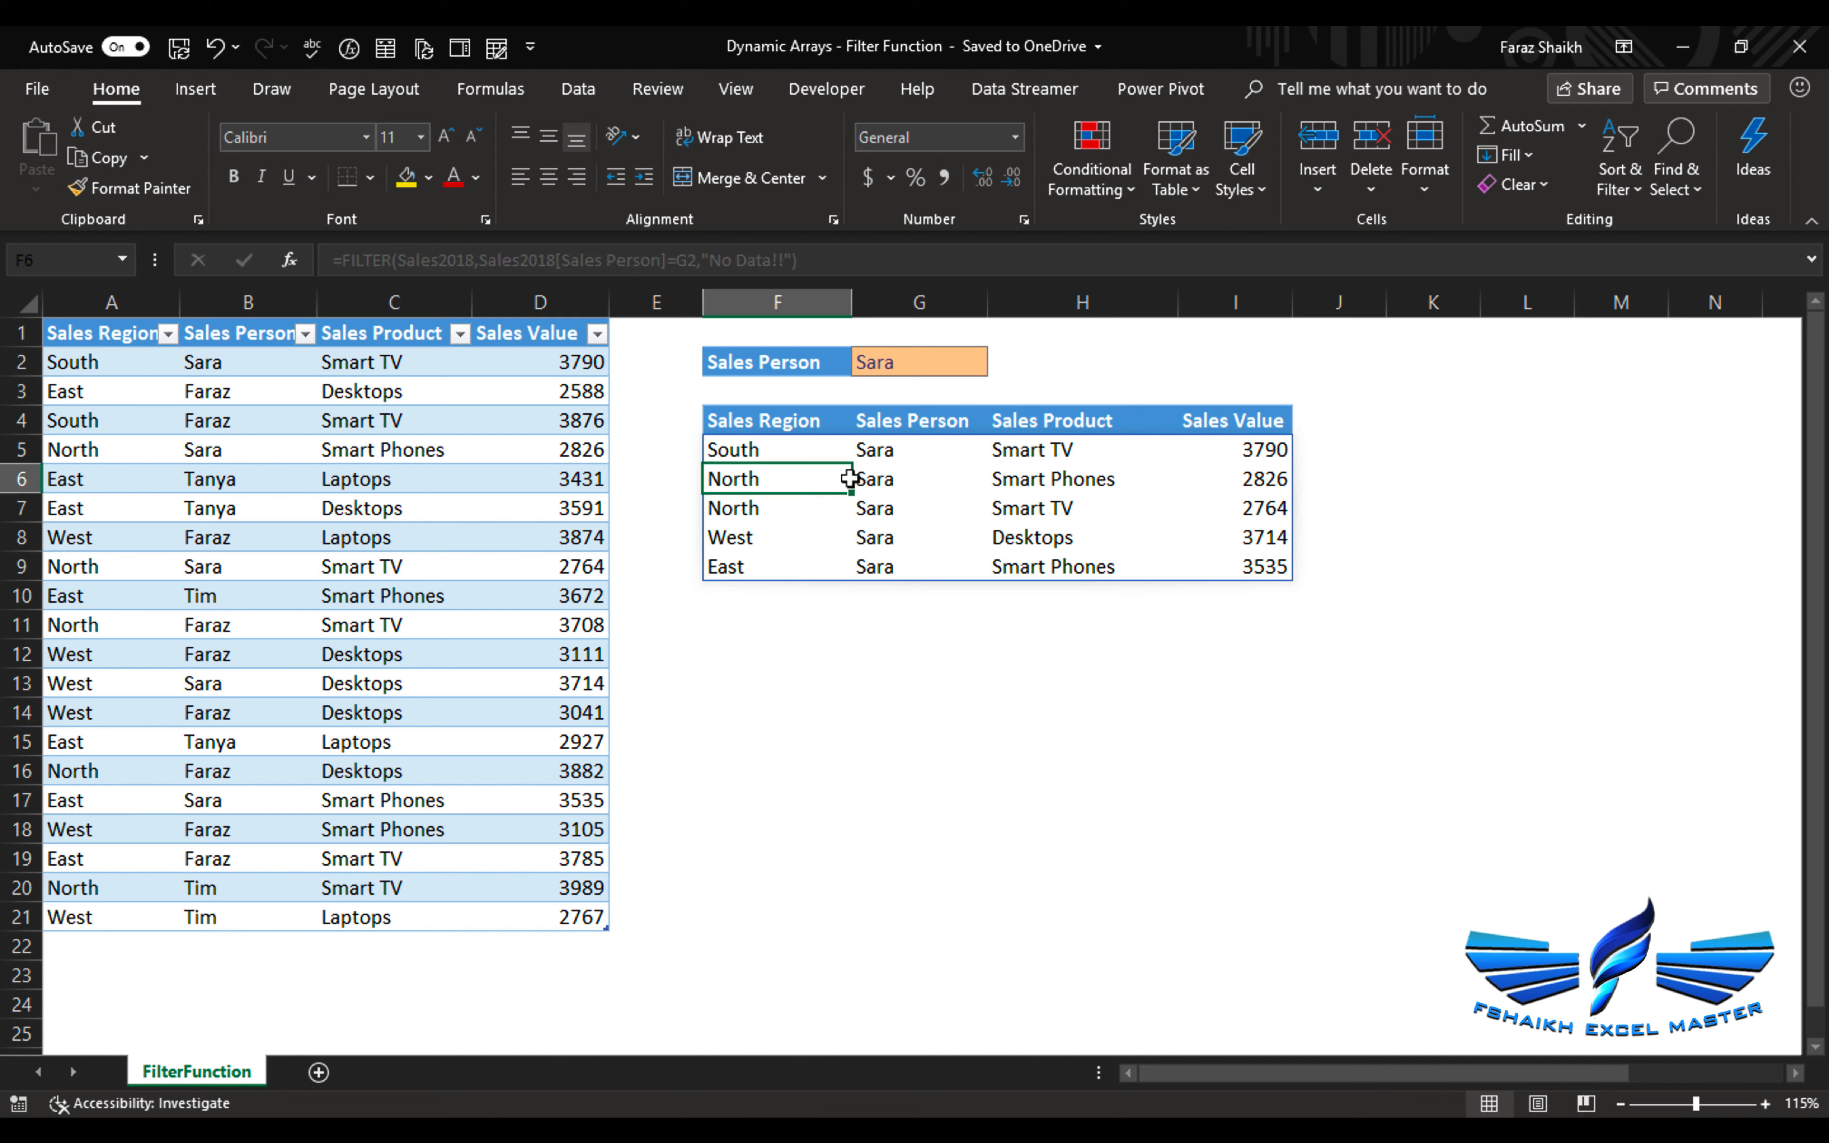
pyautogui.doubleClick(775, 480)
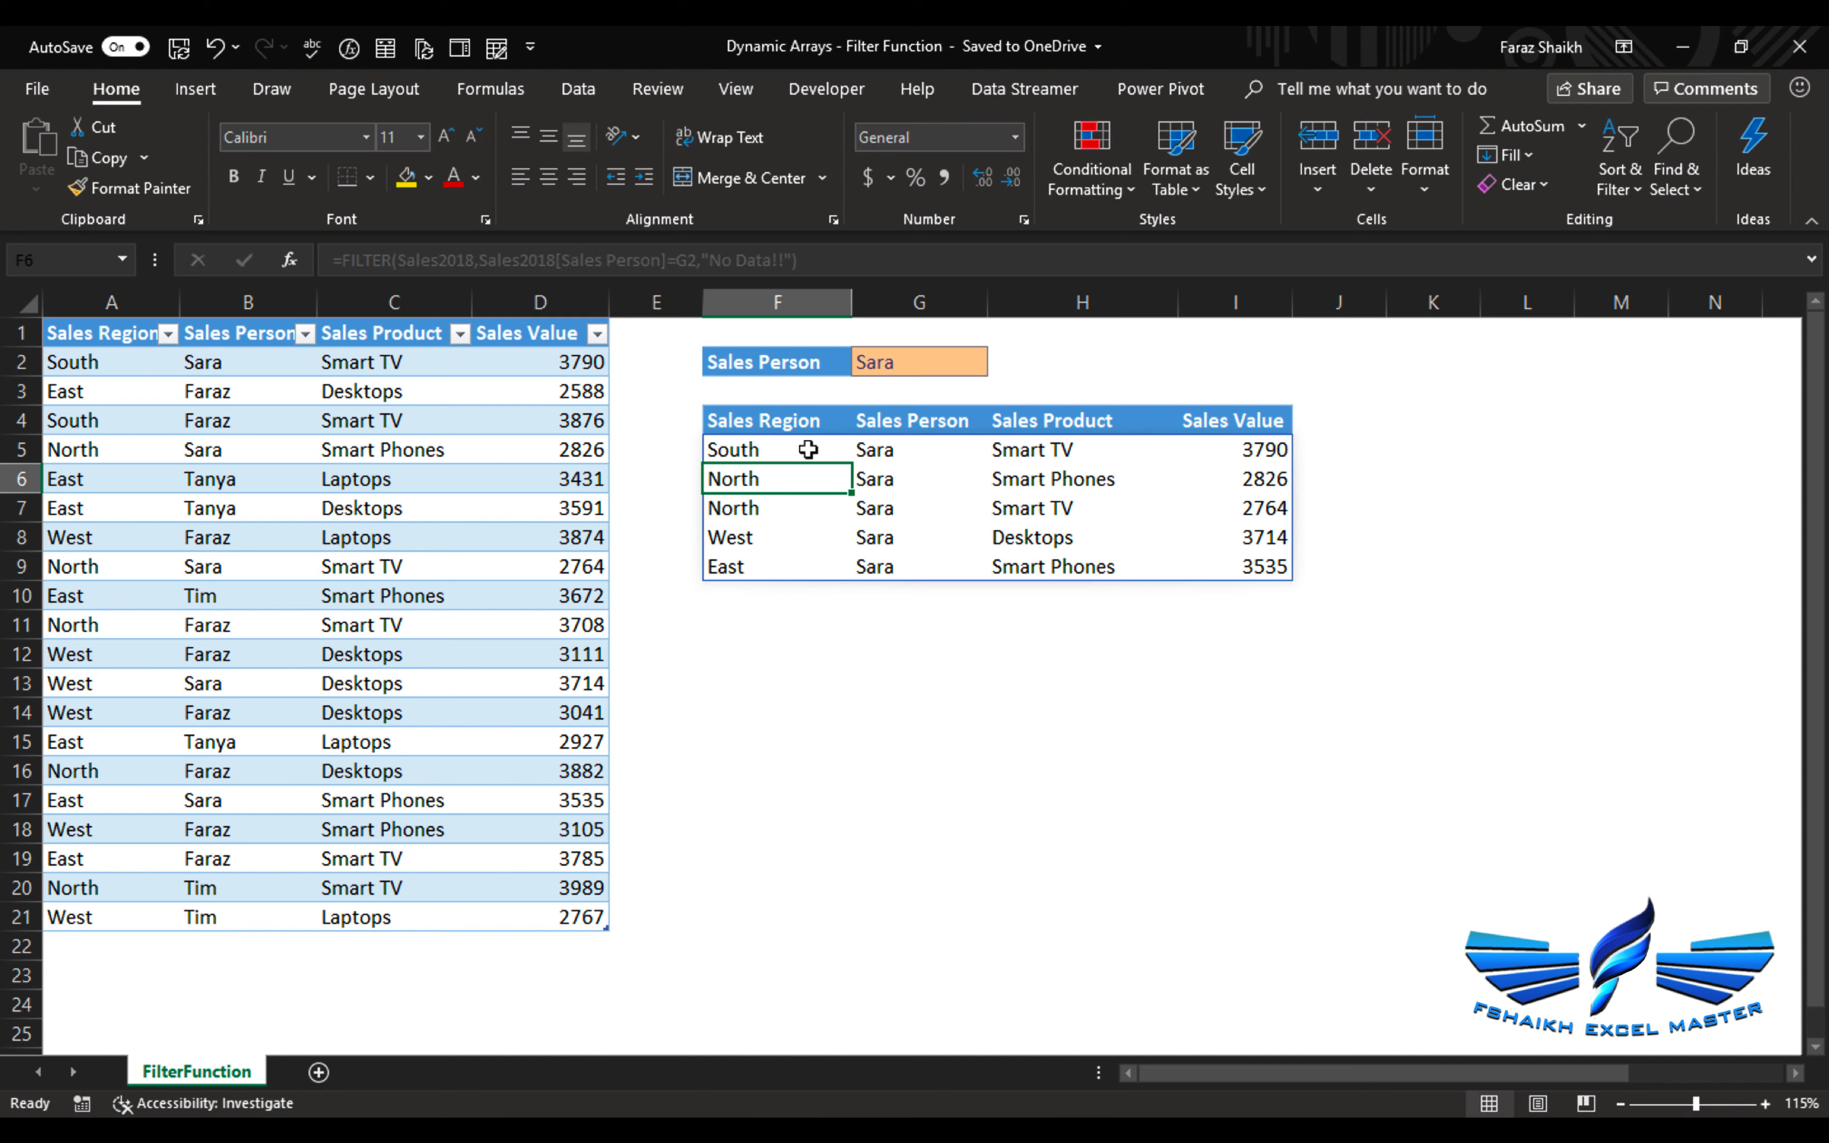
pyautogui.click(775, 450)
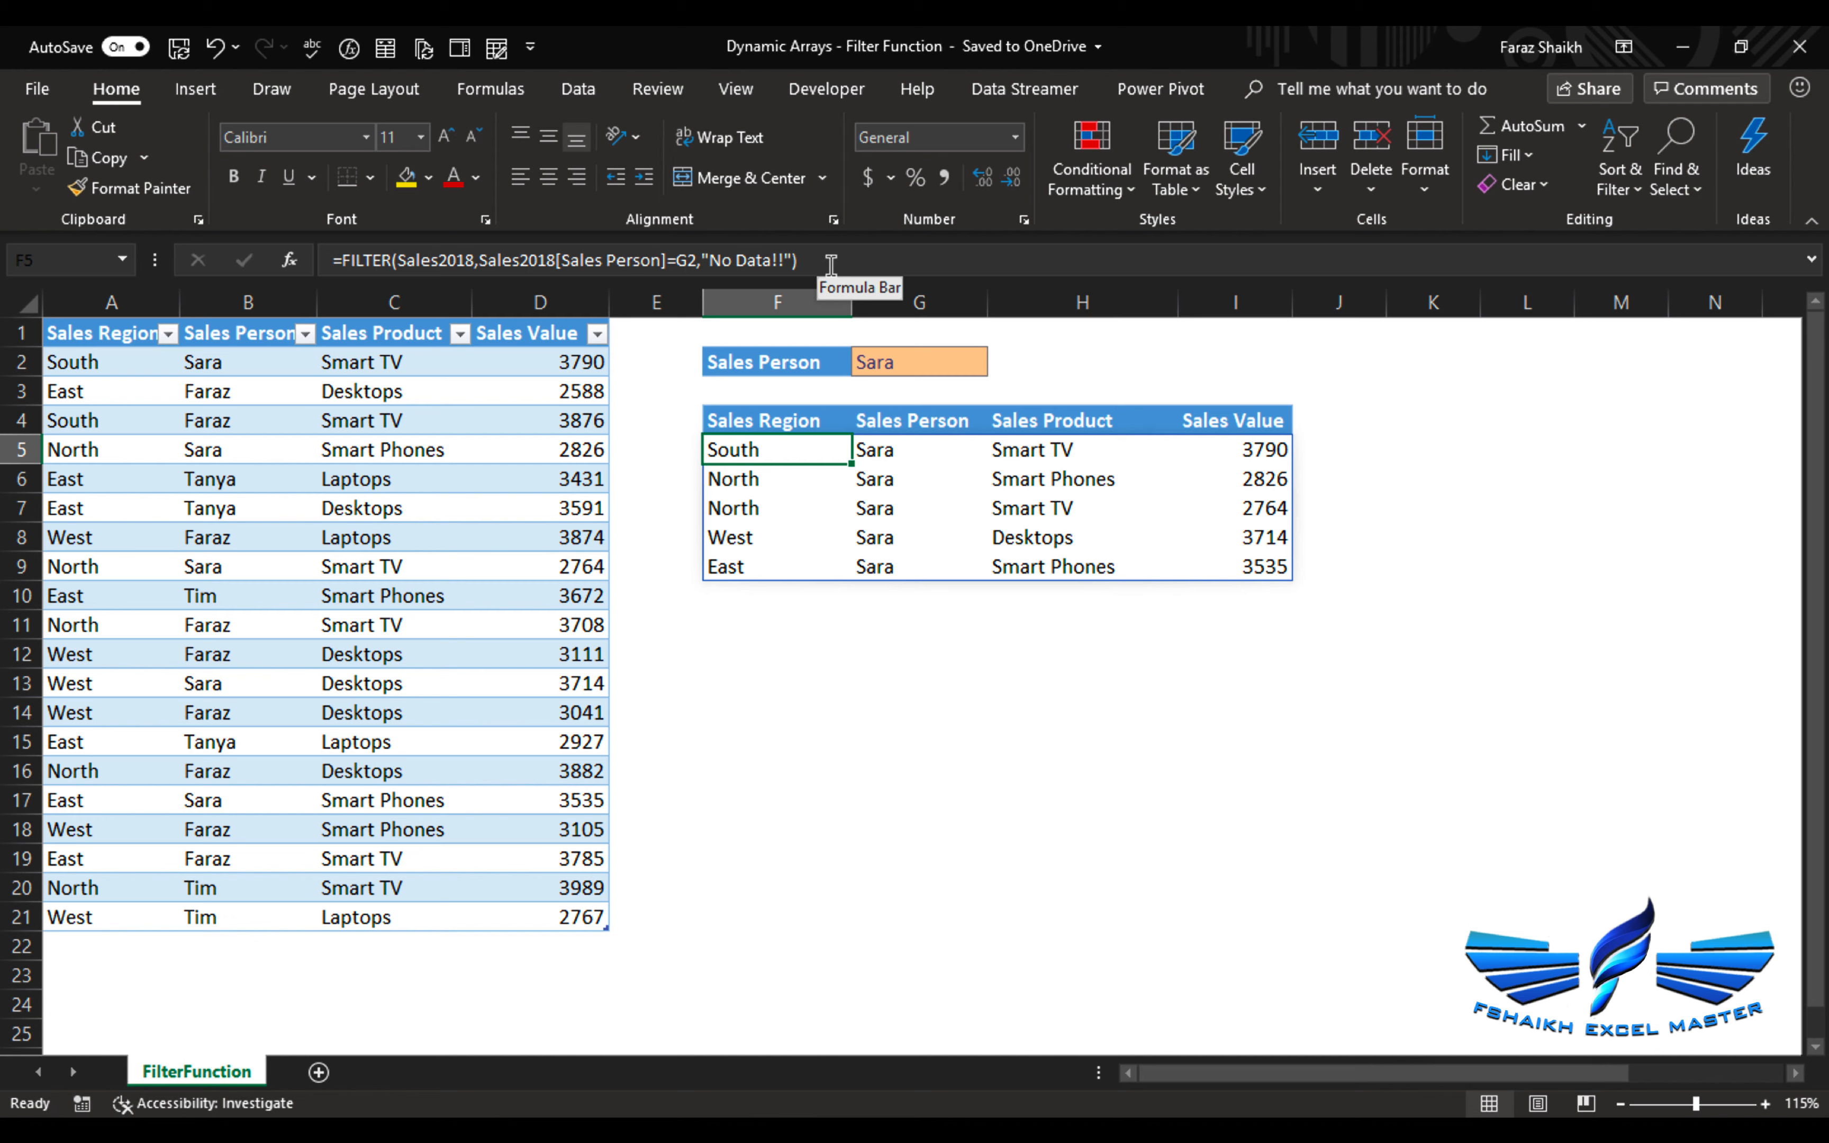
pyautogui.moveTo(805, 526)
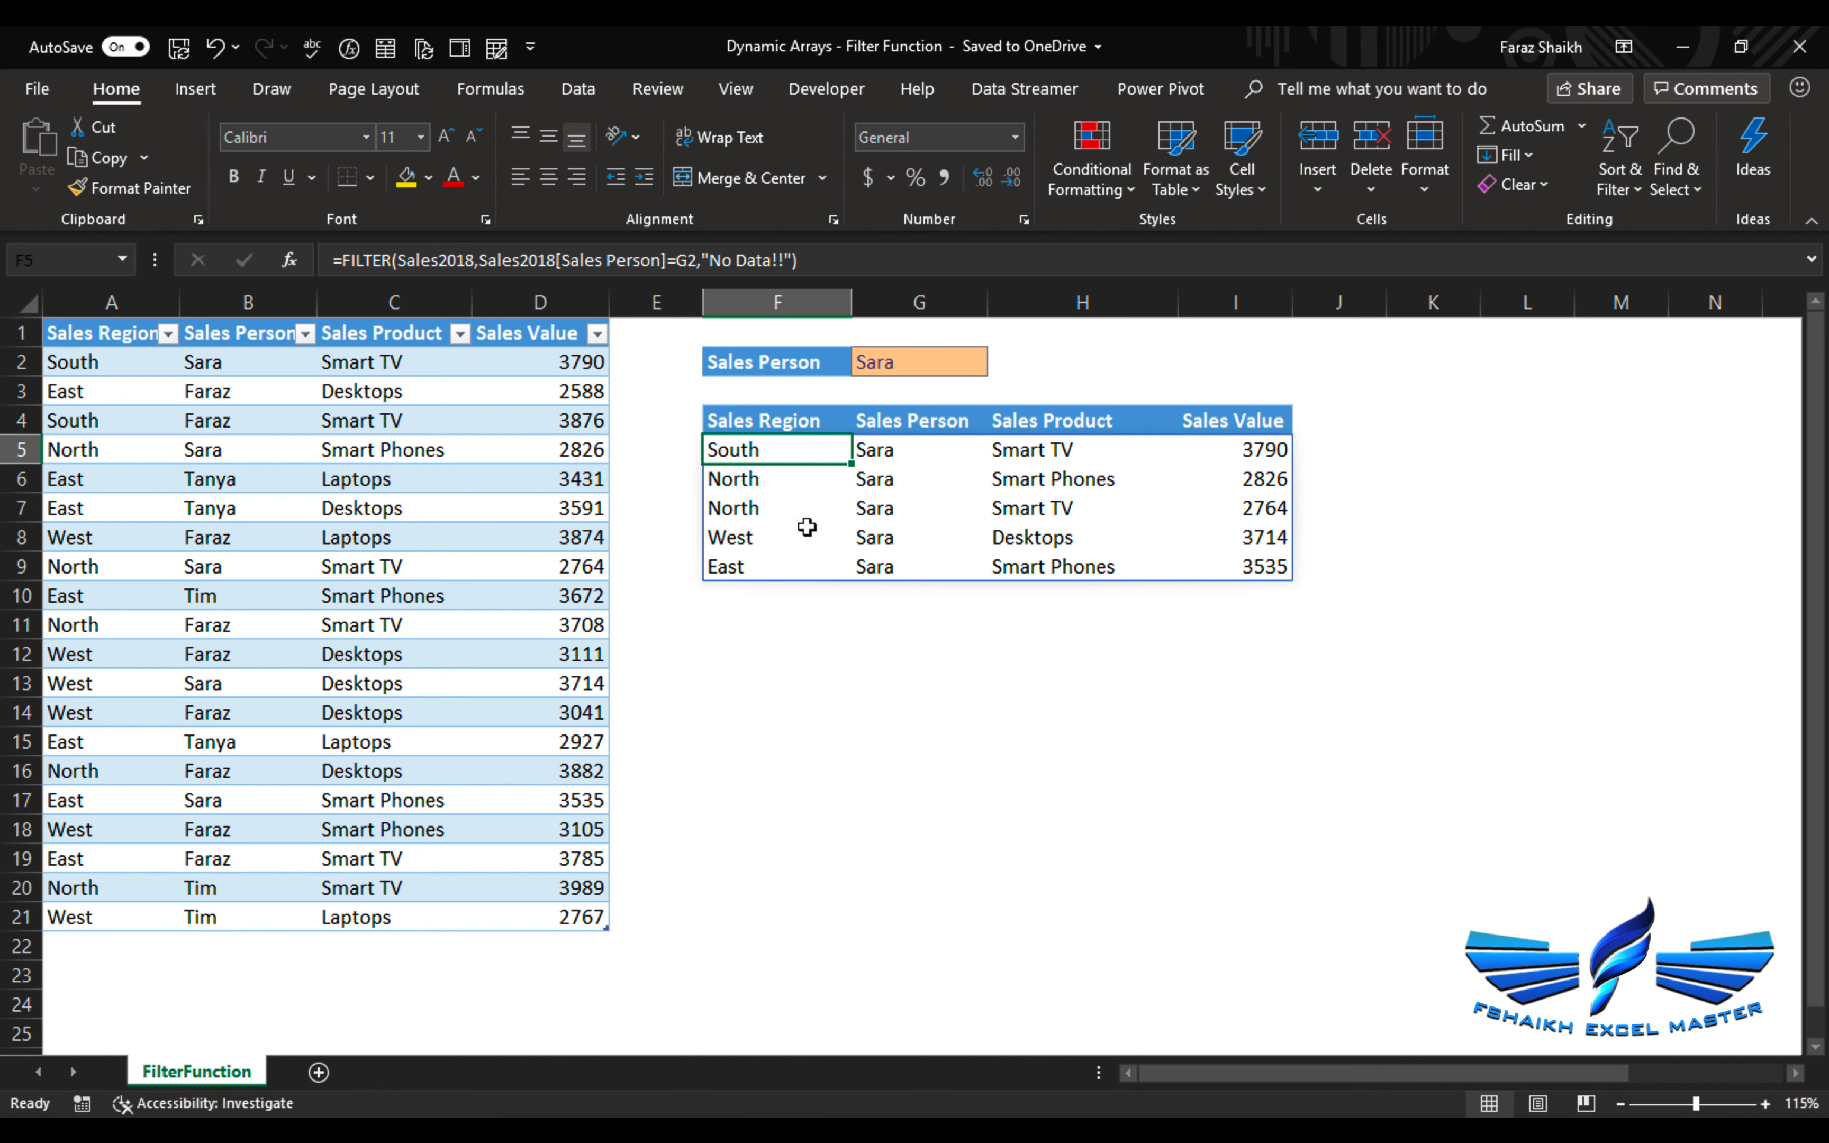
pyautogui.moveTo(804, 449)
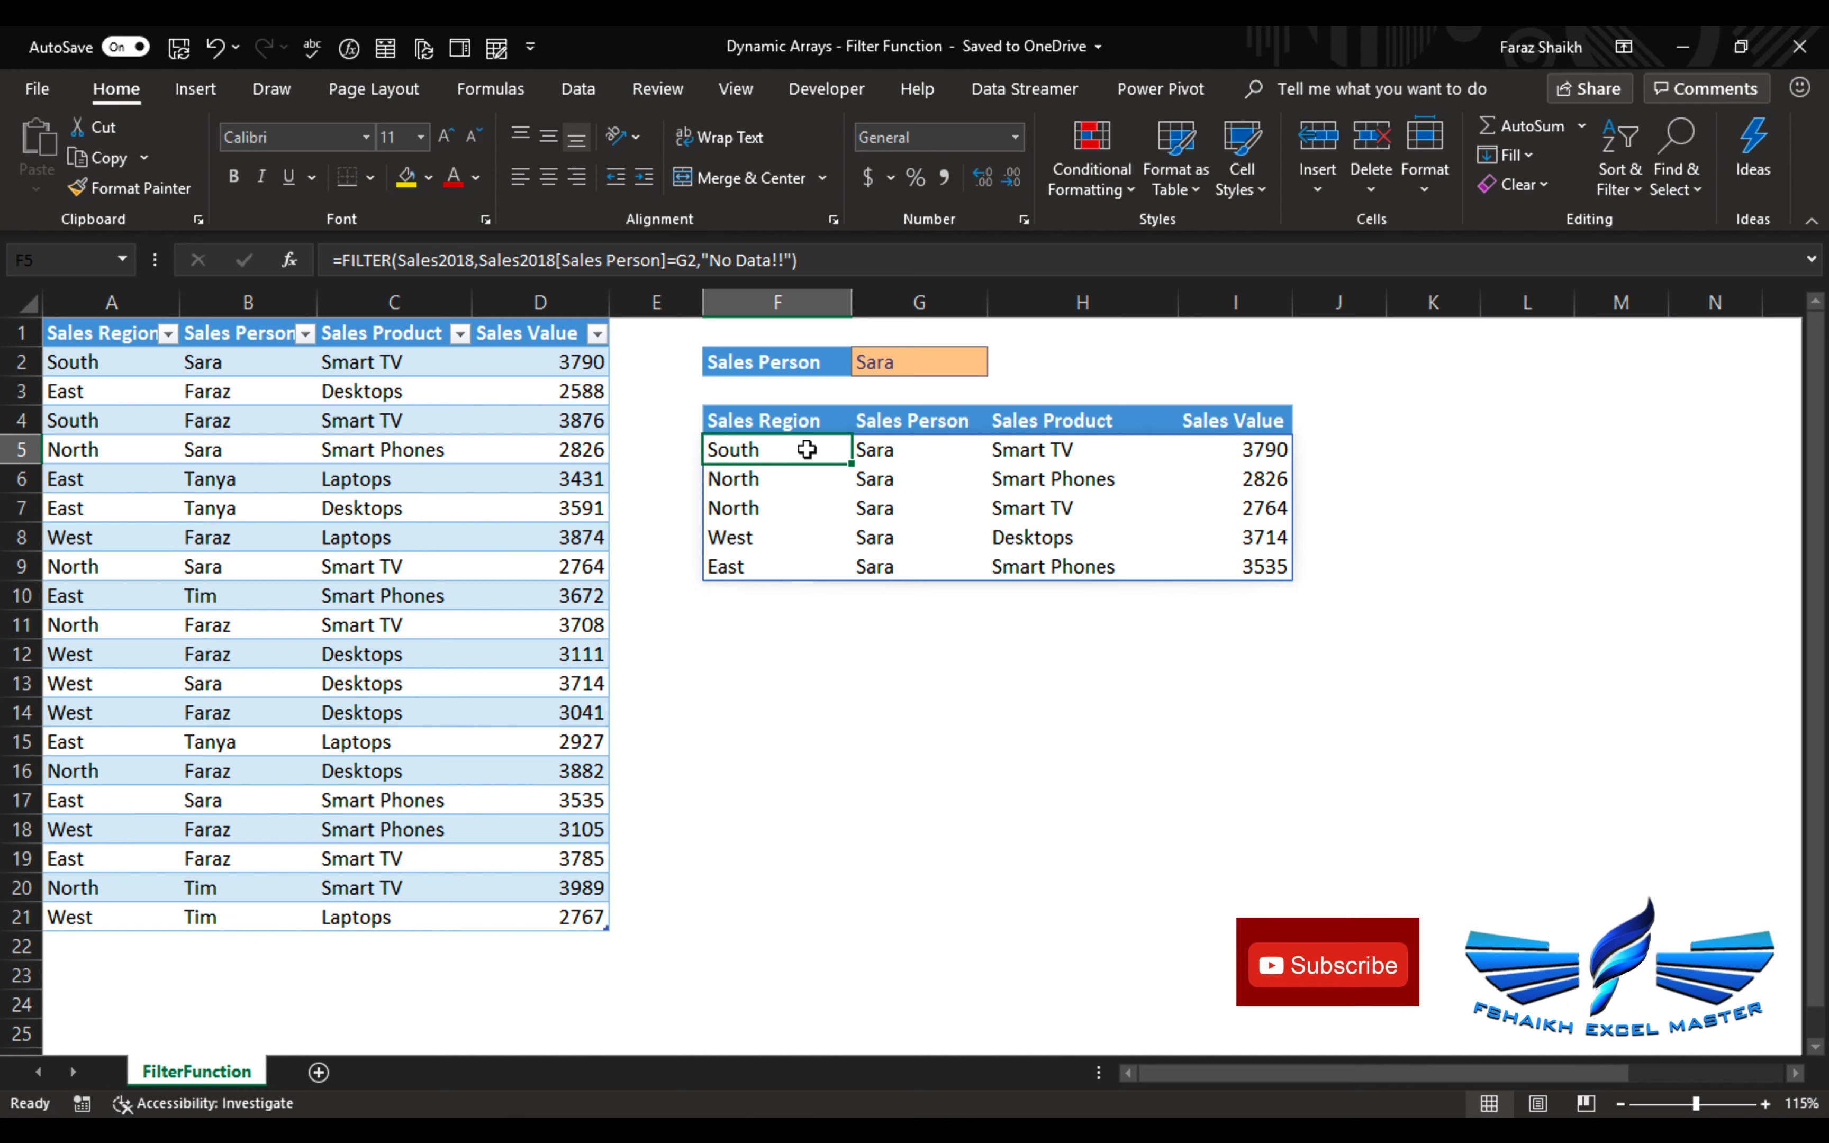
pyautogui.moveTo(1408, 571)
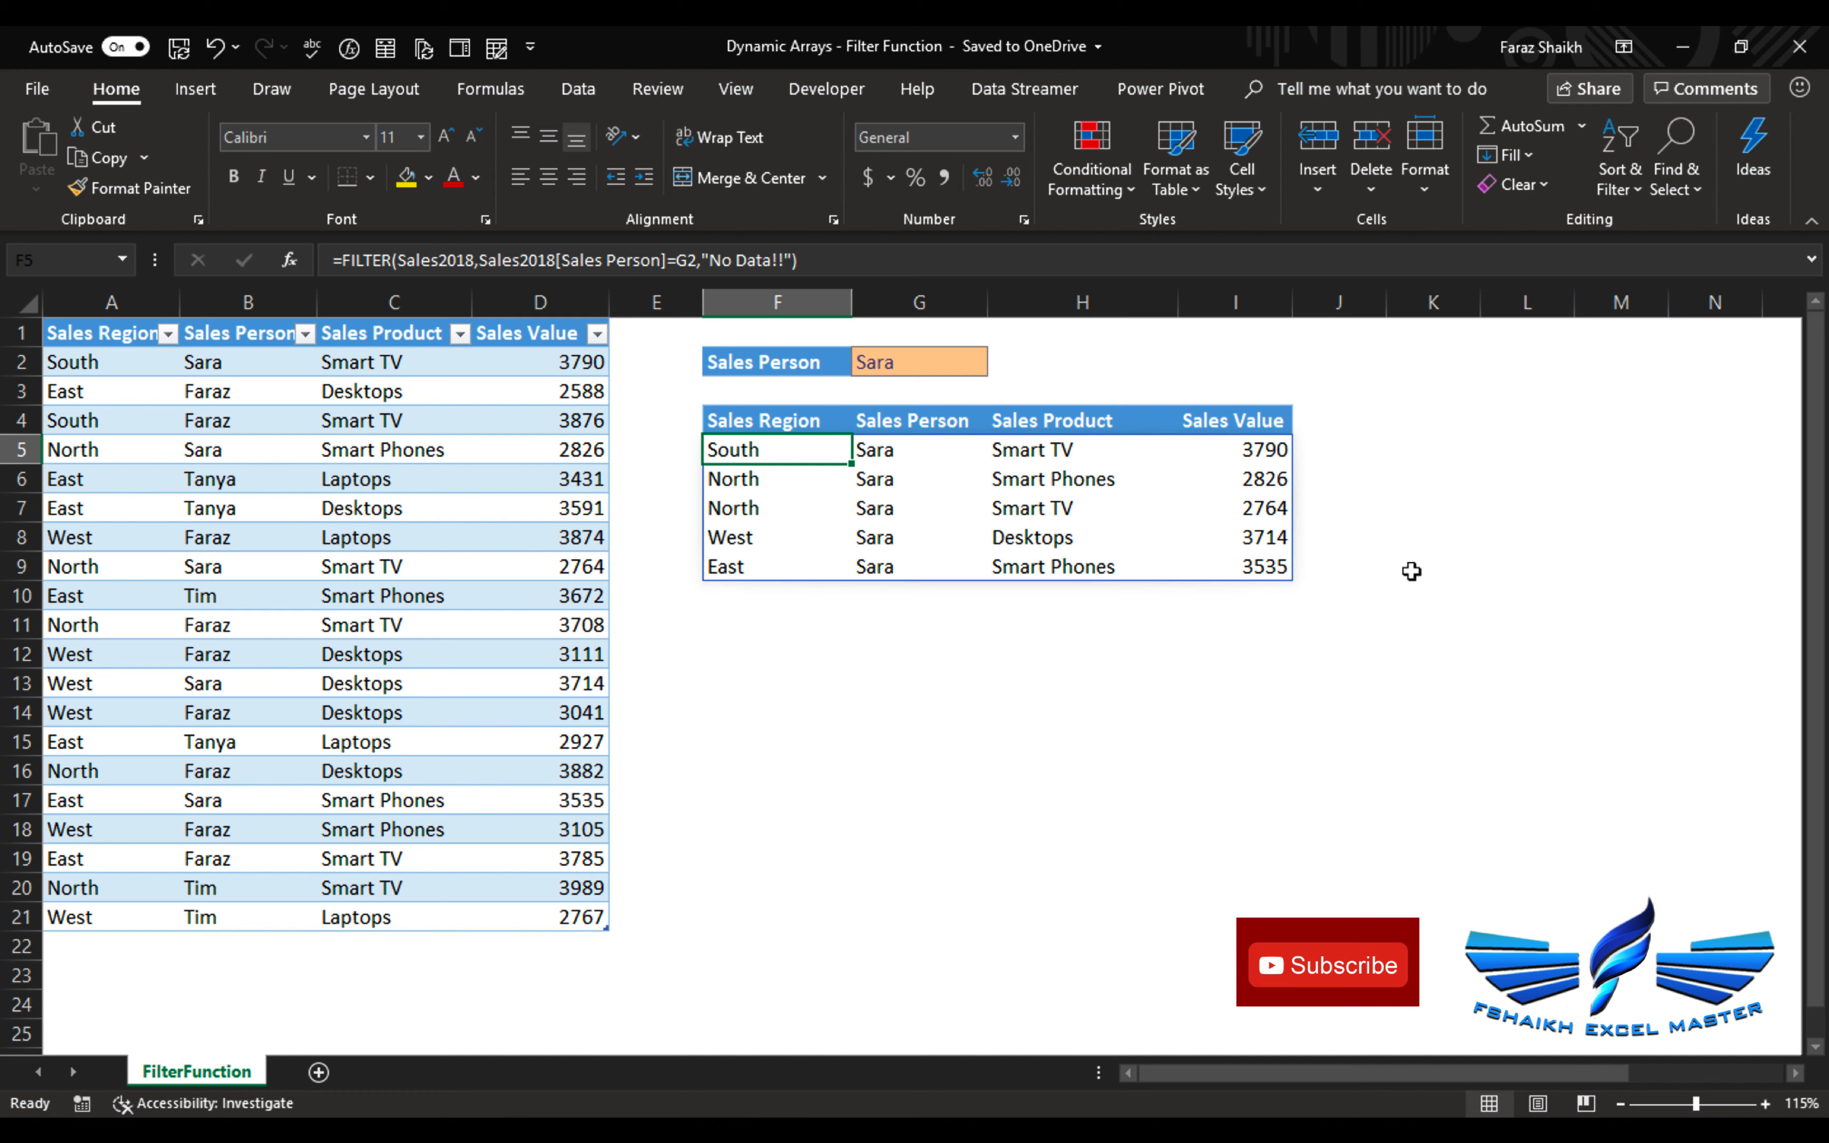
pyautogui.moveTo(635, 400)
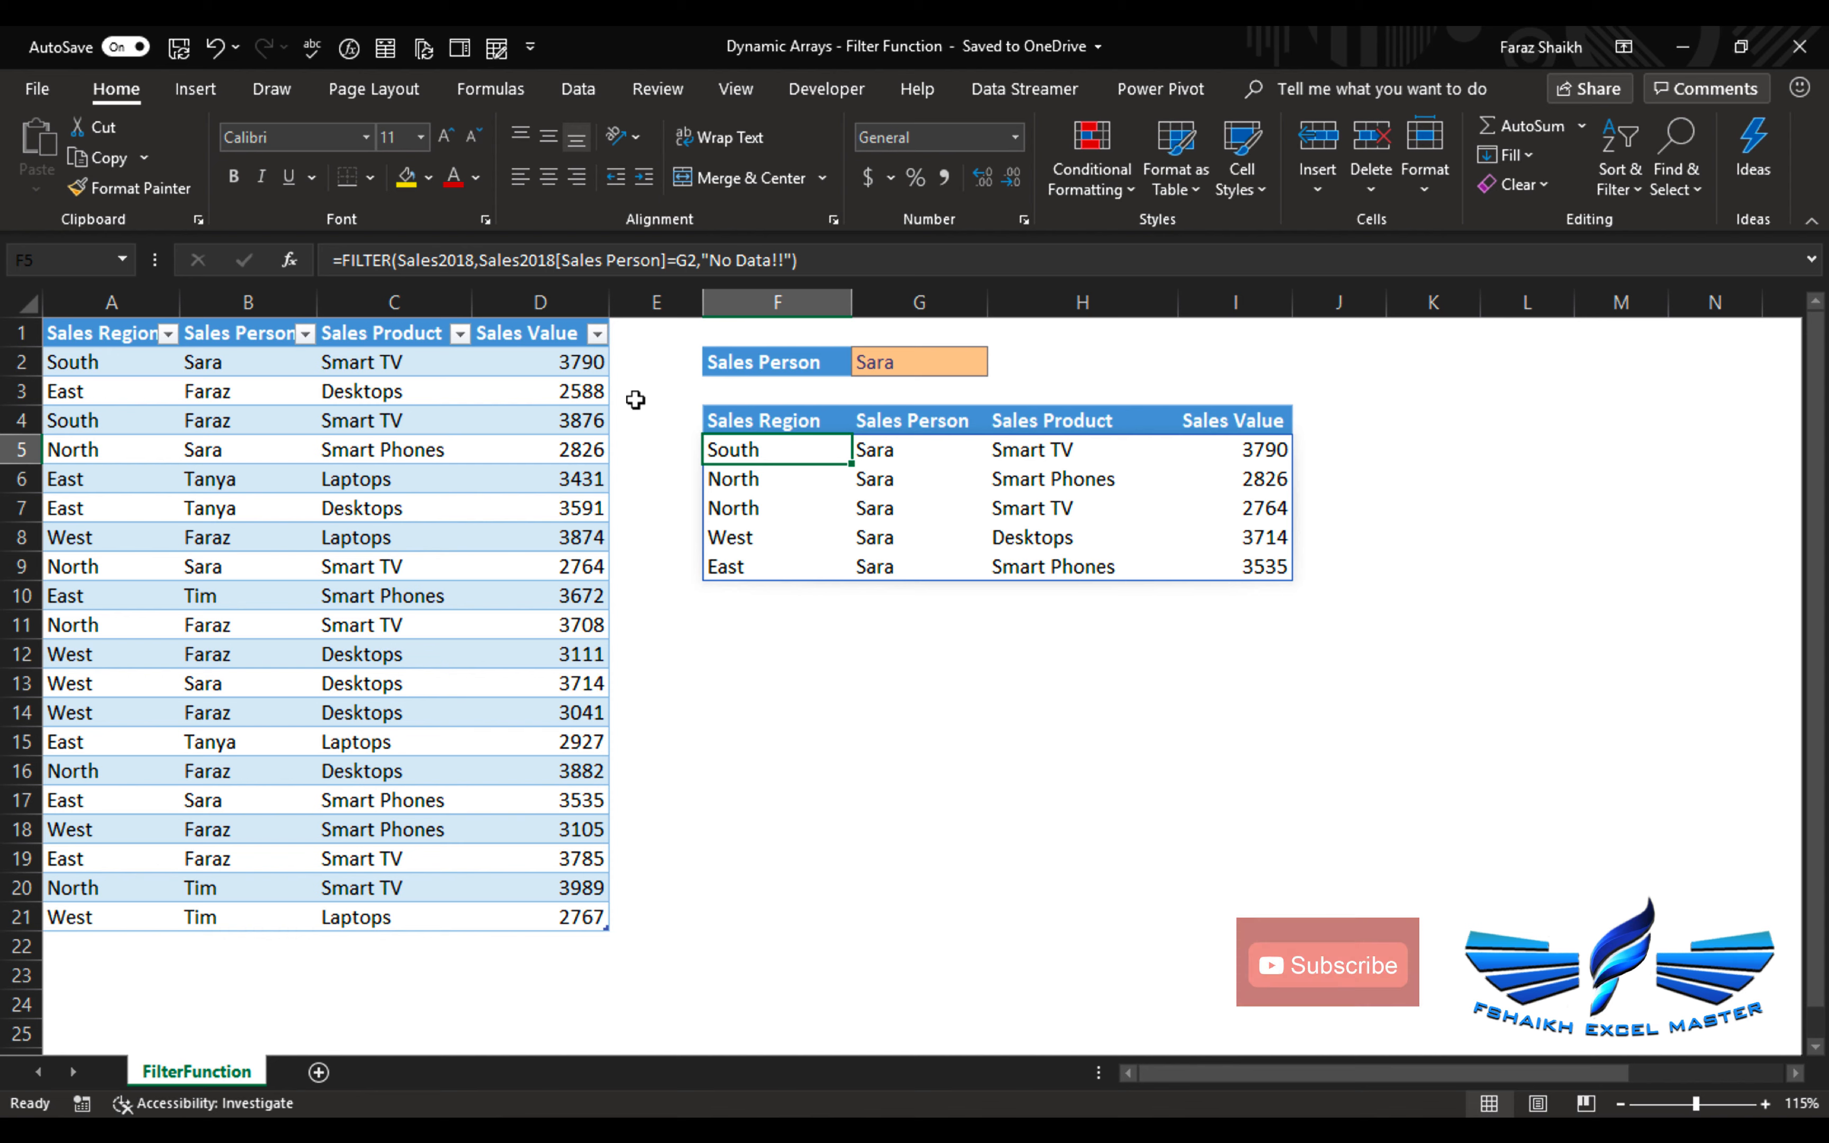
pyautogui.click(918, 450)
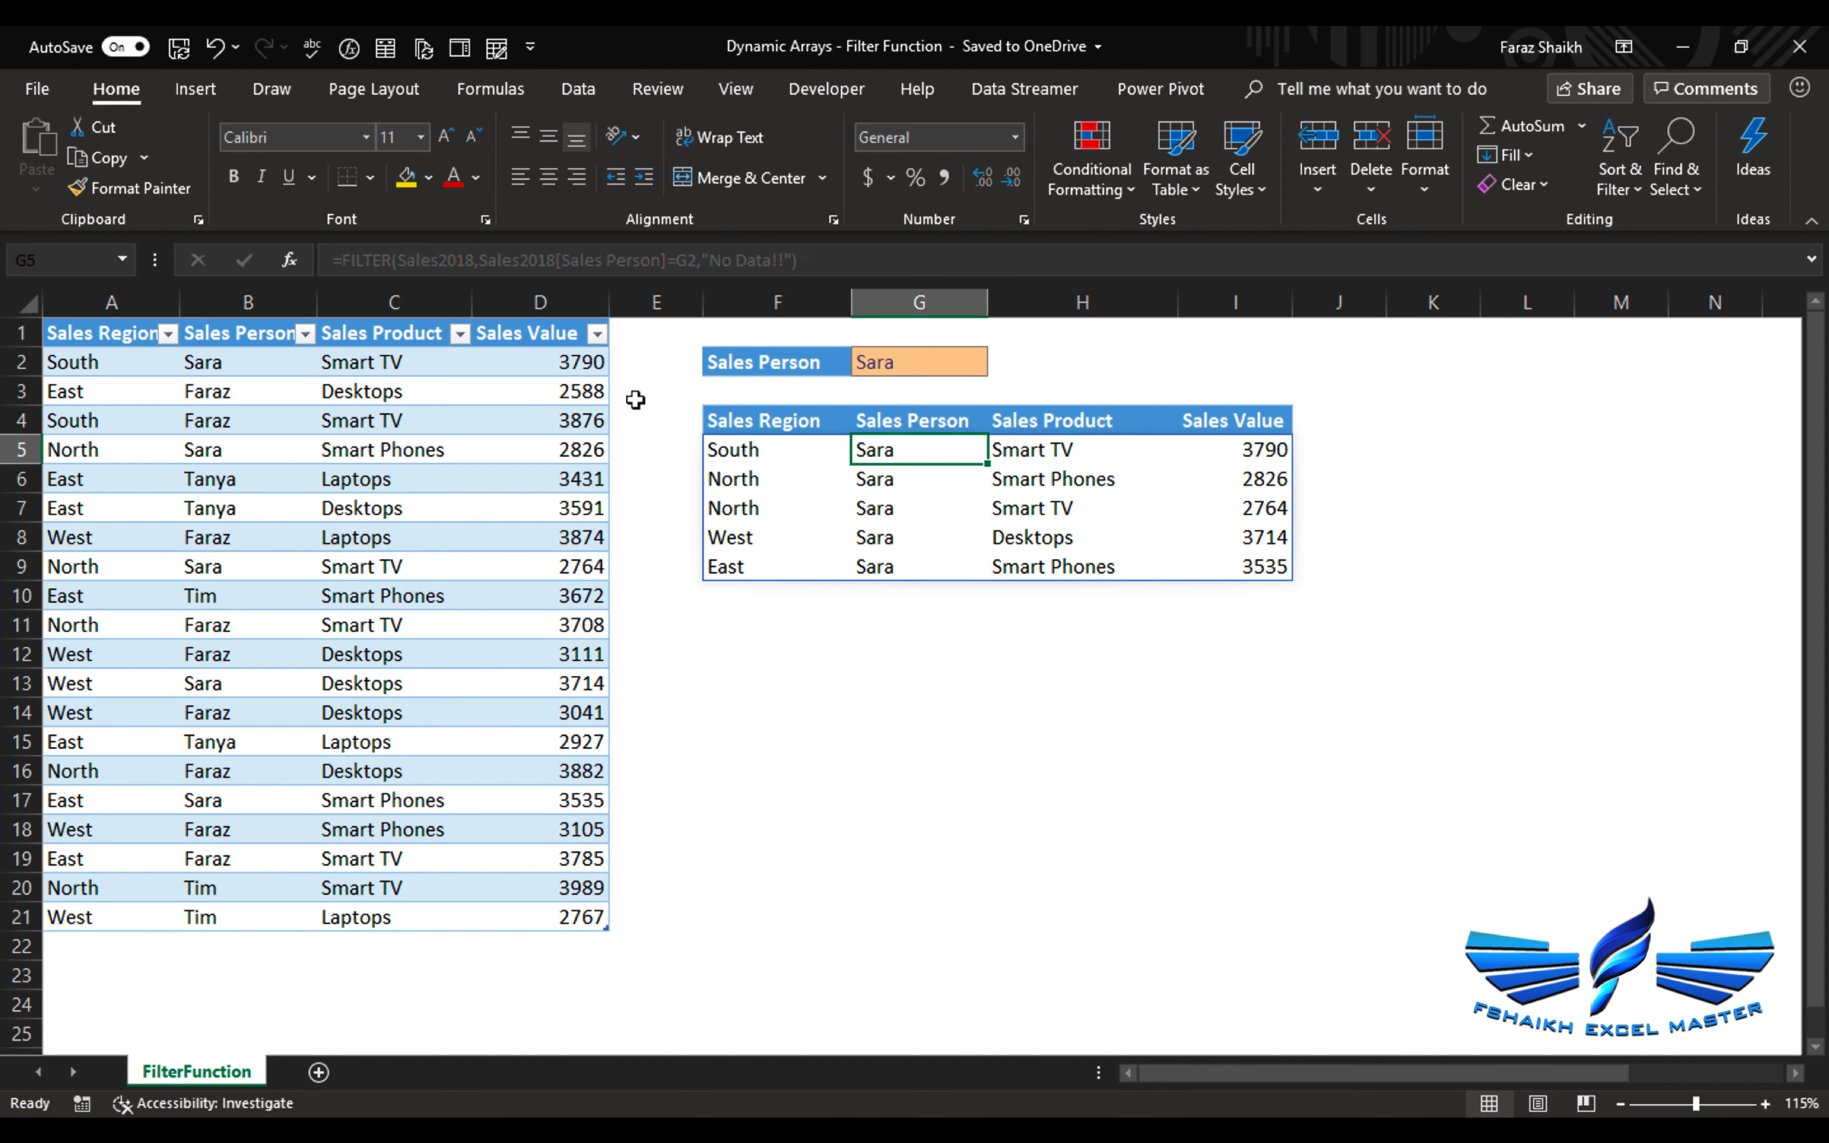
pyautogui.moveTo(818, 451)
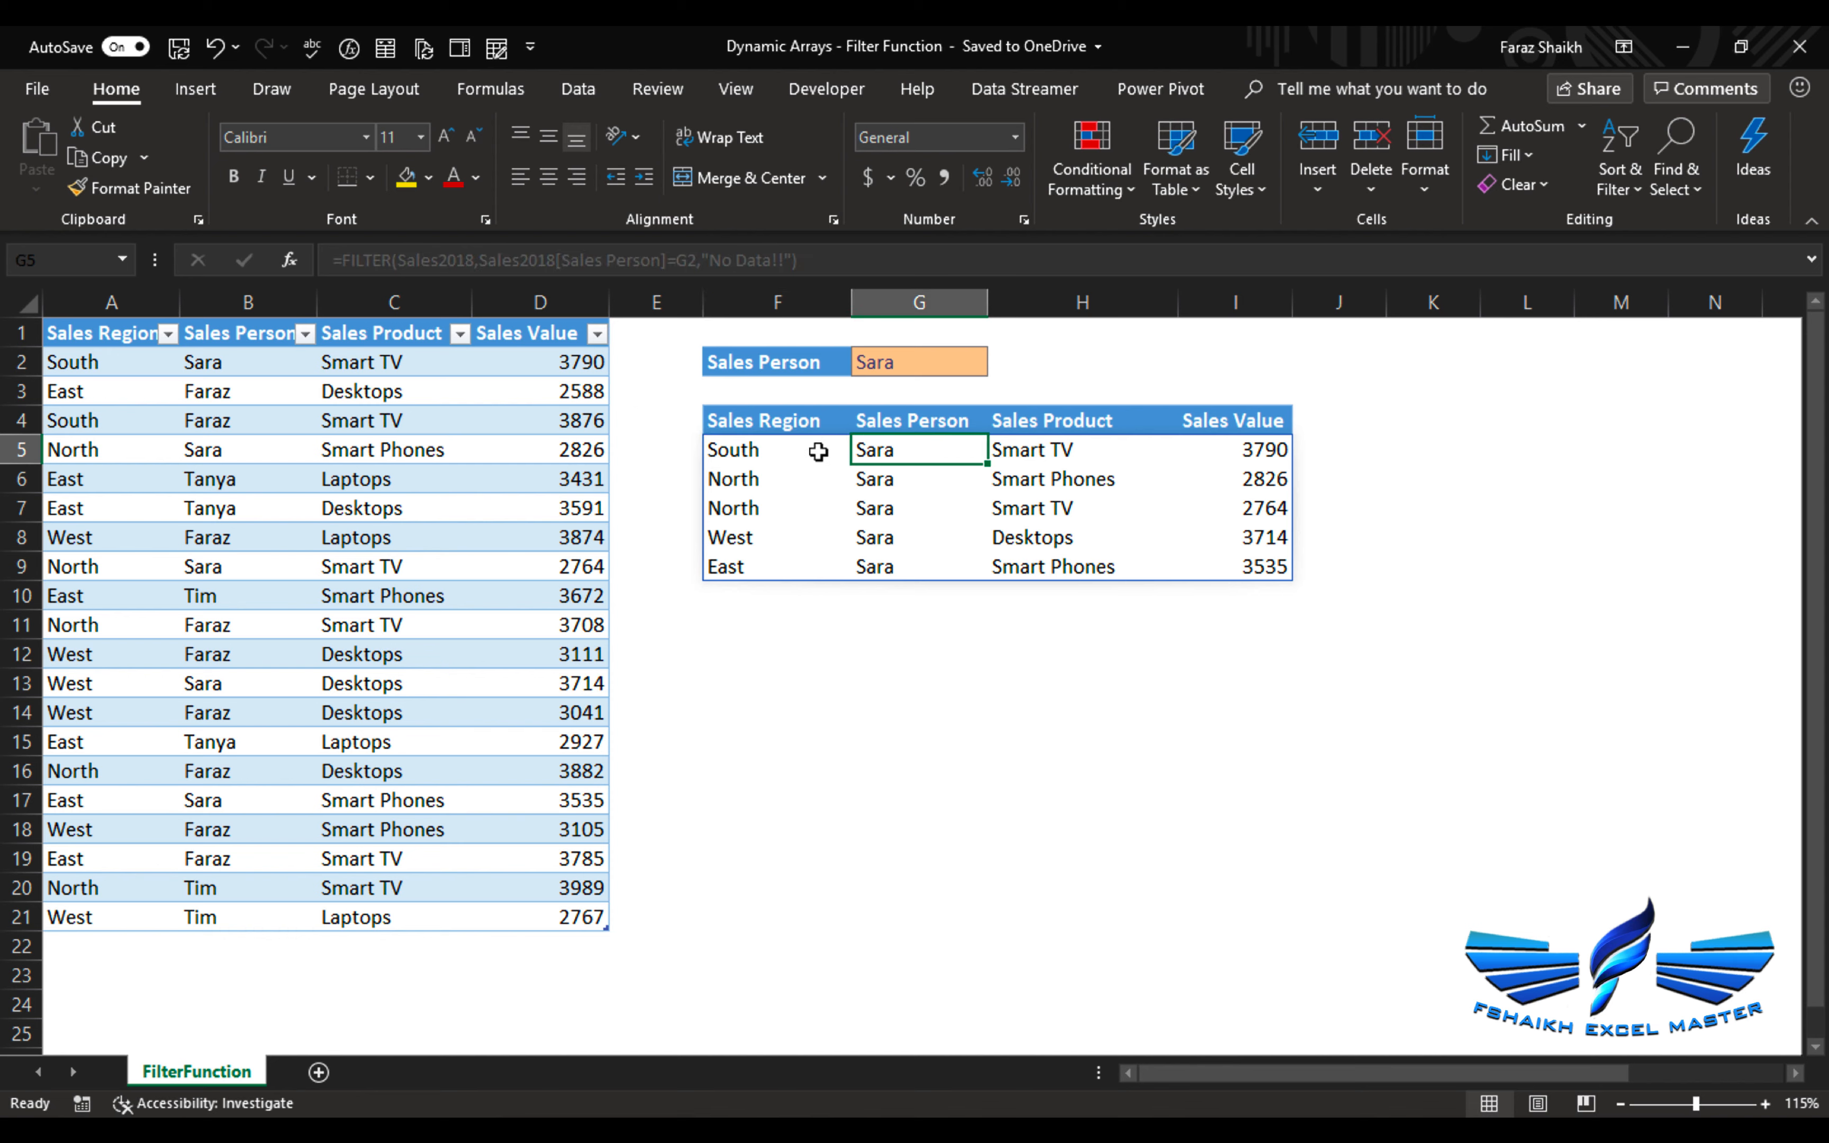
pyautogui.click(774, 450)
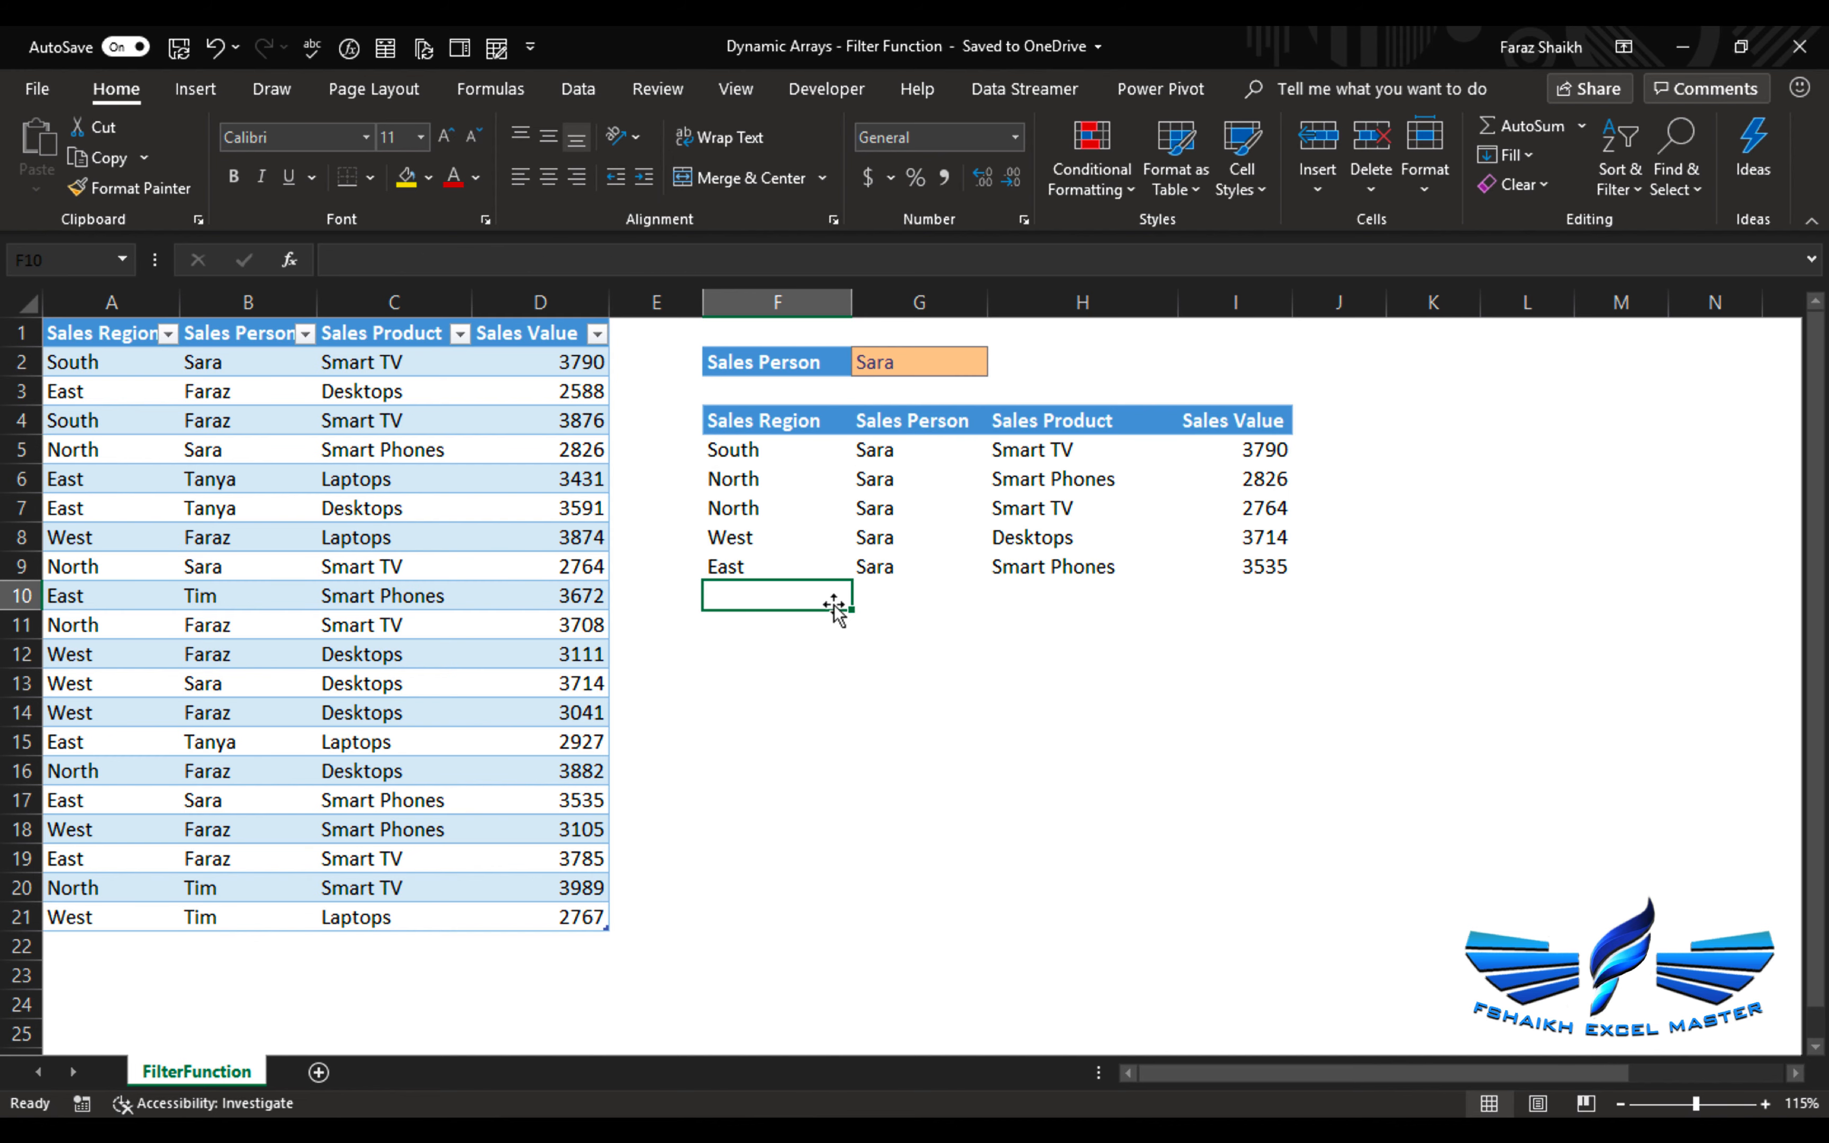
# - Merge F10:H10 for a Total label and AutoSum the filtered sales in I10, giving 16629
pyautogui.moveTo(776, 595); pyautogui.dragTo(1079, 595)
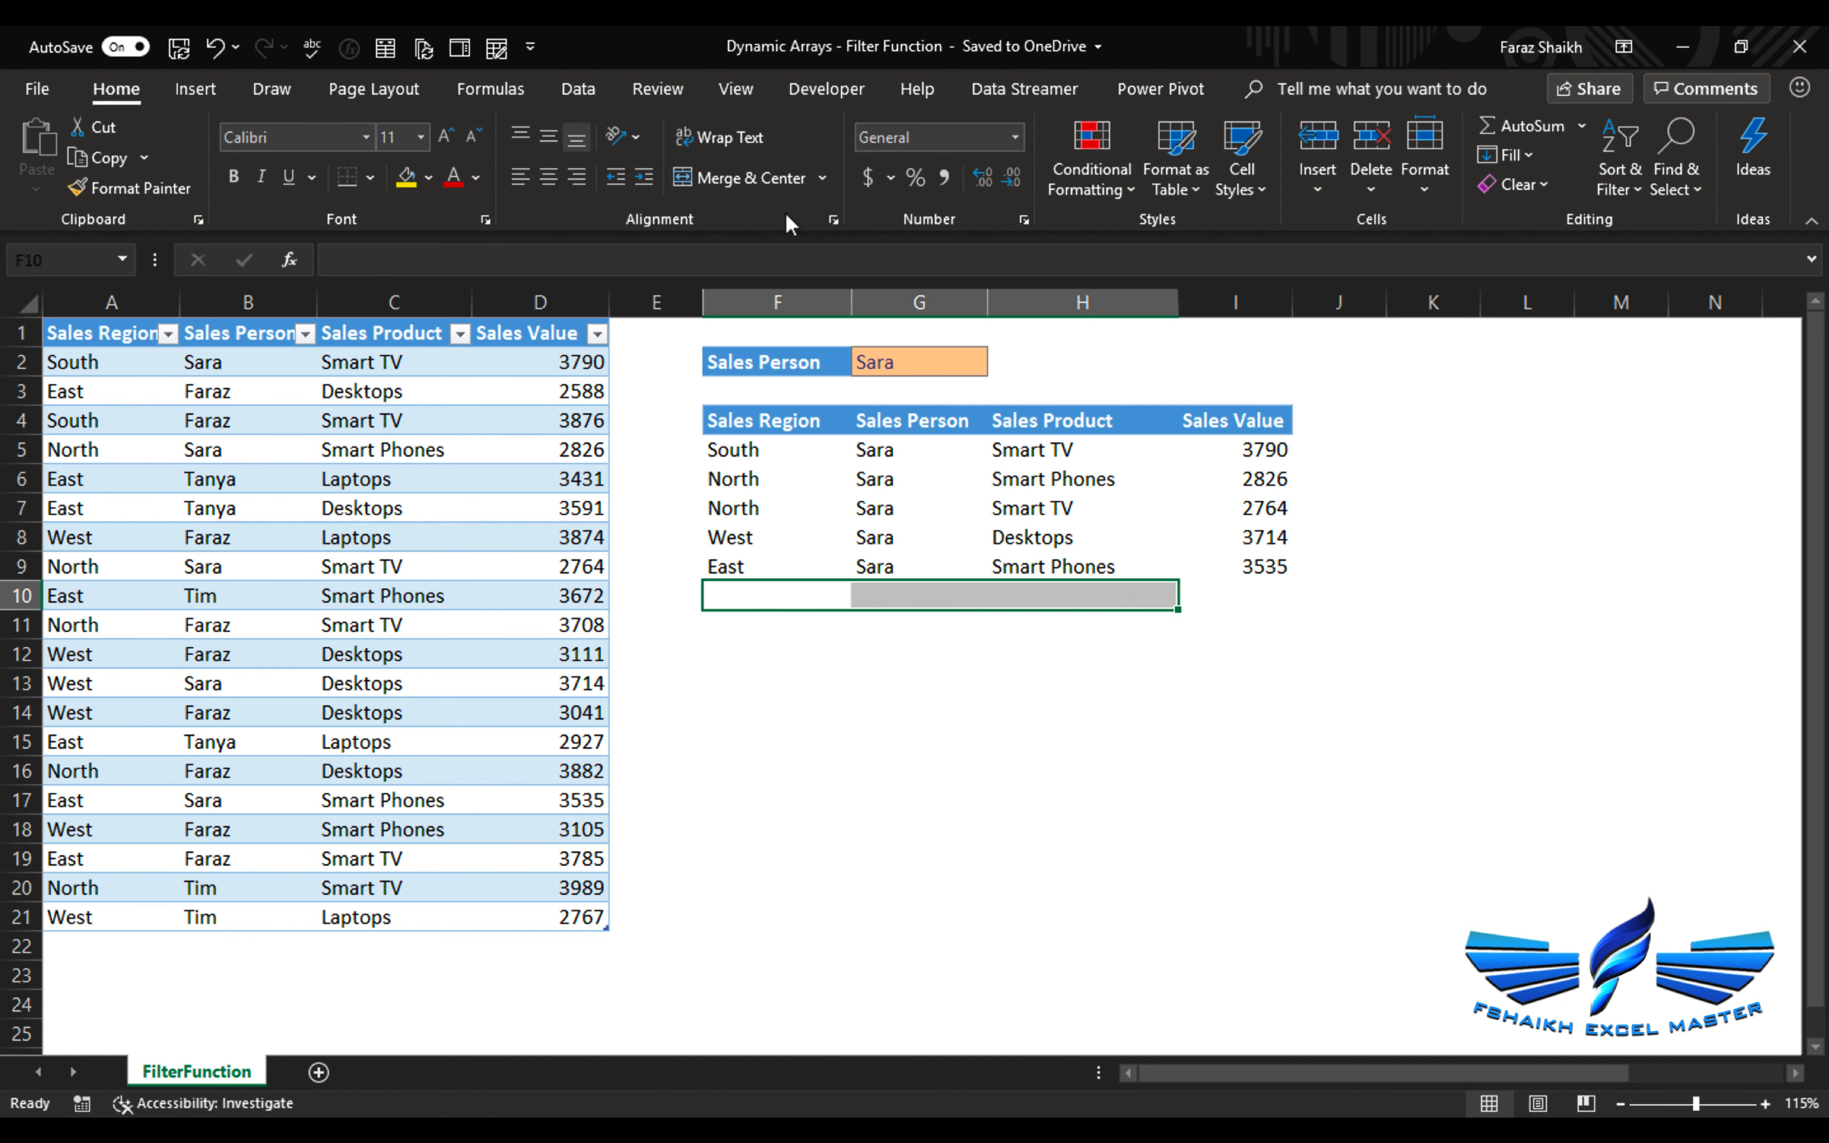
pyautogui.click(1239, 600)
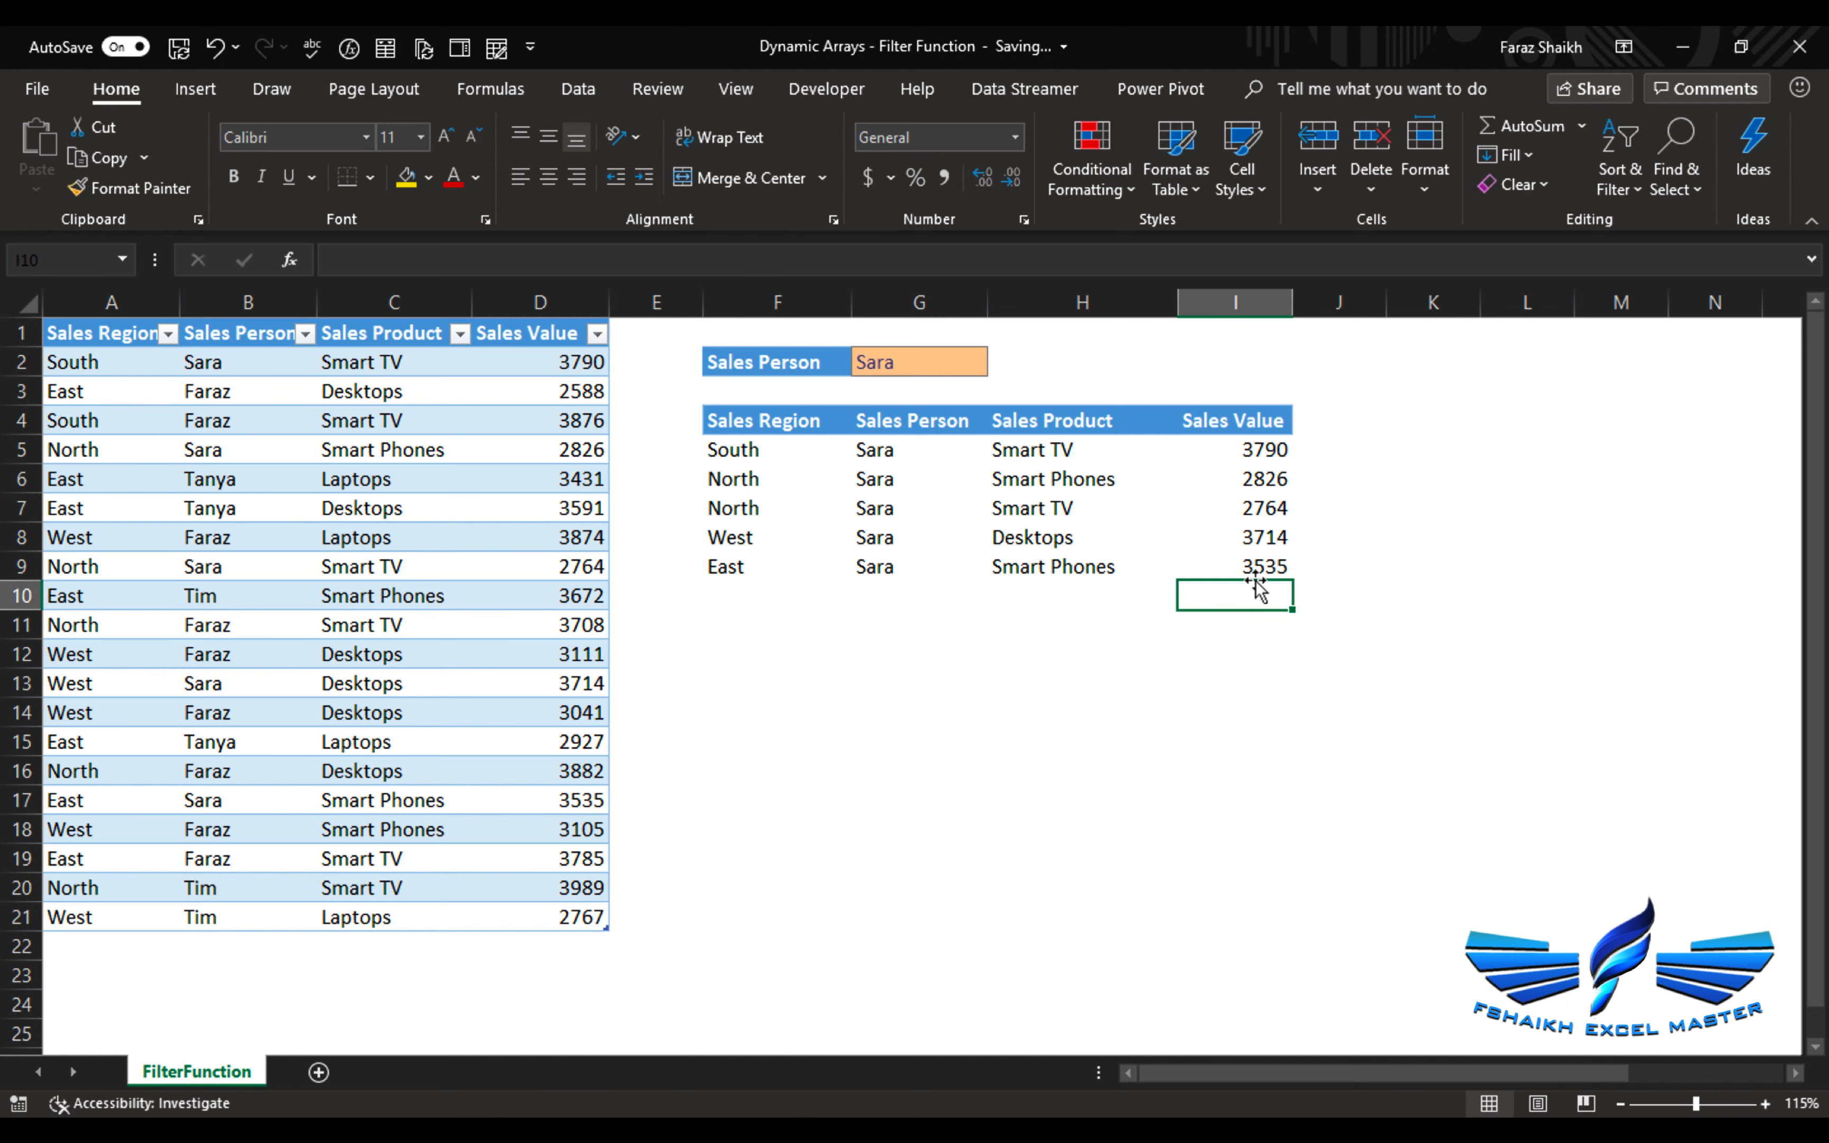
pyautogui.press('Enter')
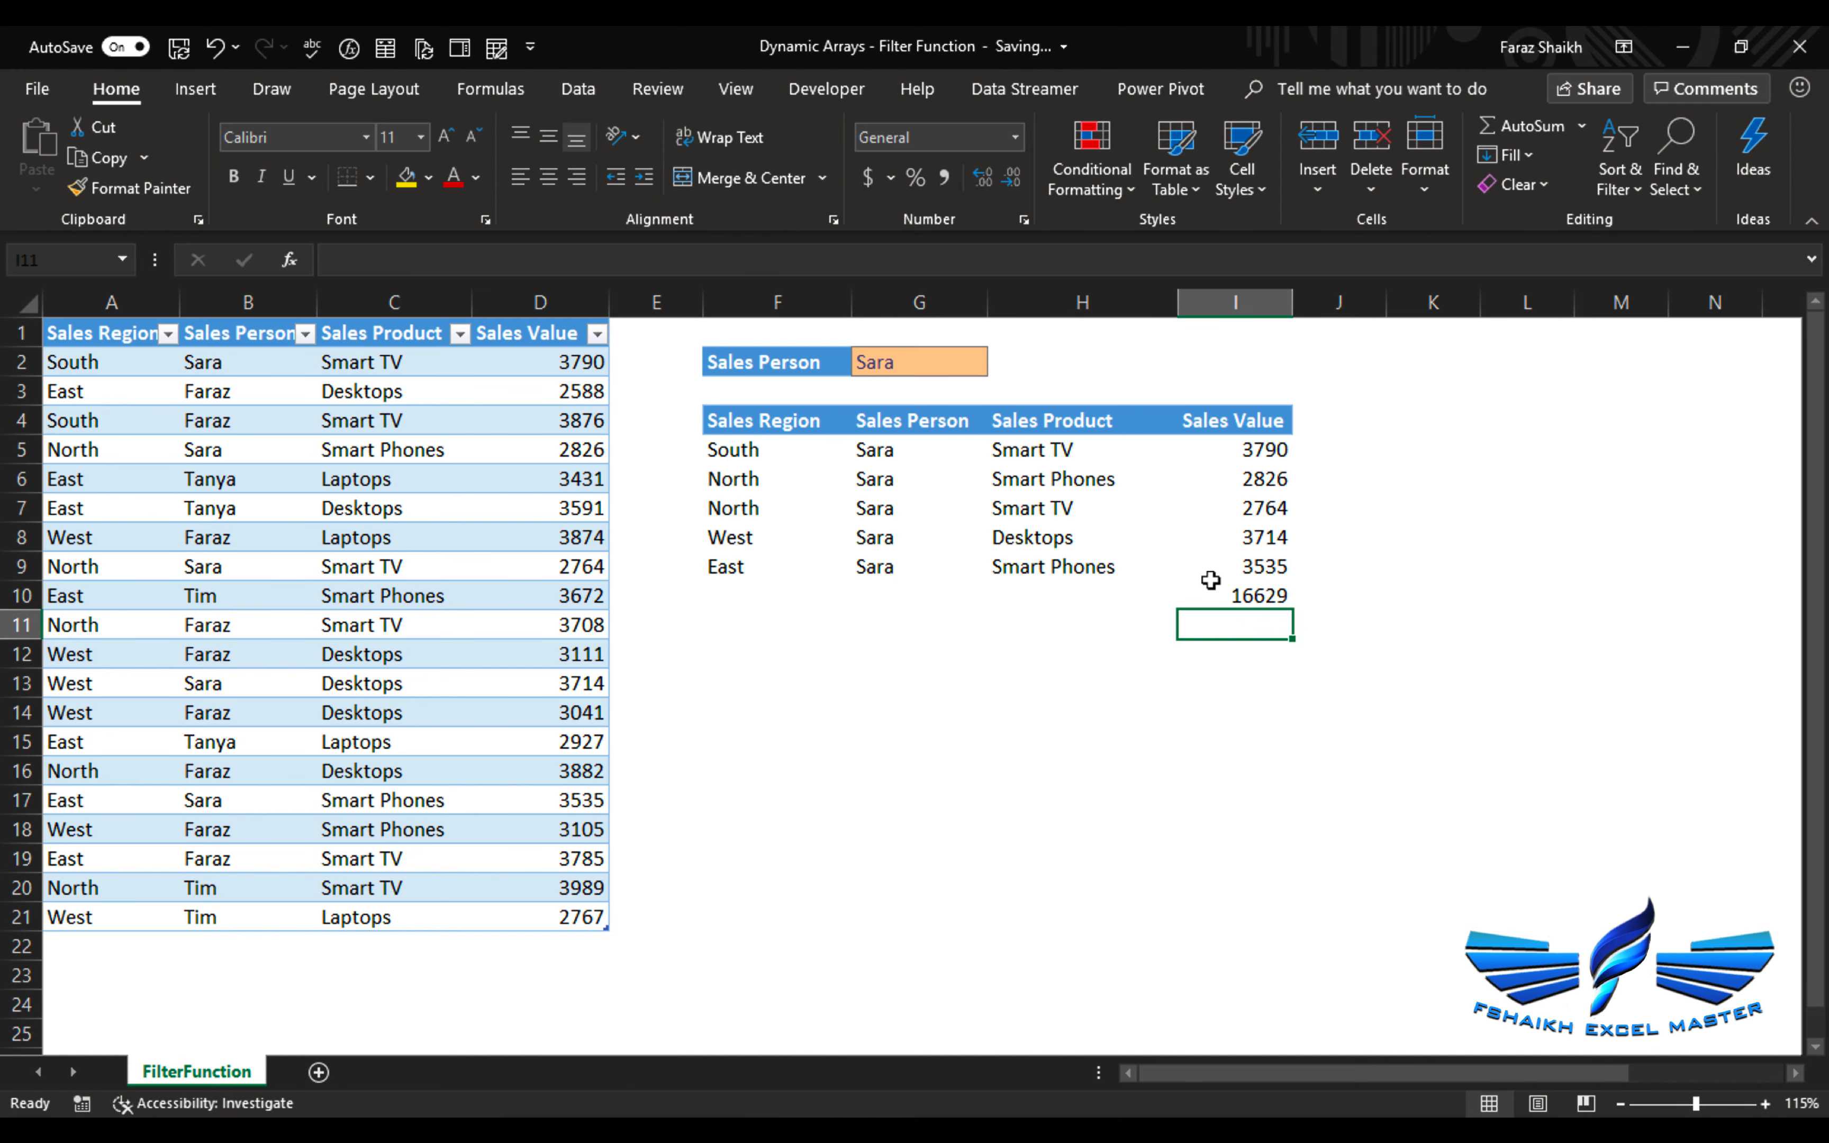
pyautogui.write('Totak')
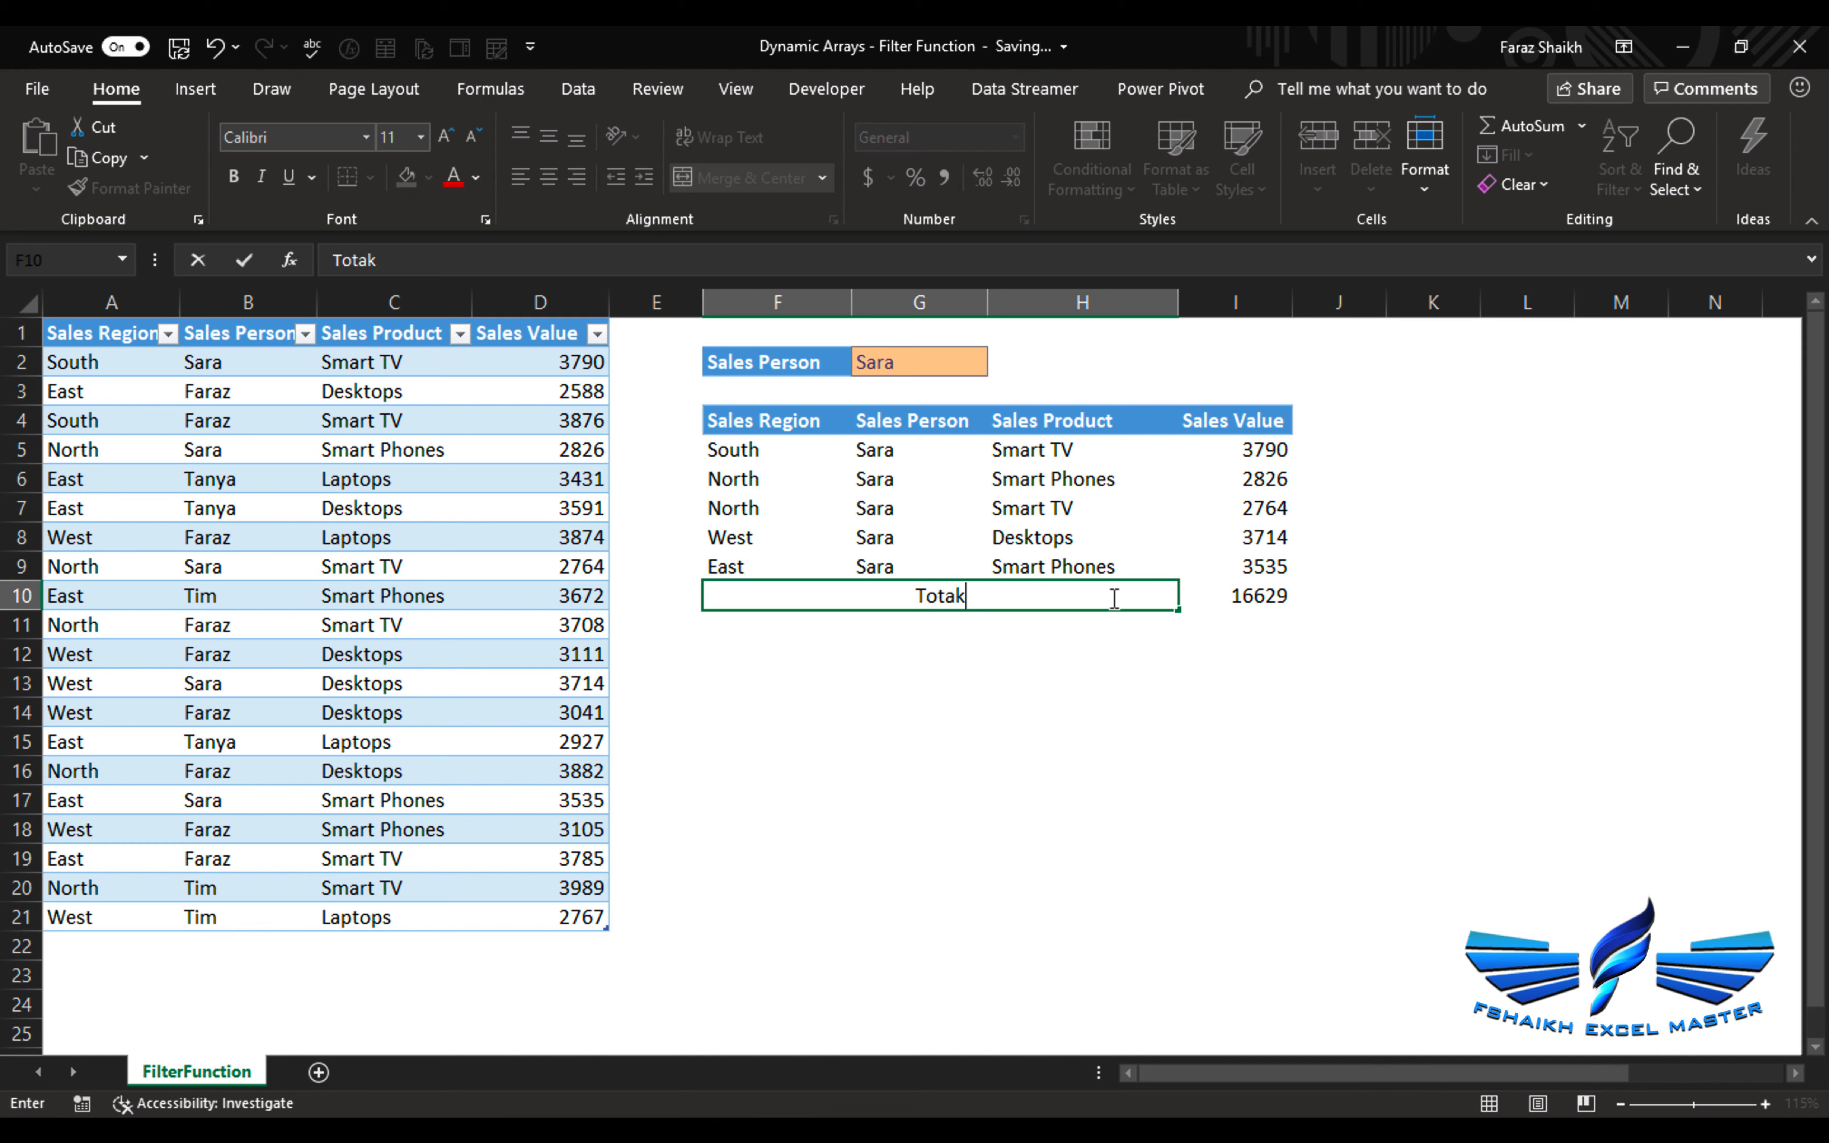
pyautogui.press('Backspace')
pyautogui.write('l')
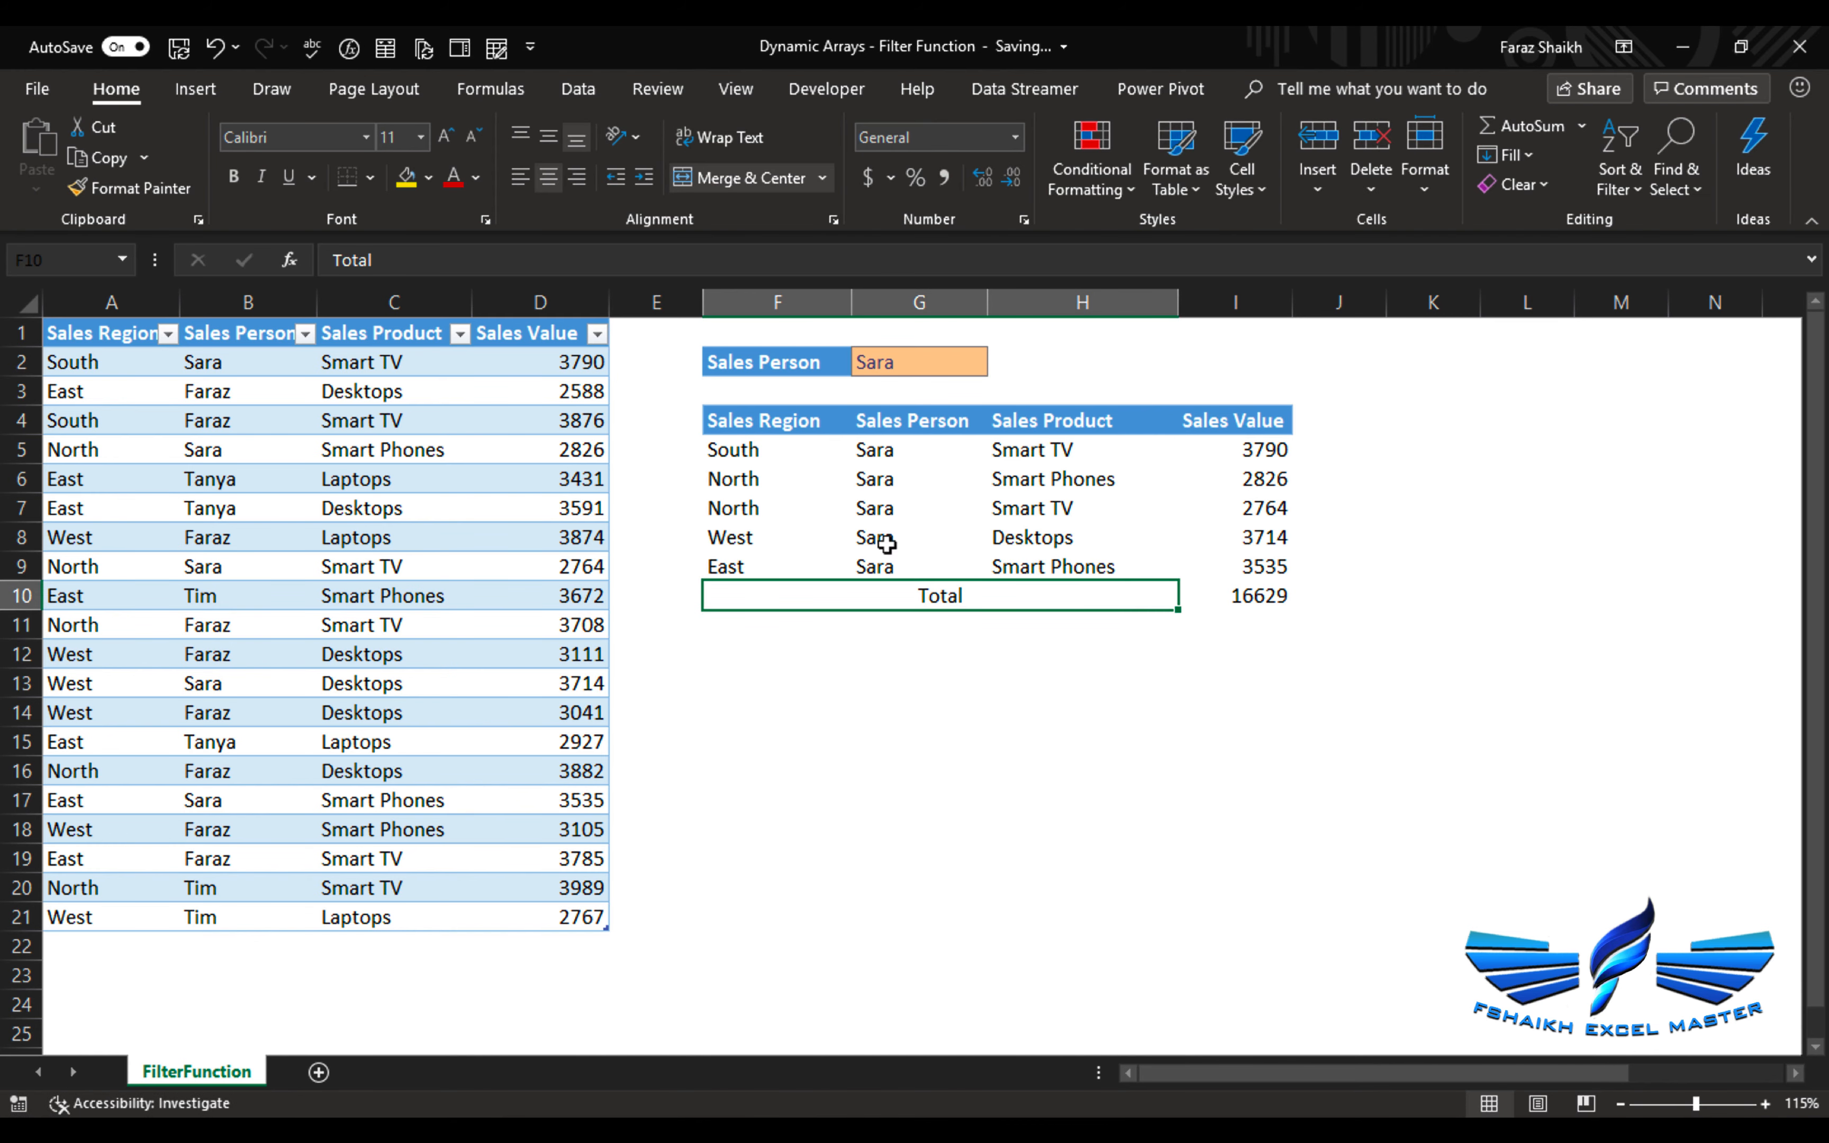
pyautogui.click(919, 362)
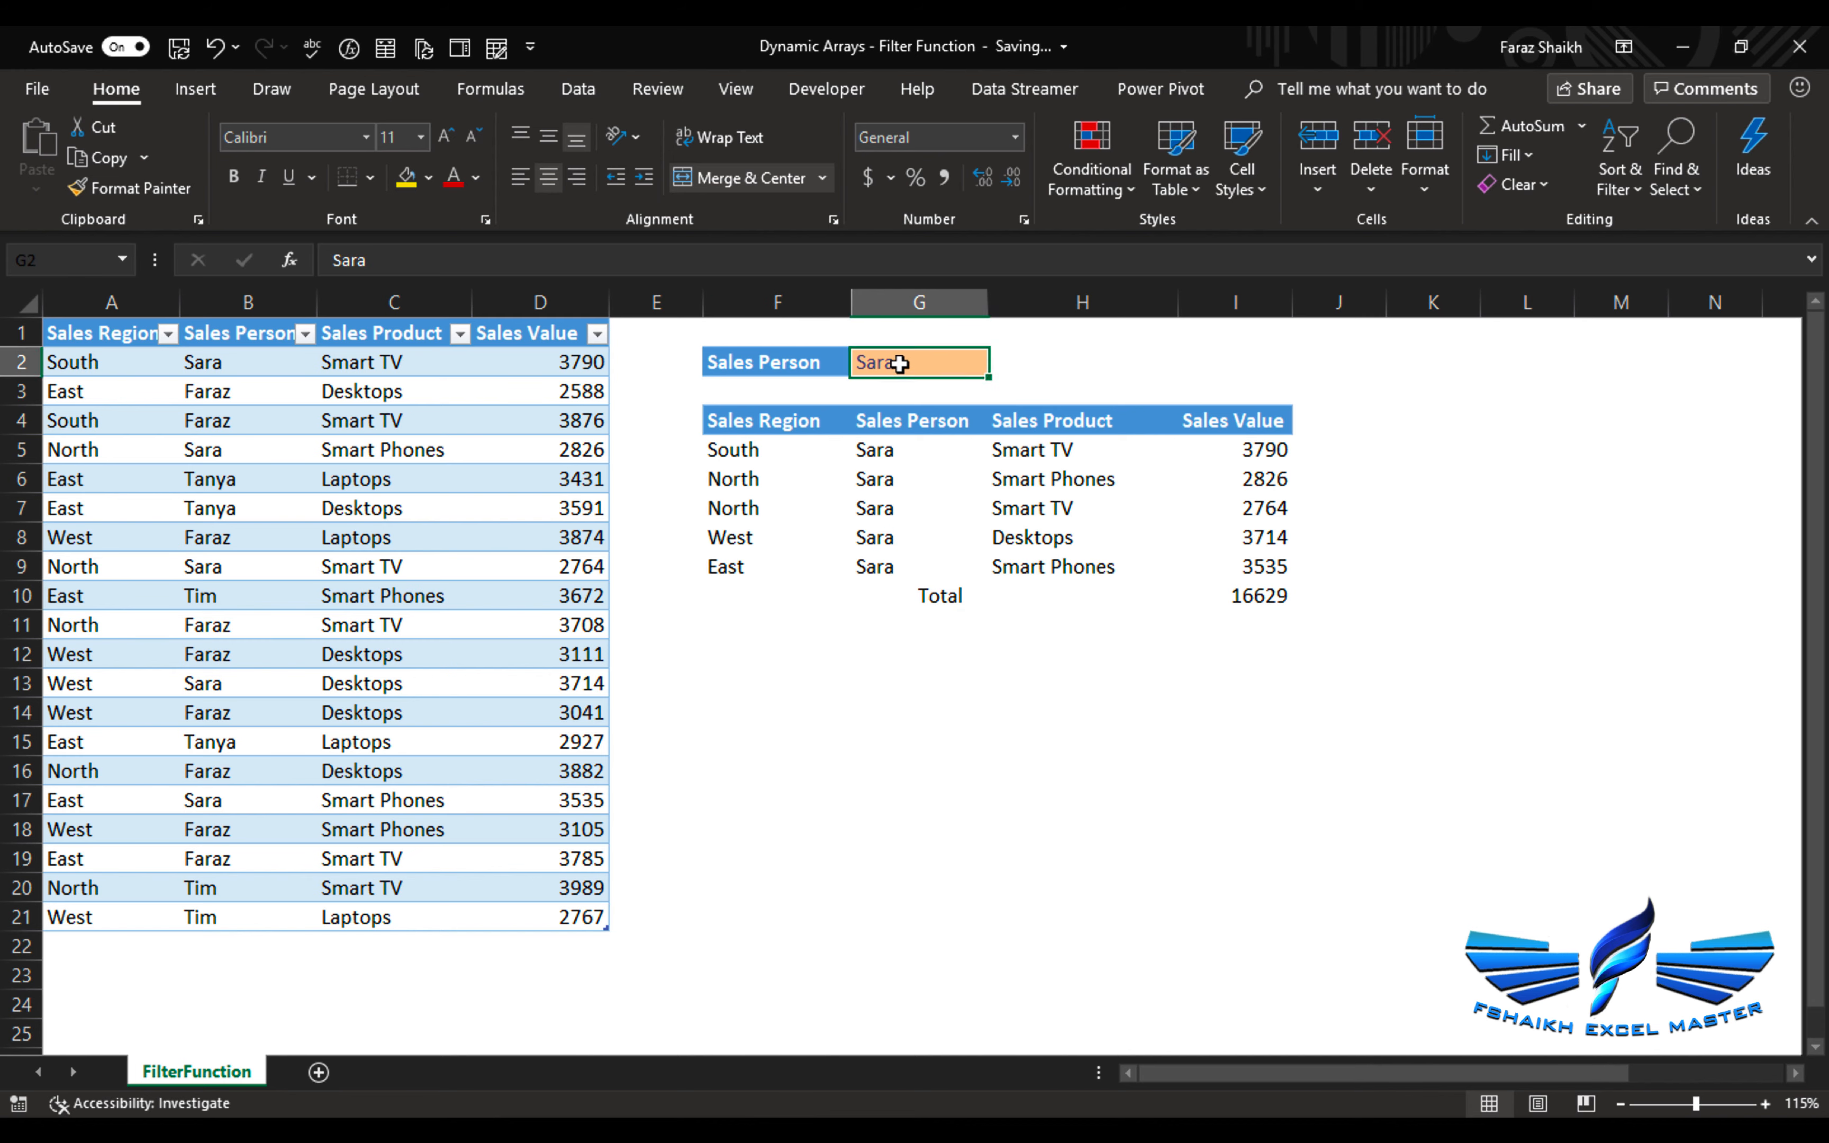
# - Try Tim, Tanya, then Faraz in G2, whose larger result hits the Total row and shows #SPILL!
pyautogui.write('Tim')
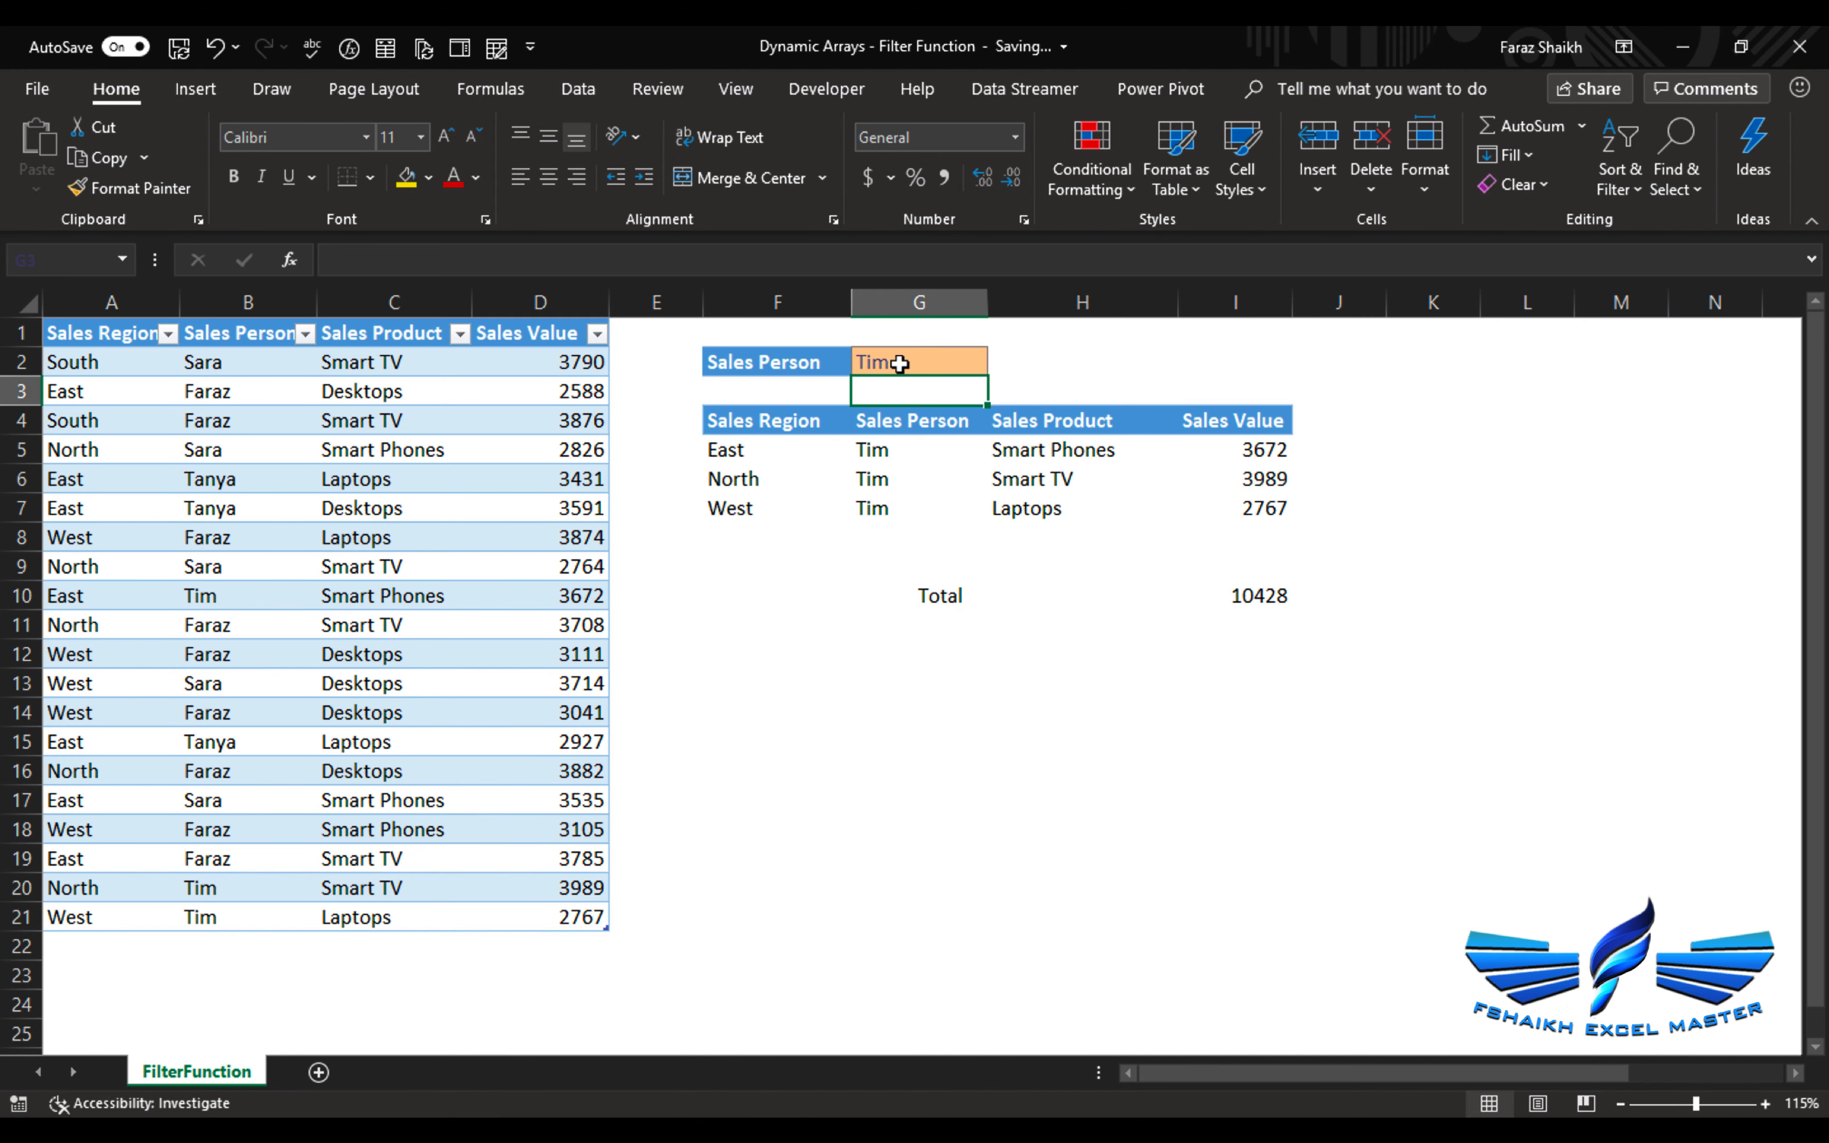
pyautogui.write('Tanya')
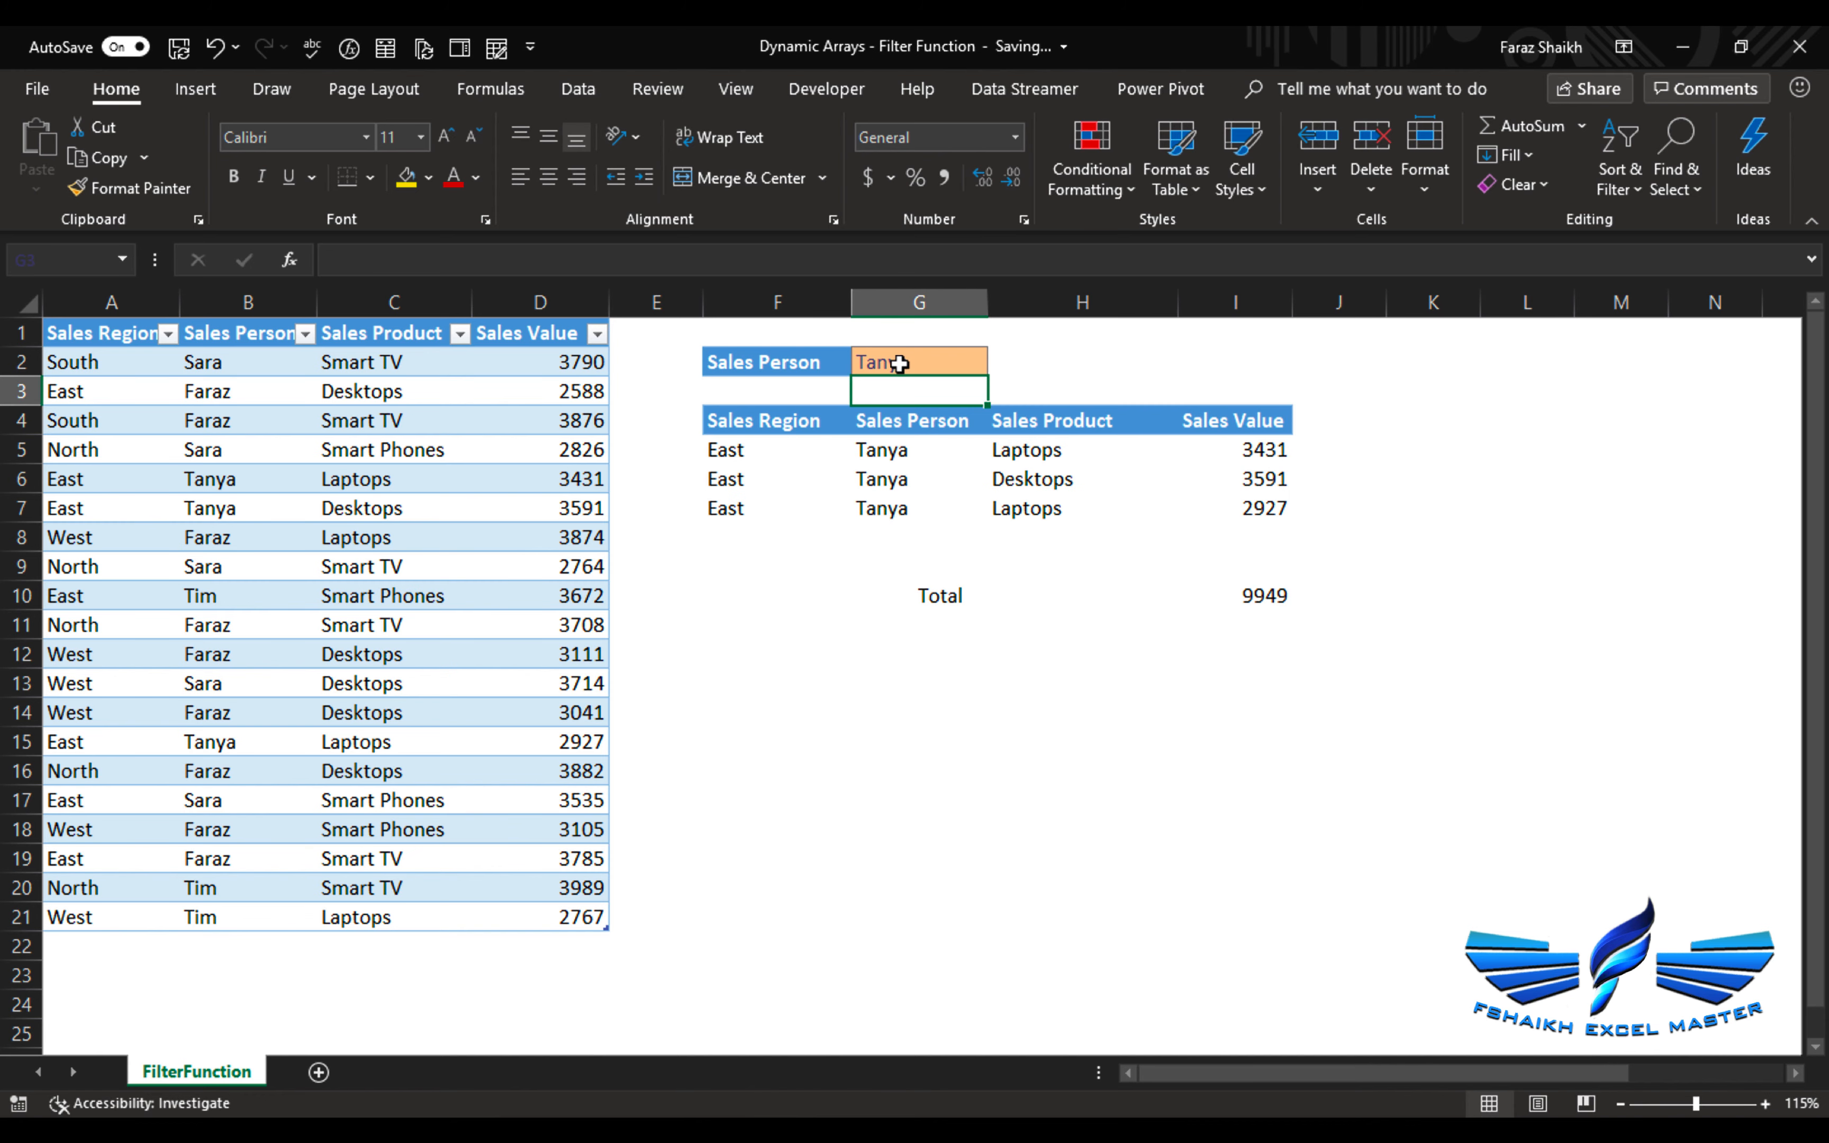
pyautogui.write('Faraz')
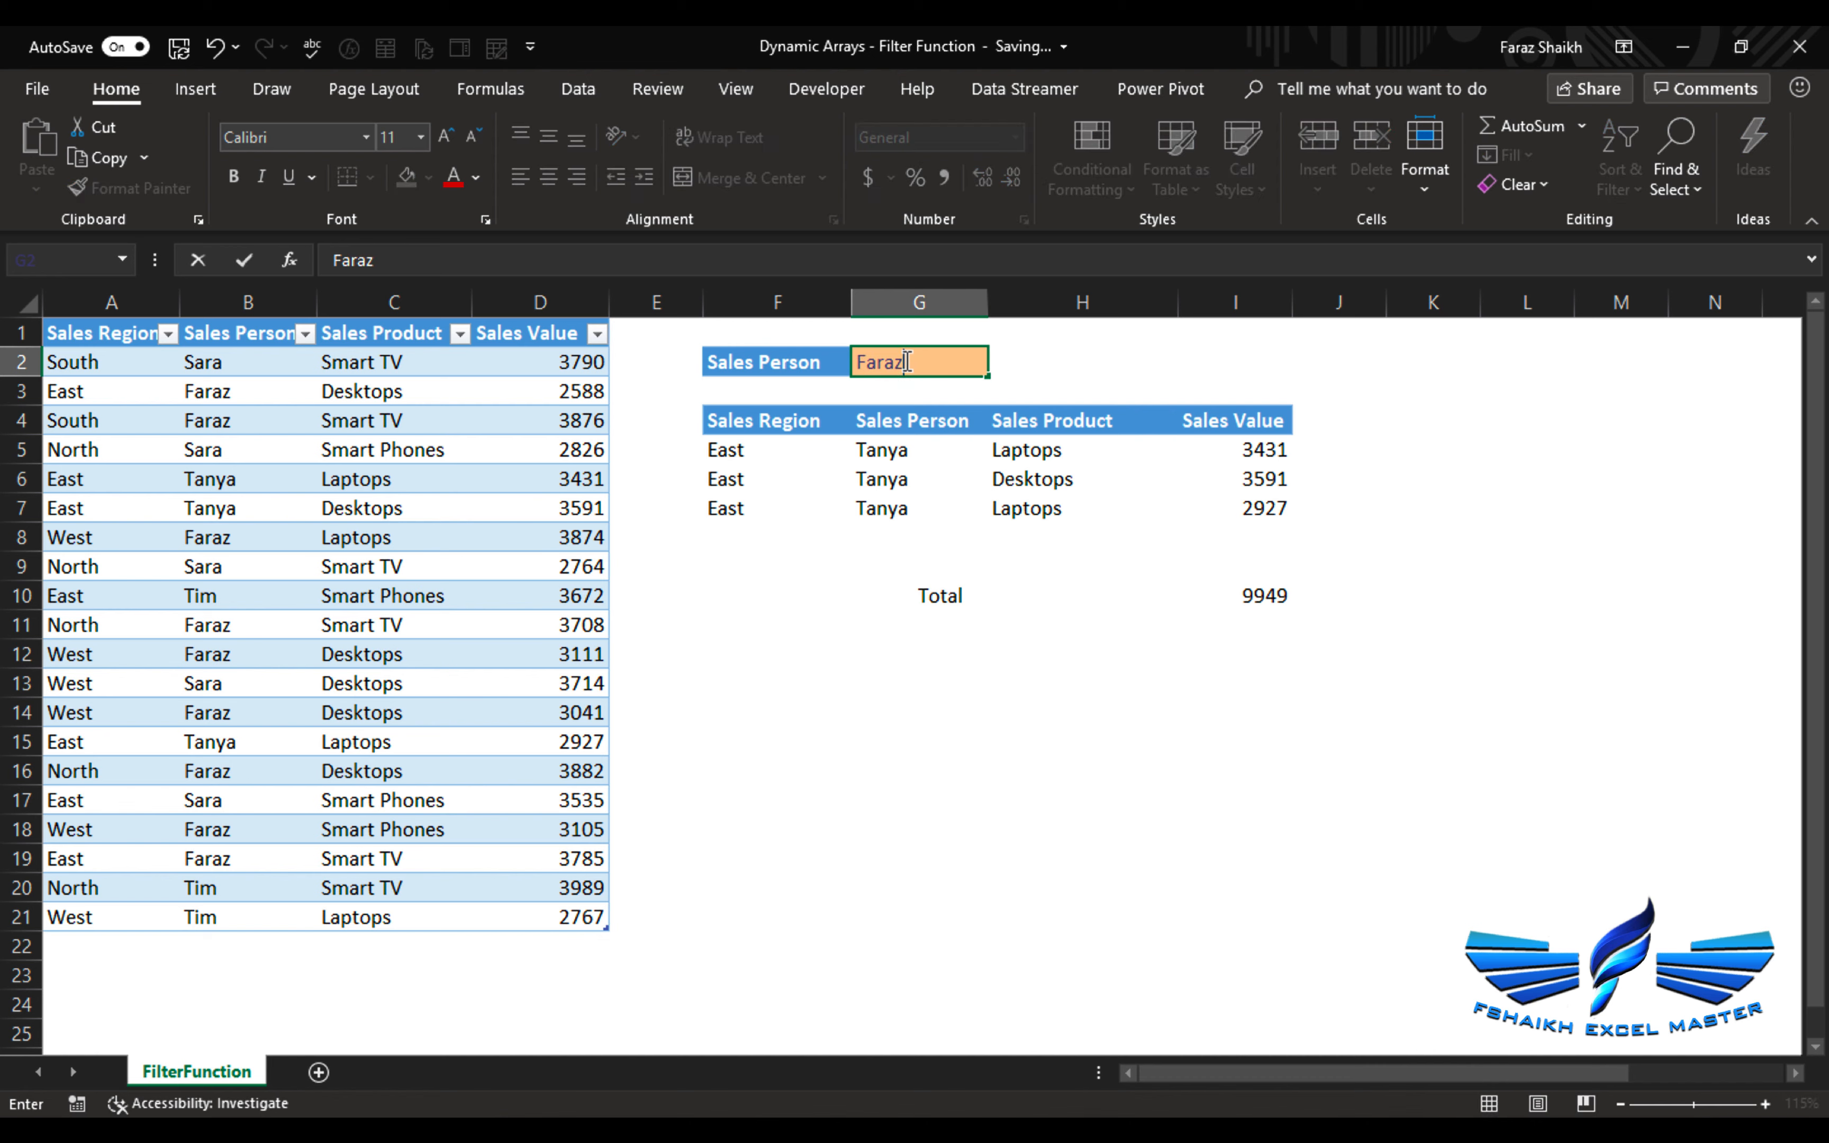
pyautogui.press('Enter')
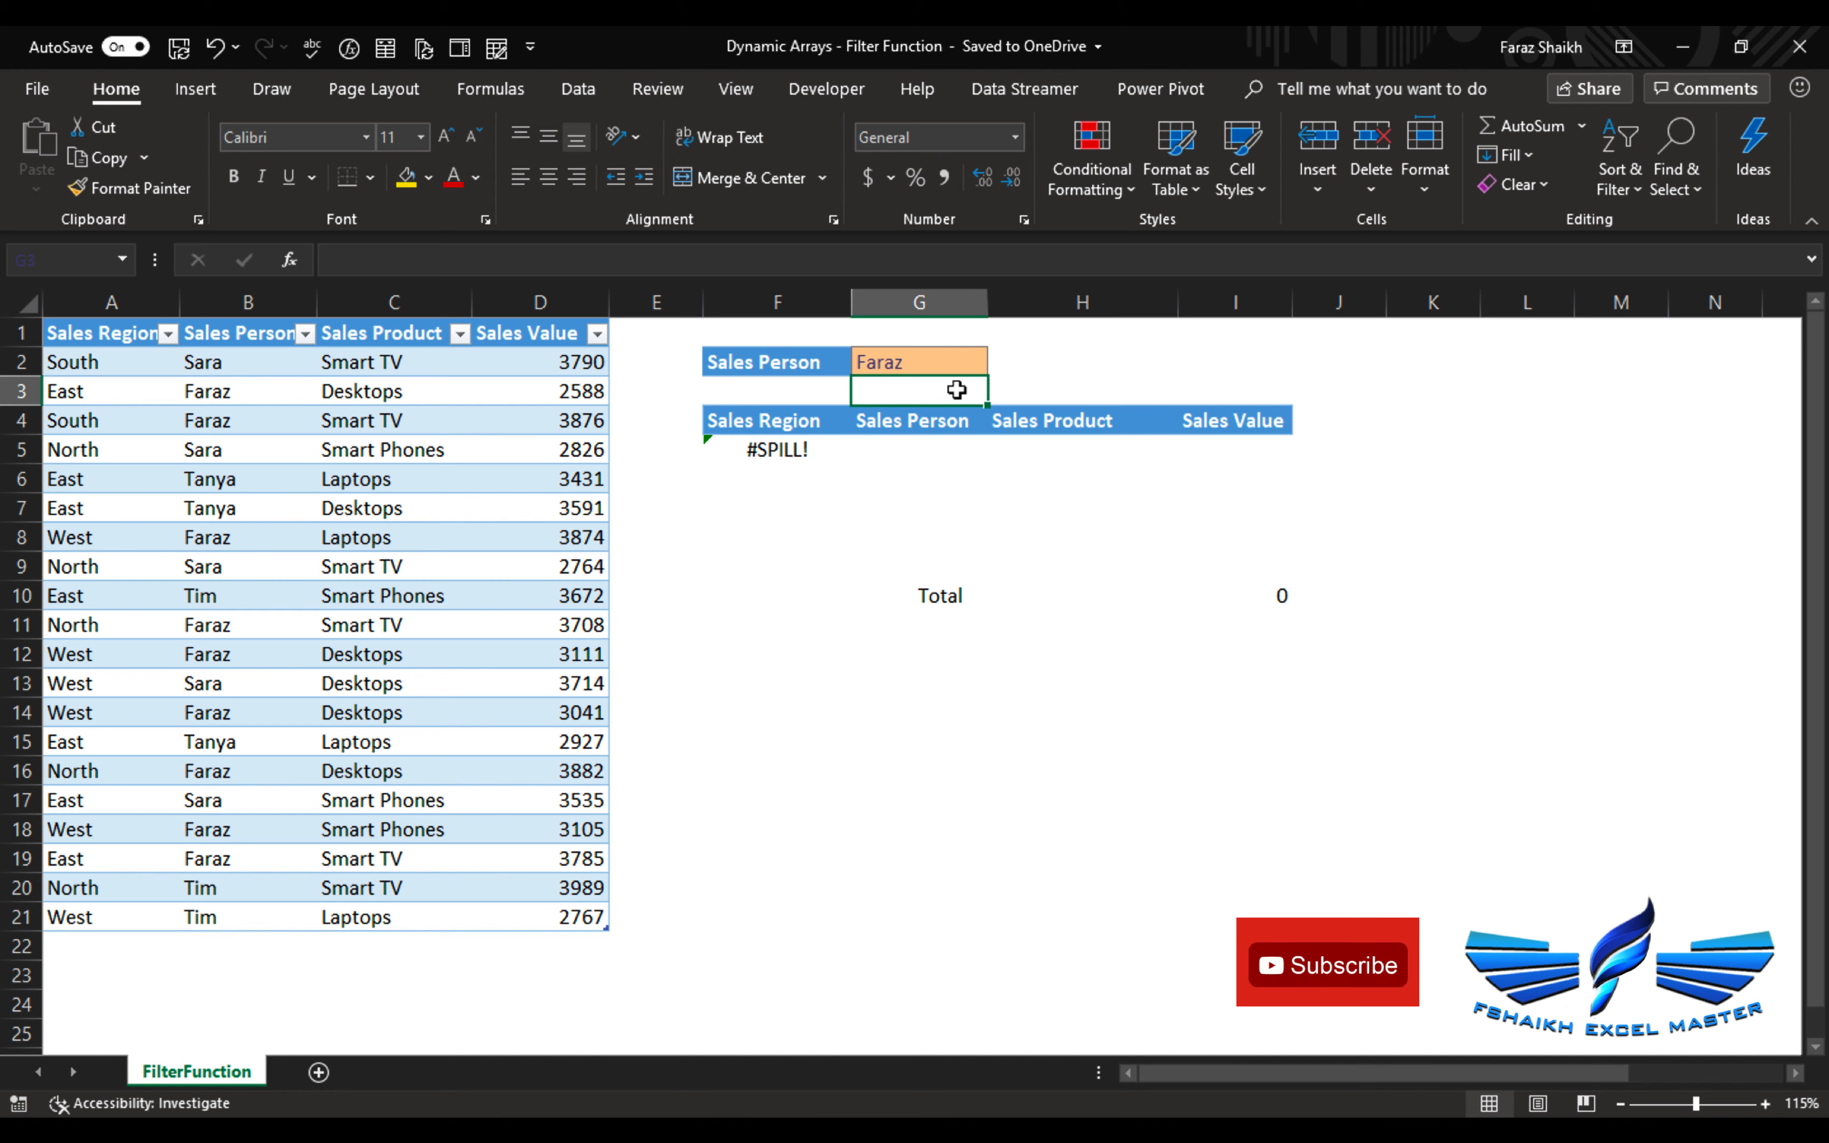
pyautogui.moveTo(1061, 616)
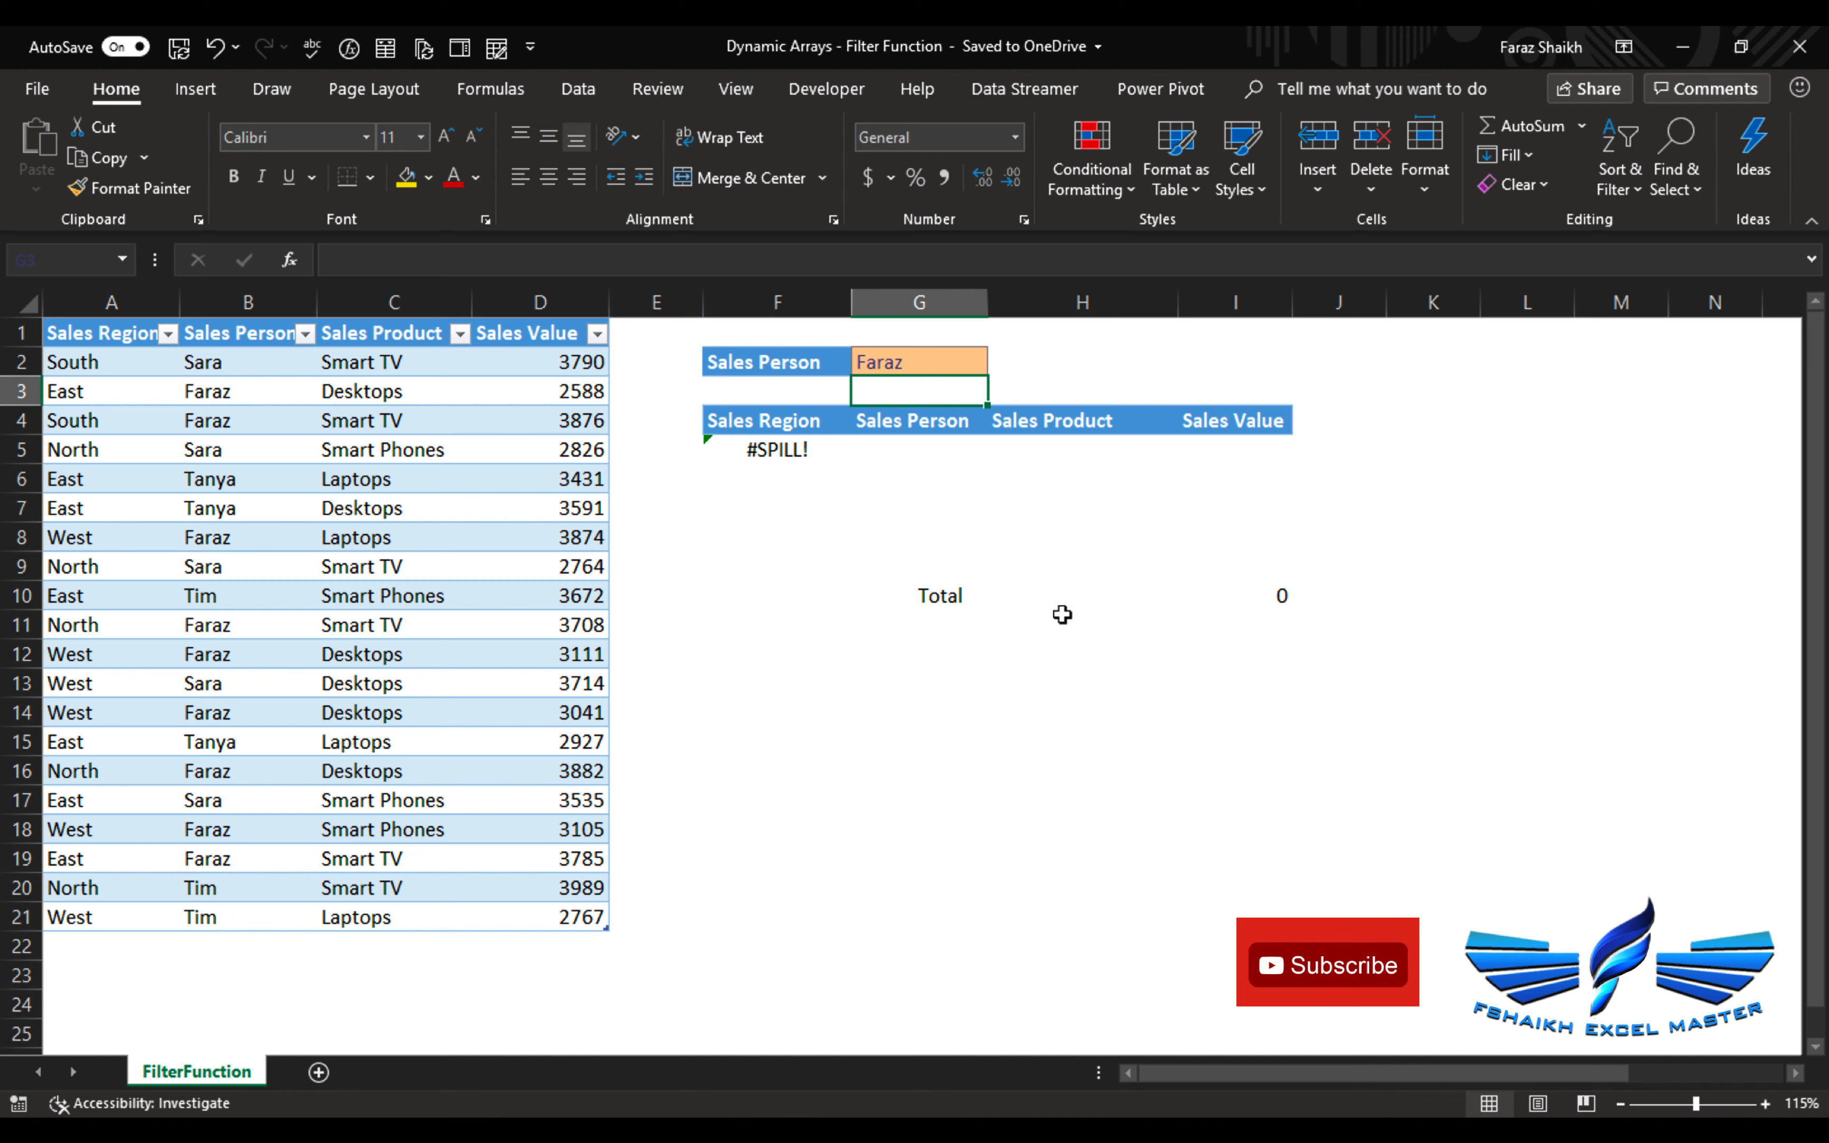
# - Delete the Total row contents blocking the spill range
pyautogui.click(907, 611)
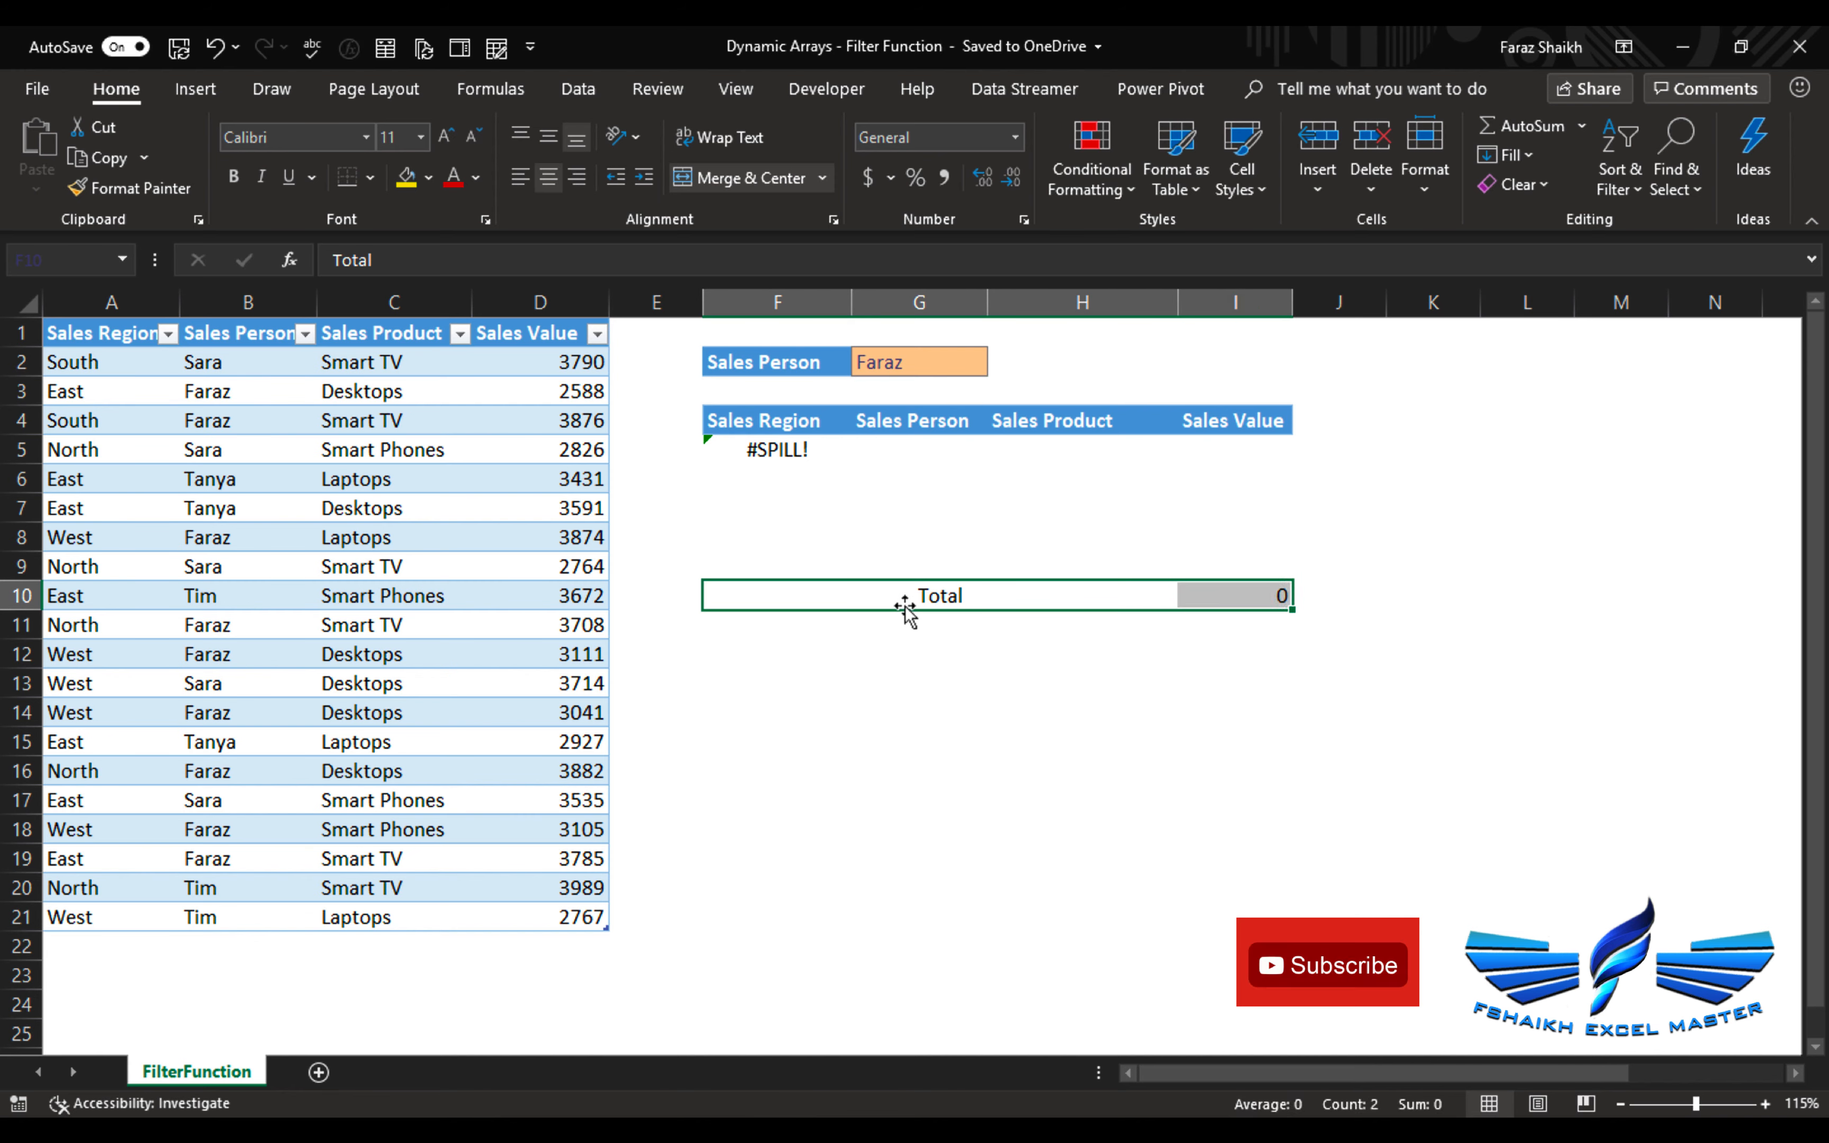
pyautogui.press('Delete')
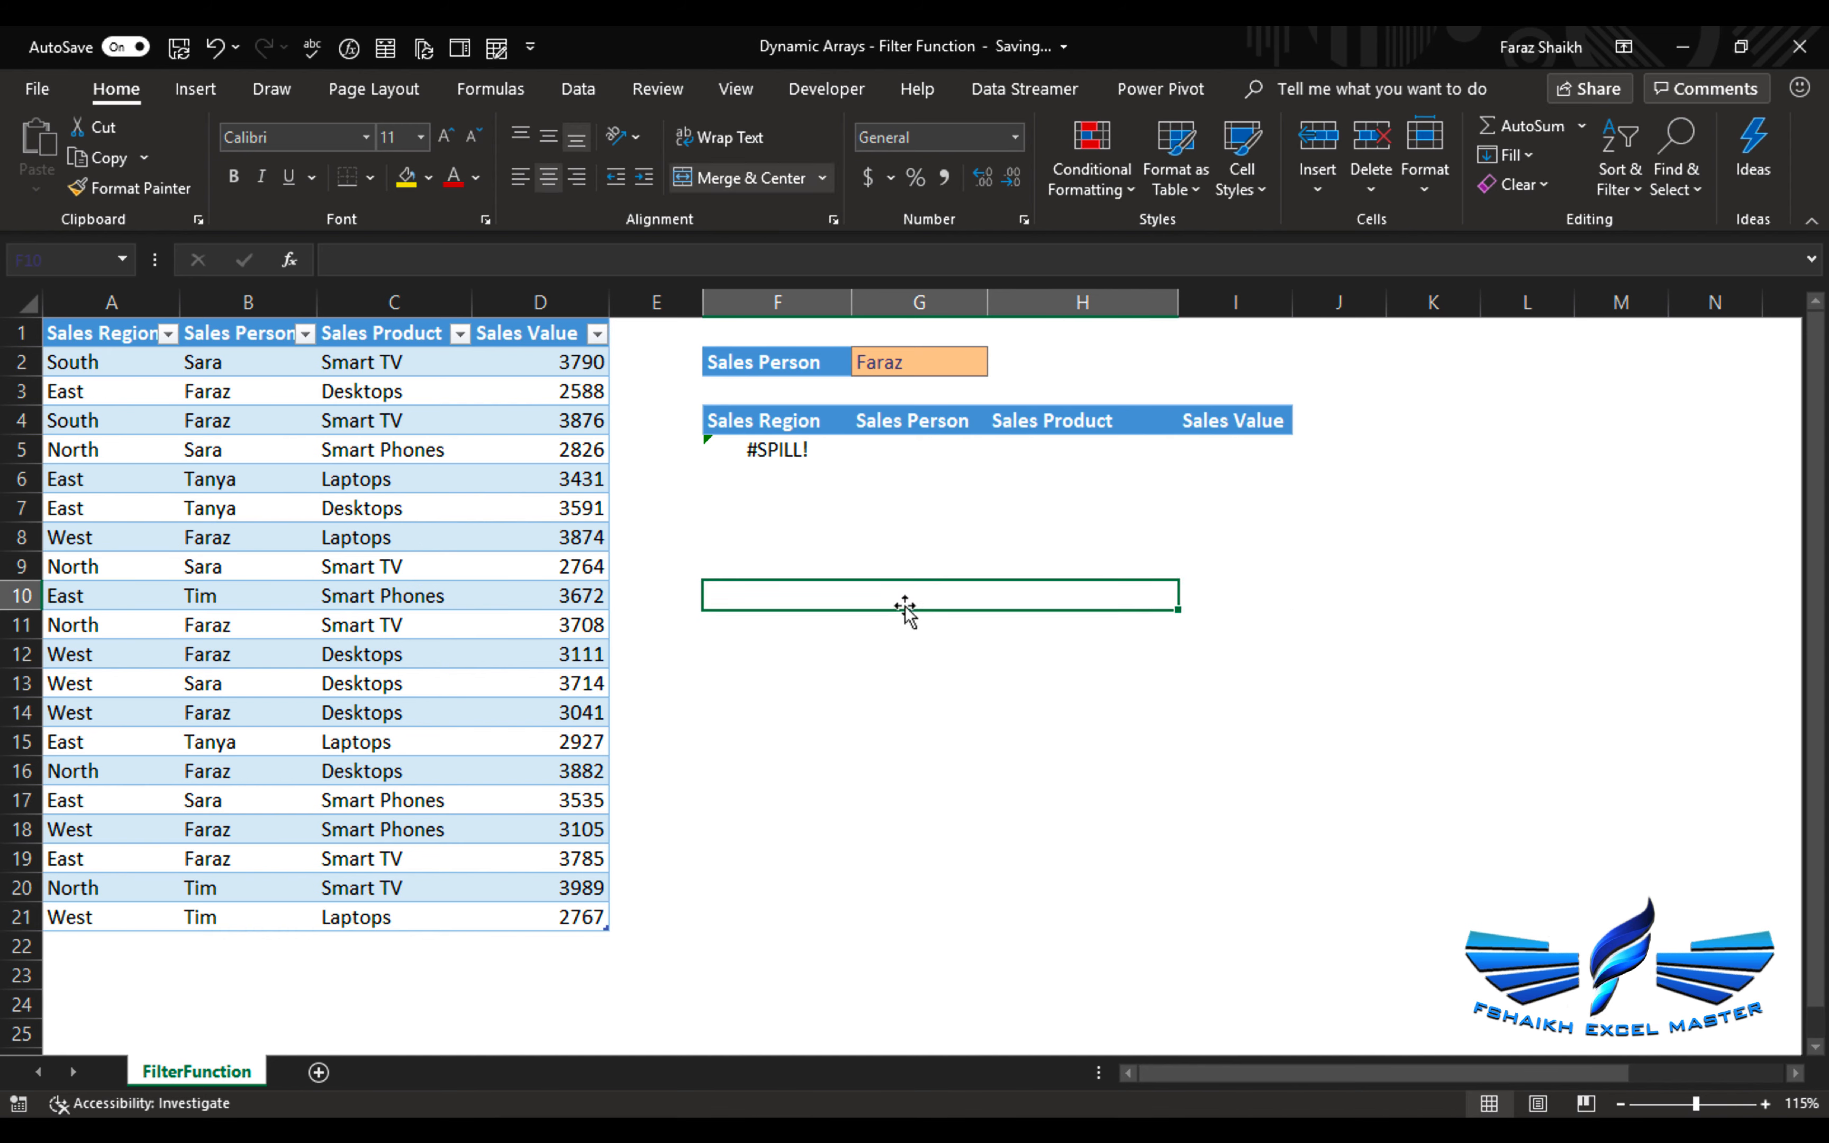
pyautogui.moveTo(782, 221)
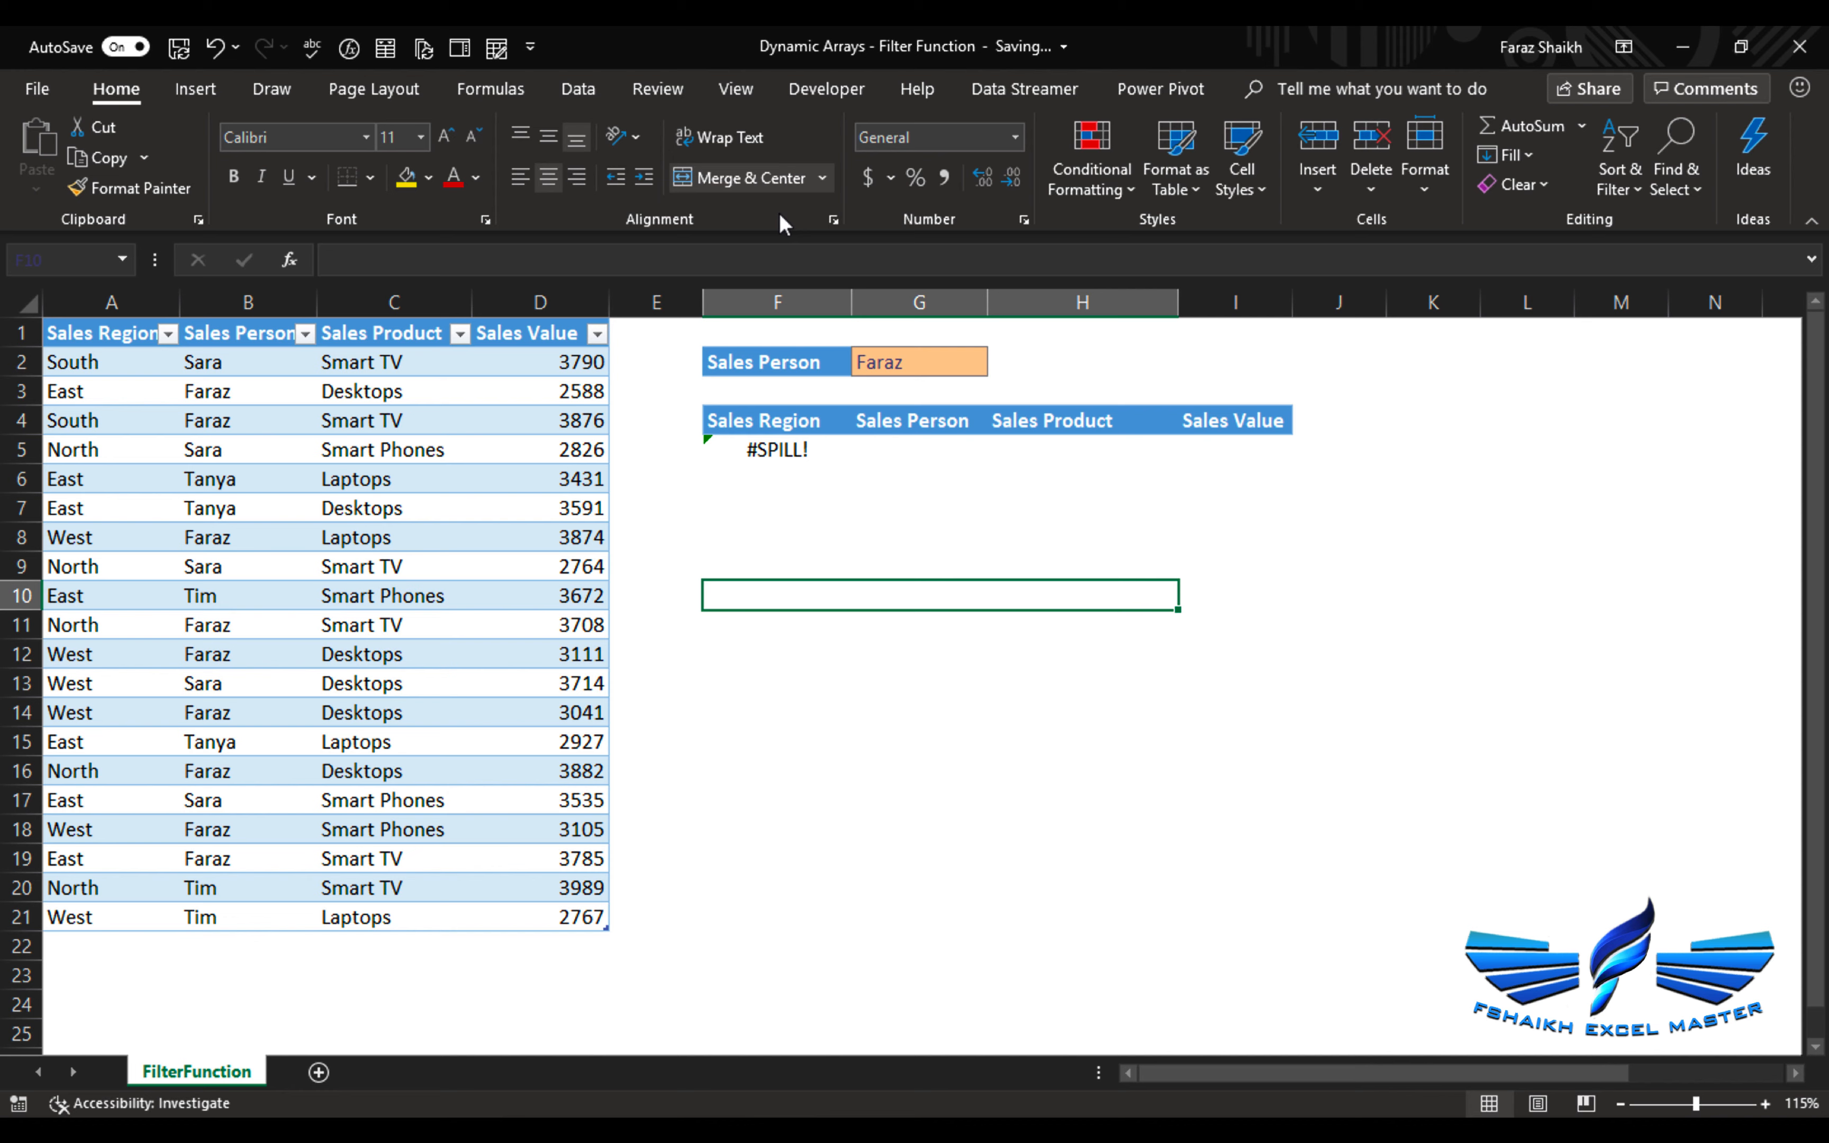
pyautogui.moveTo(735, 236)
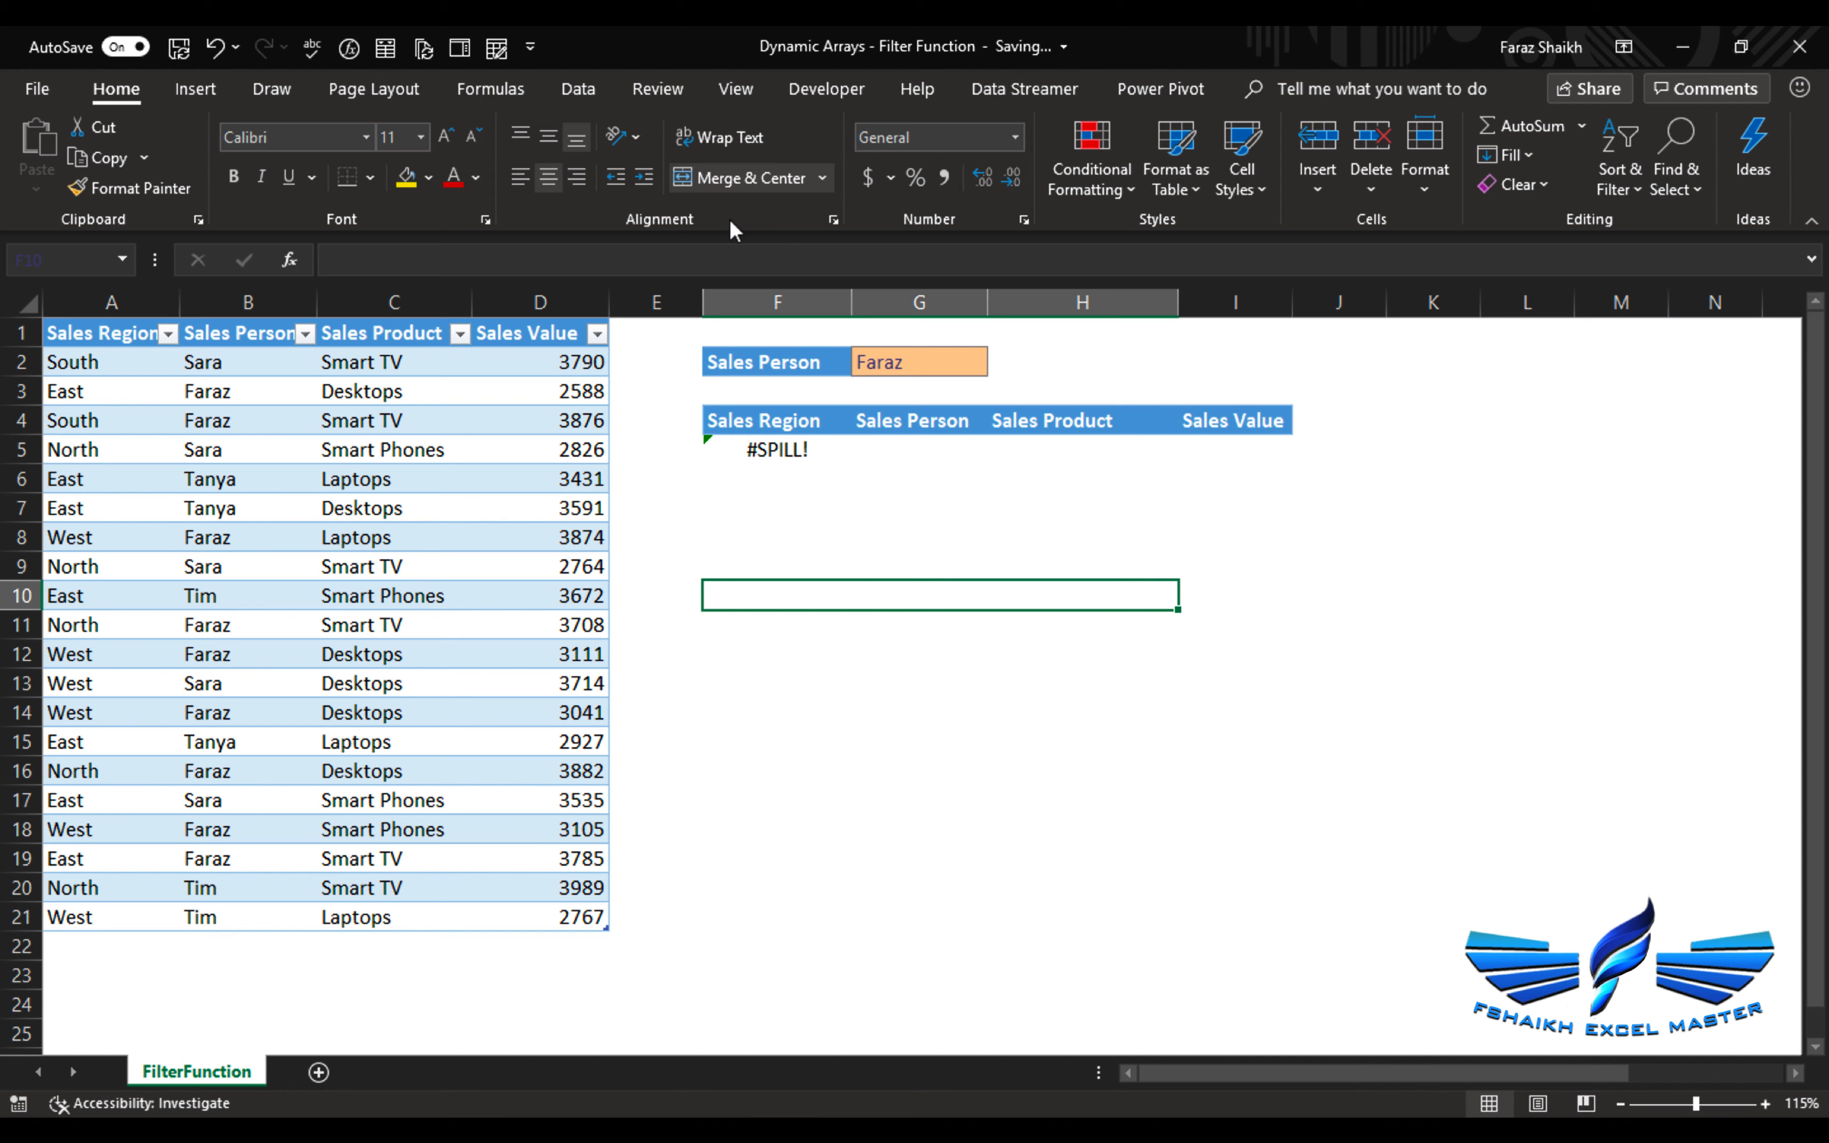
pyautogui.moveTo(741, 193)
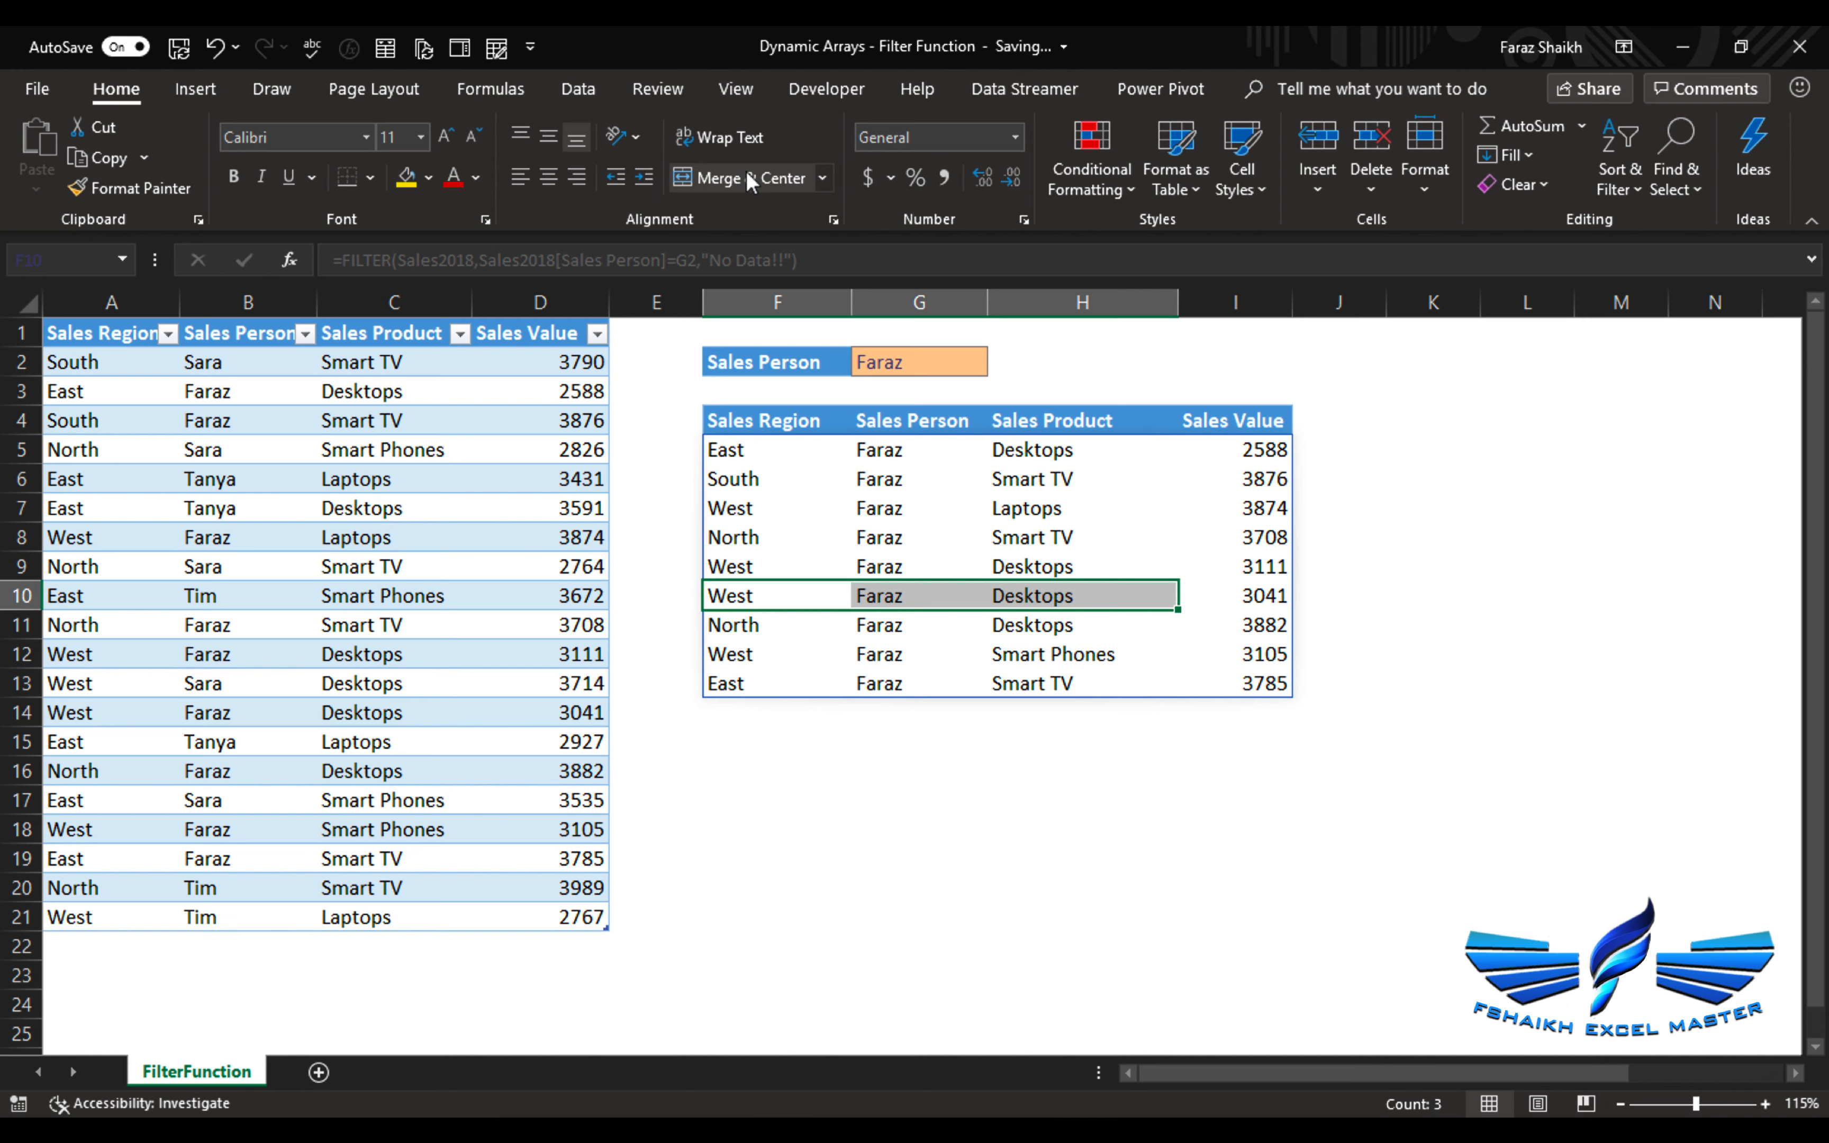
# - Set G2 to Tim, then Faraz (also as FAraz), and check his nine spilled rows
pyautogui.click(920, 392)
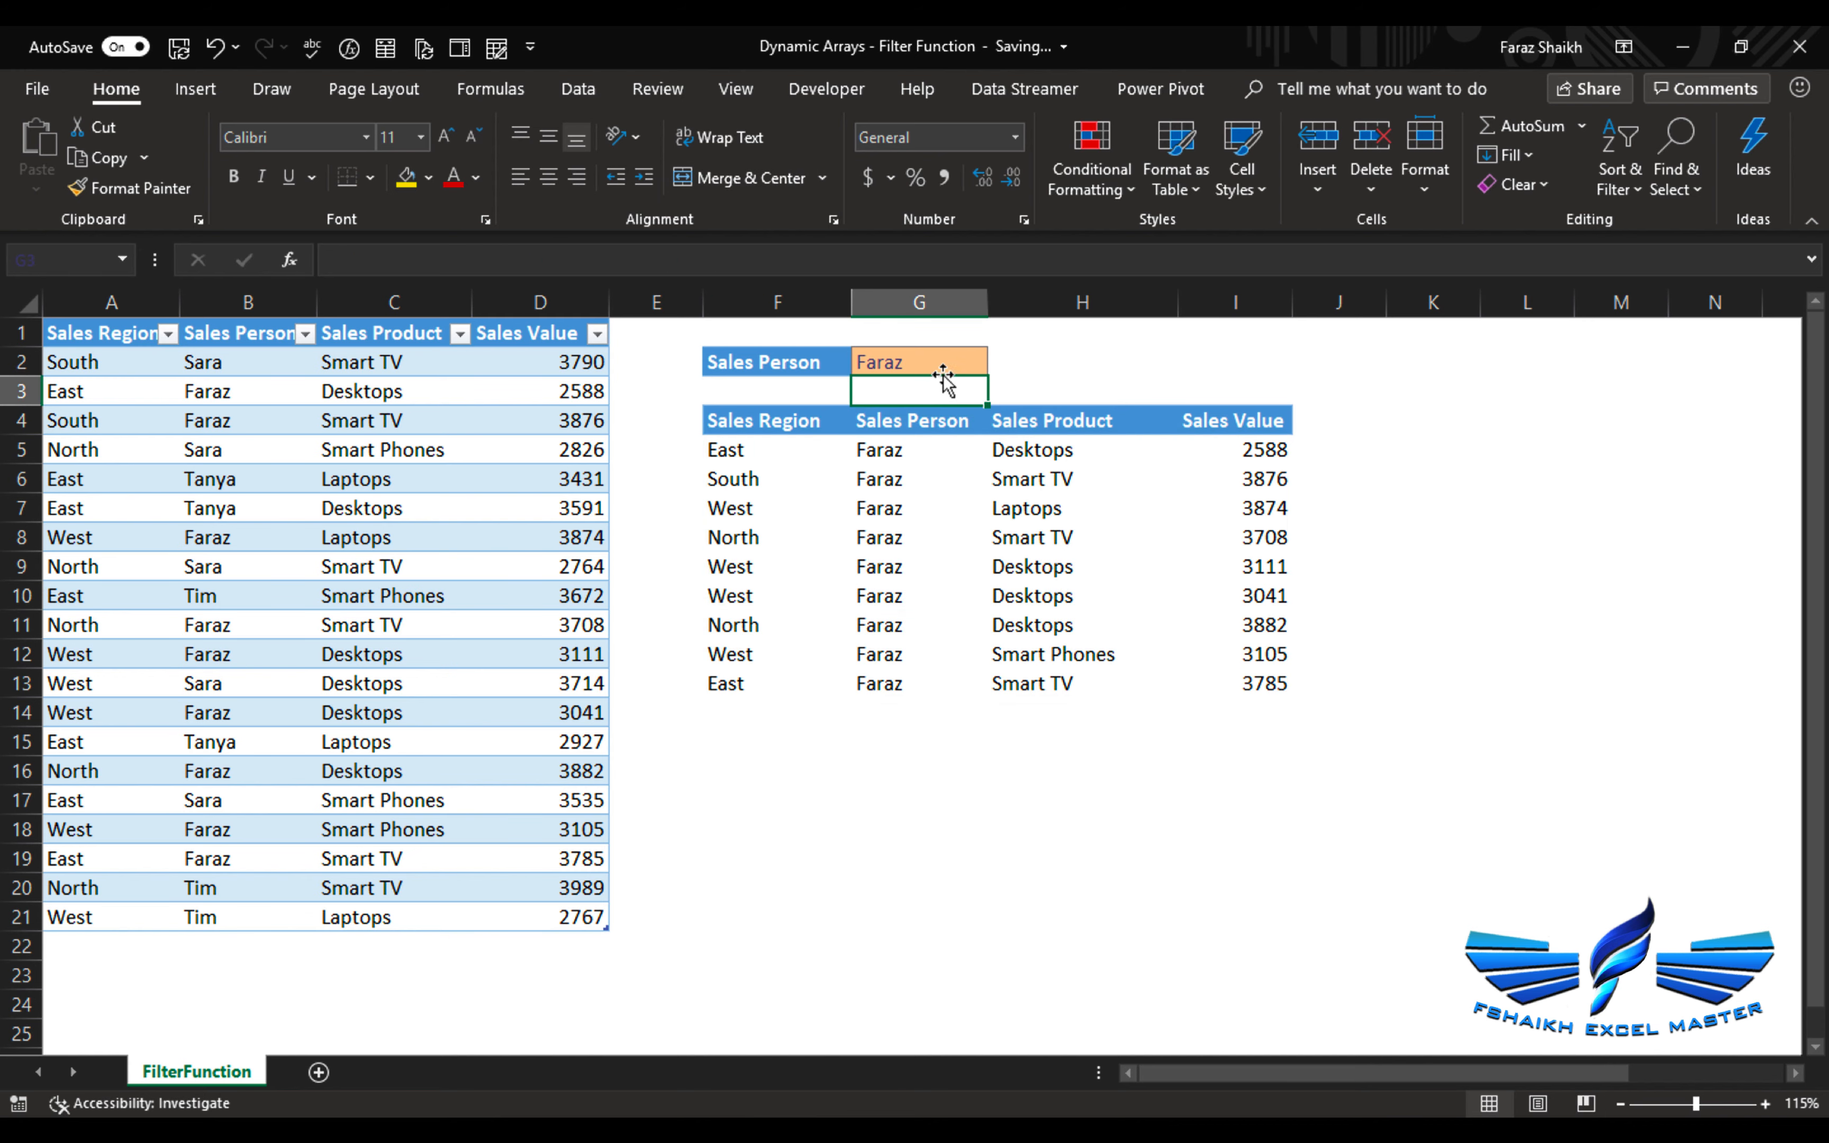
pyautogui.write('Tim')
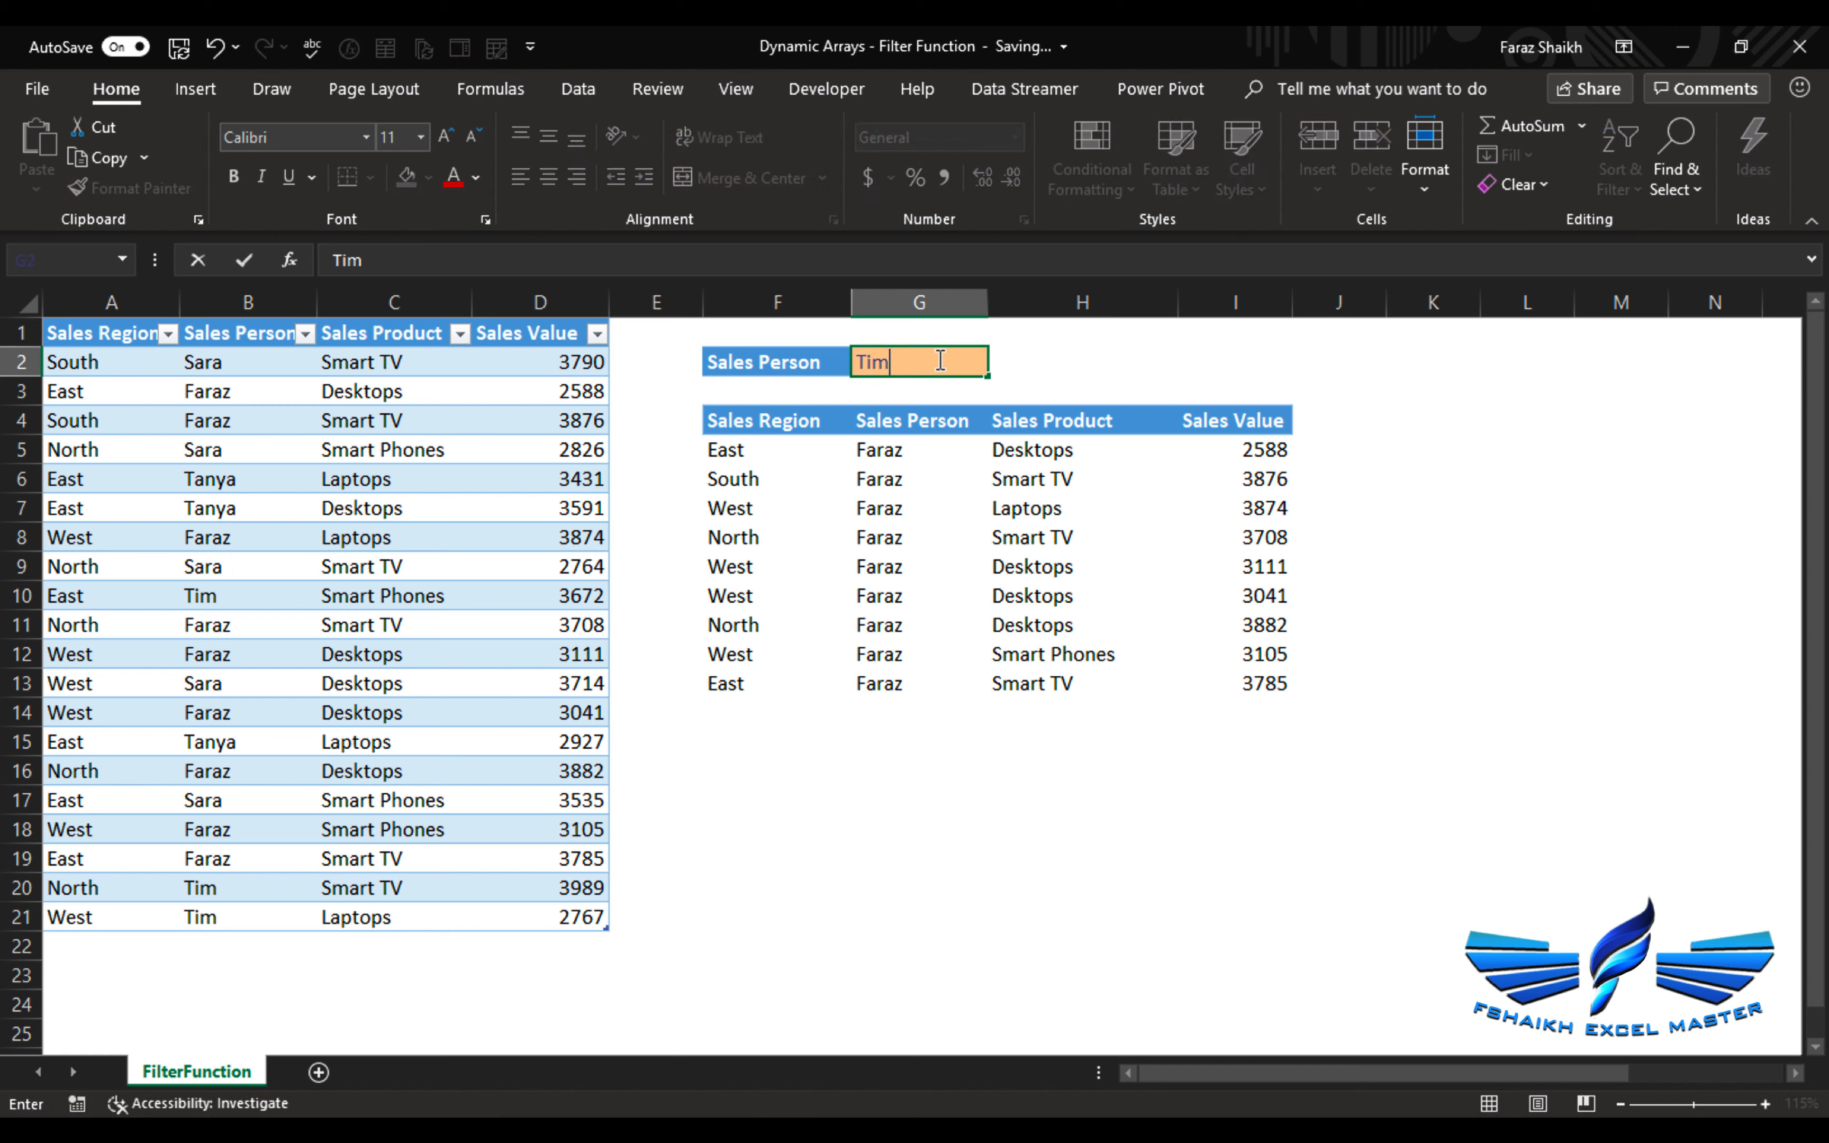
pyautogui.write('F')
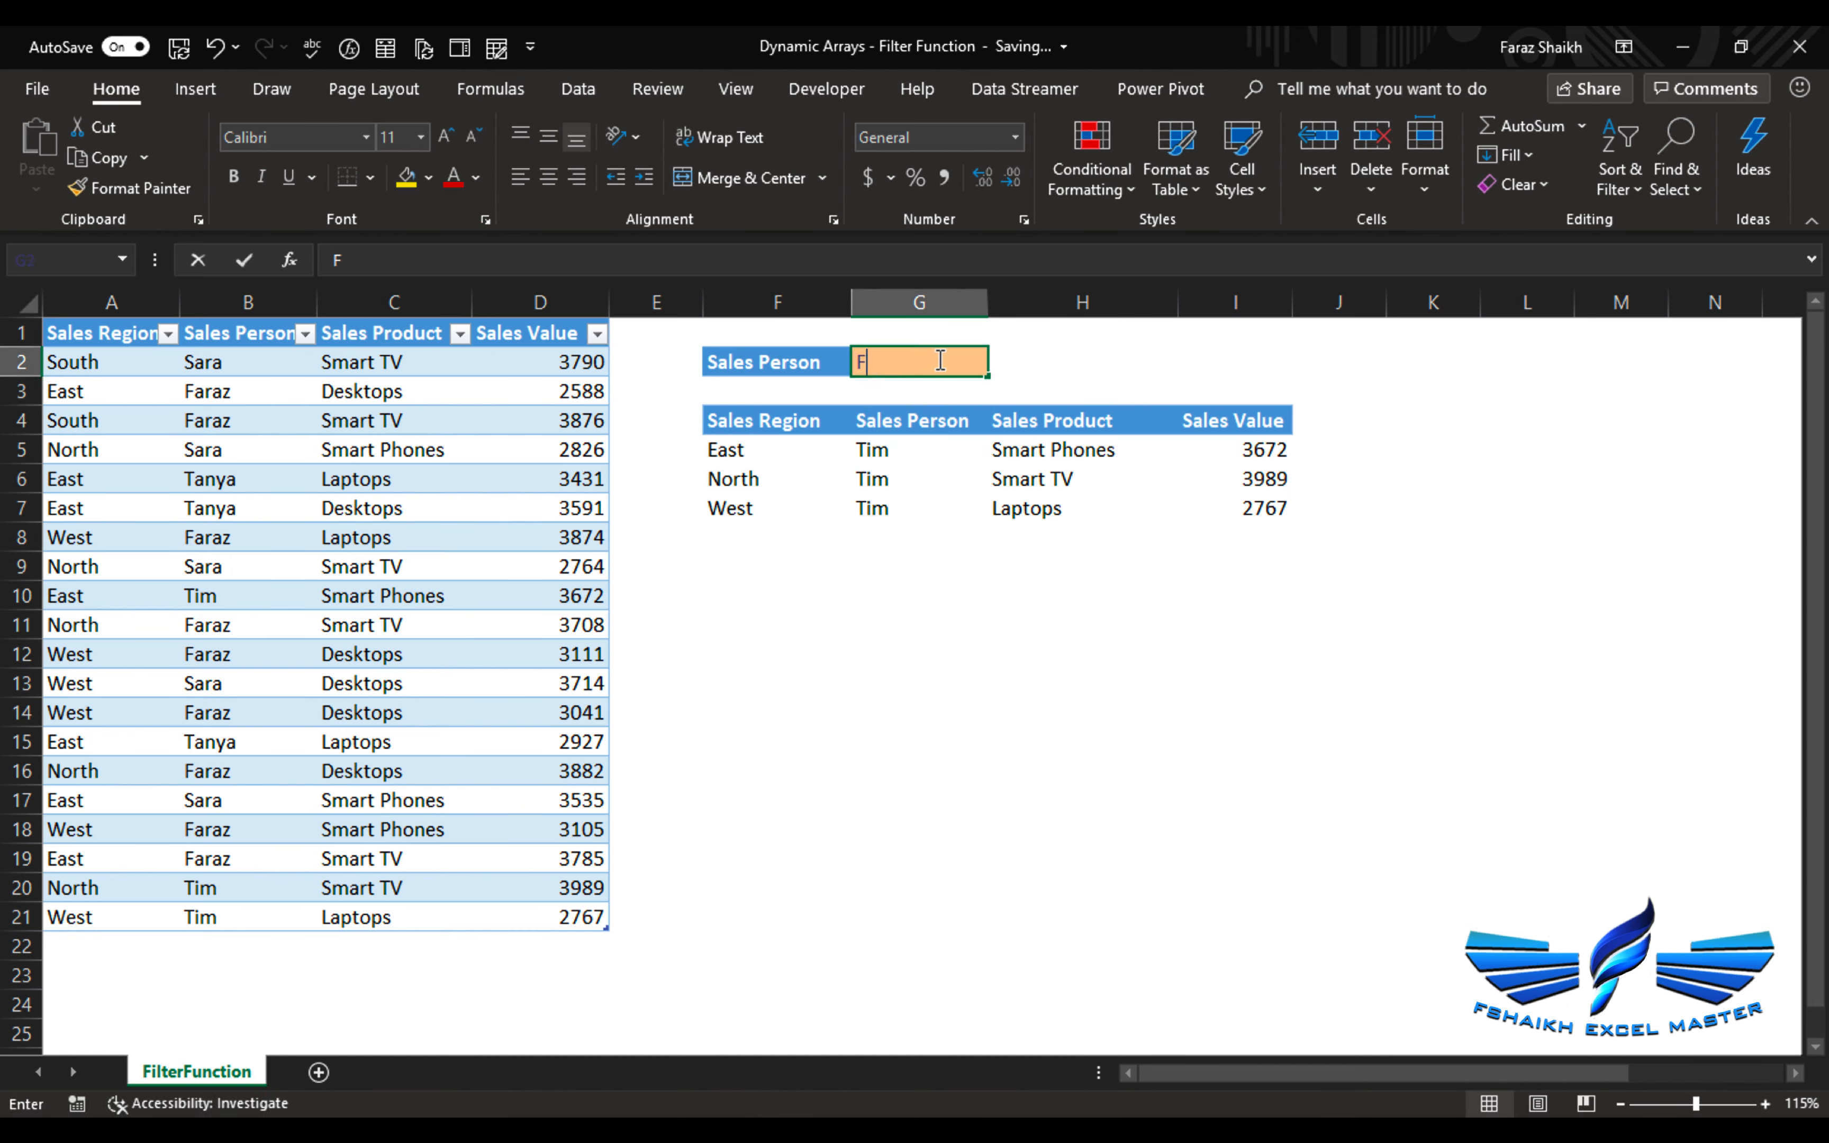
pyautogui.write('araz')
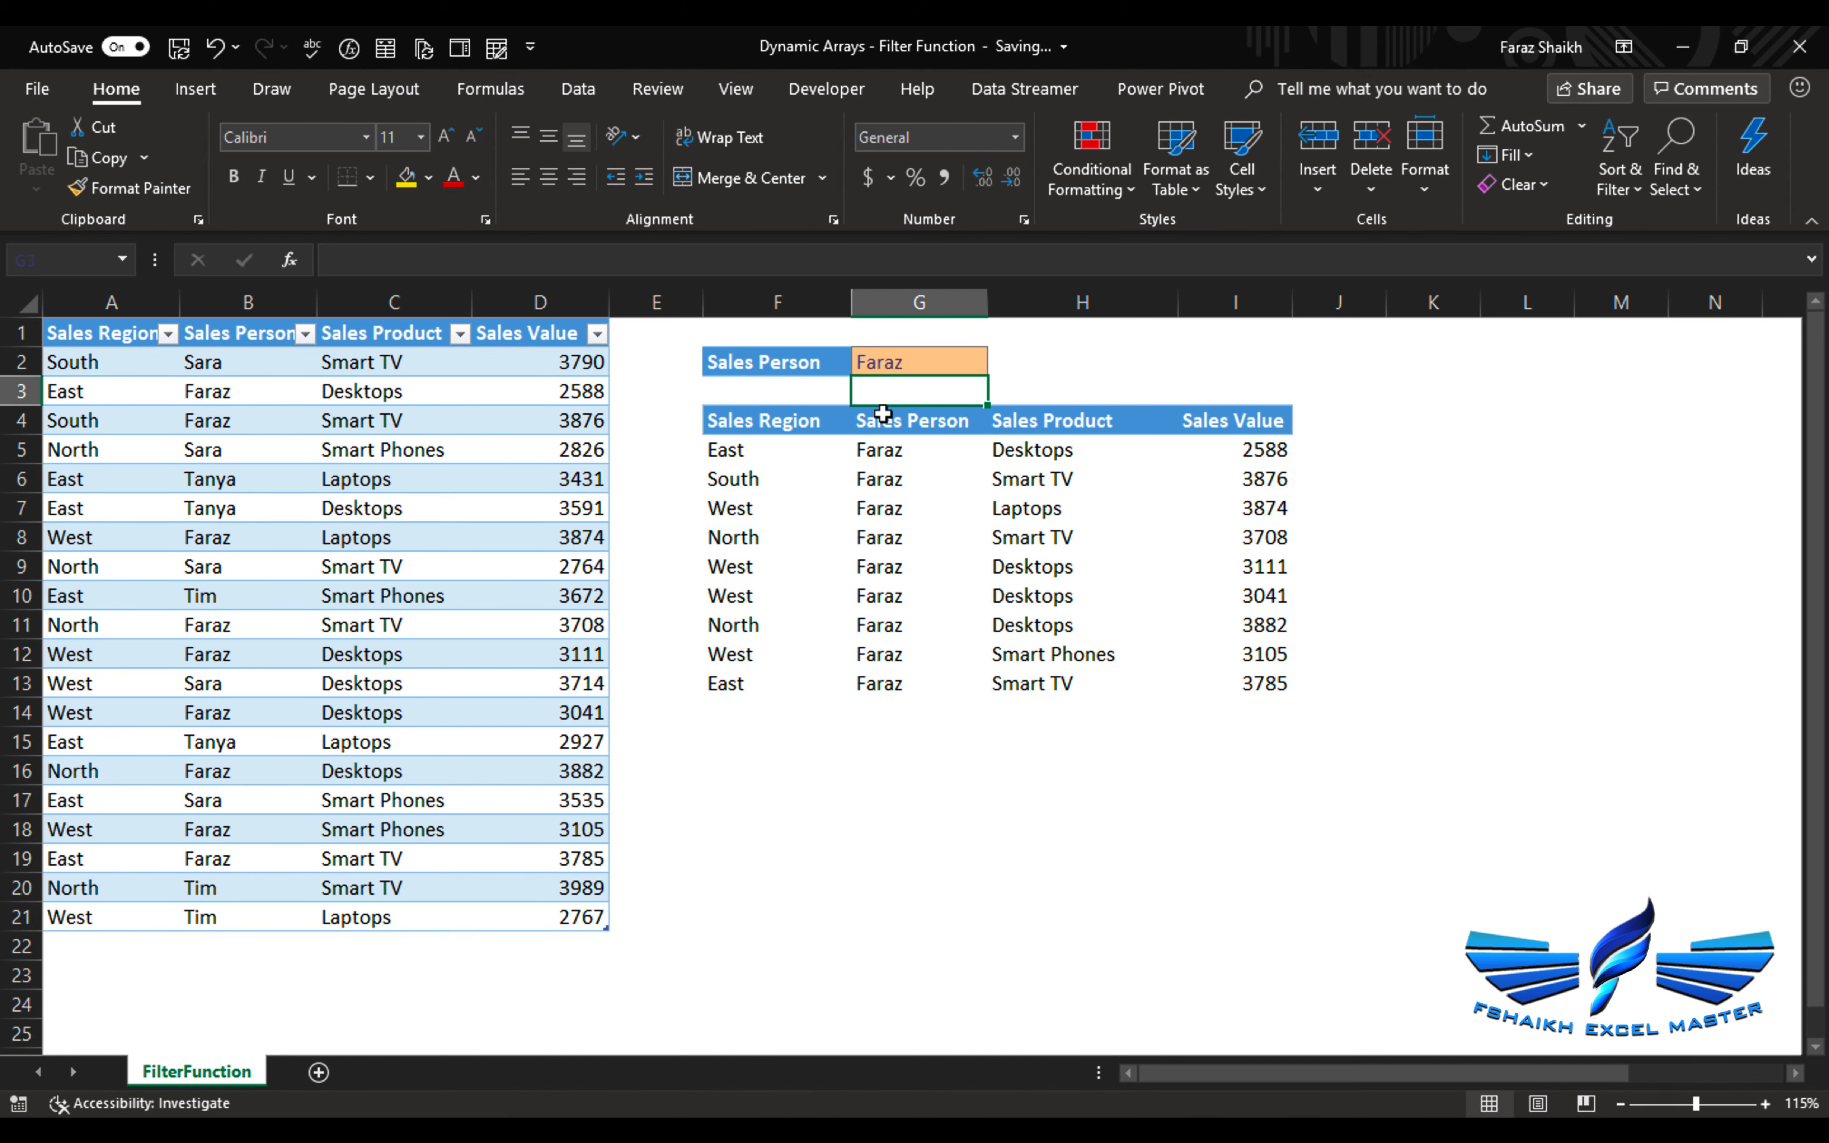
pyautogui.moveTo(1132, 441)
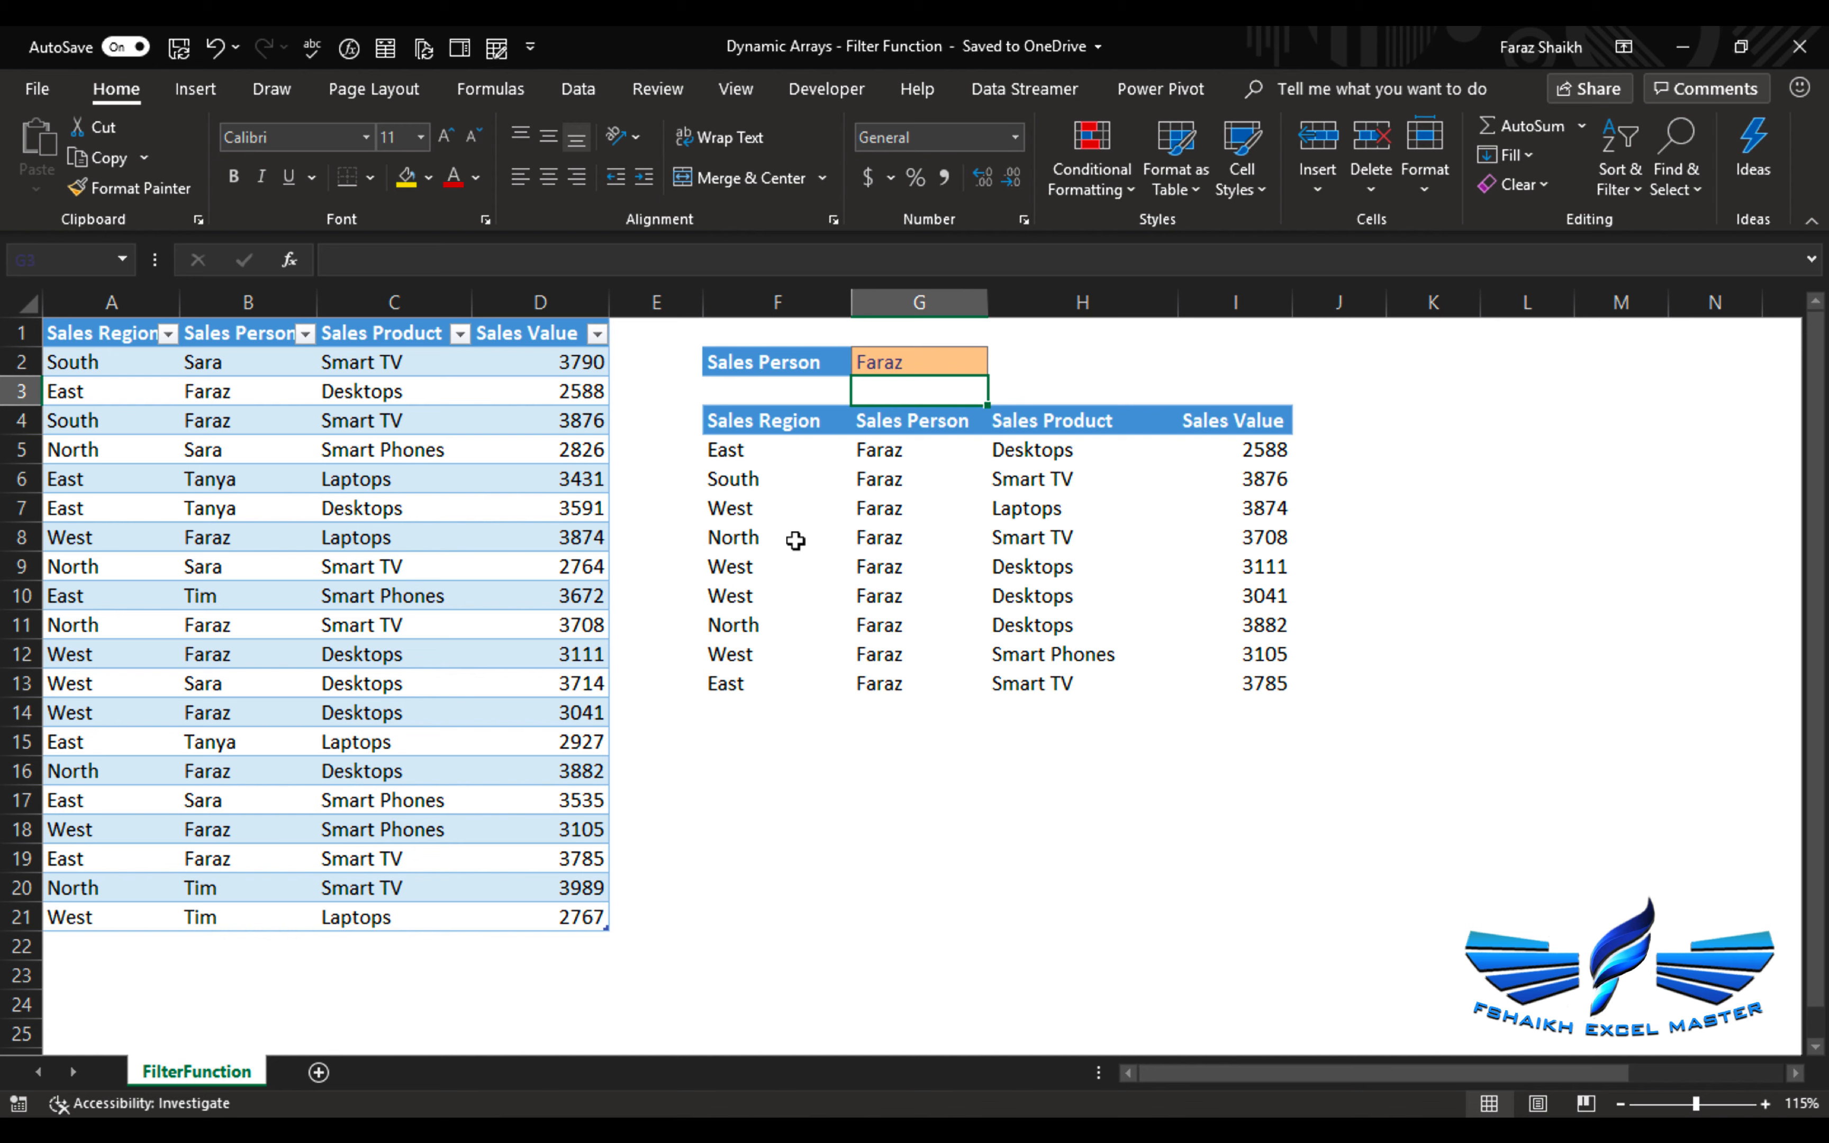
pyautogui.click(910, 597)
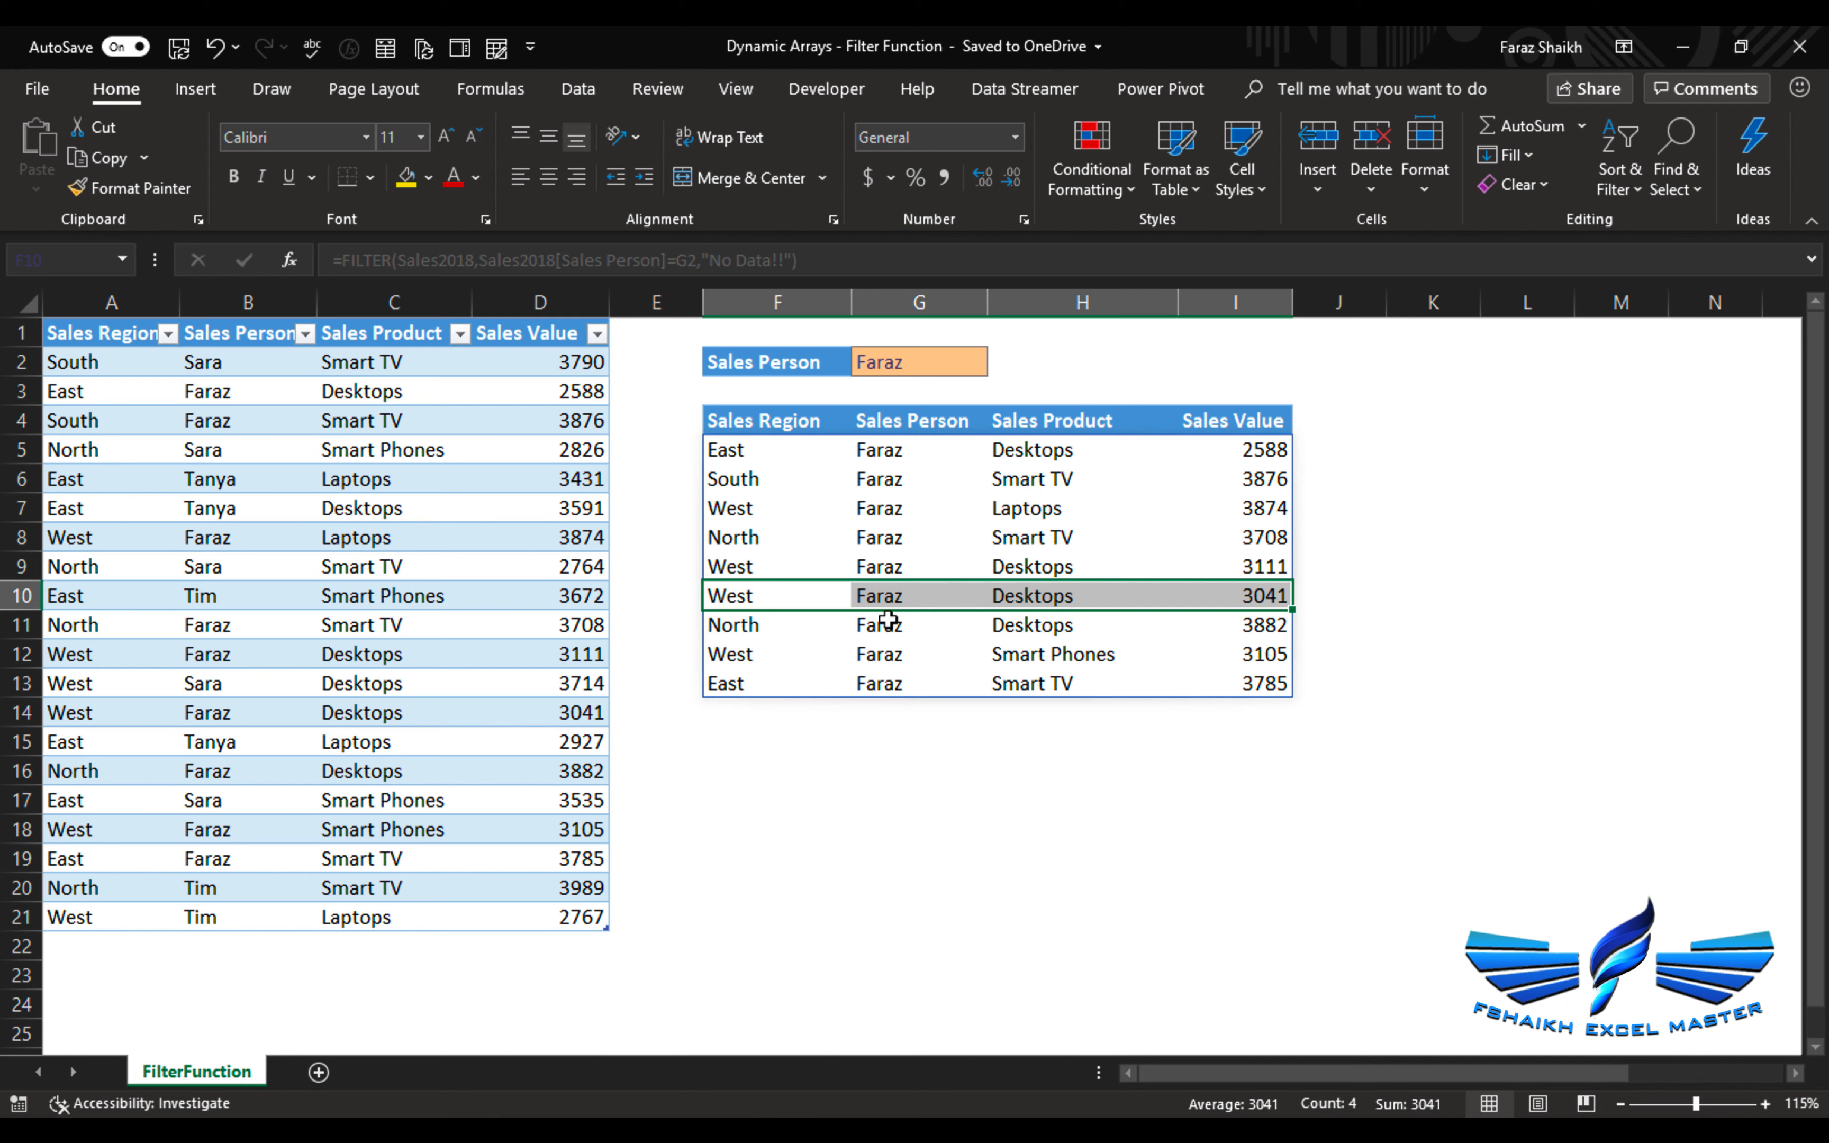
pyautogui.write('FAraz')
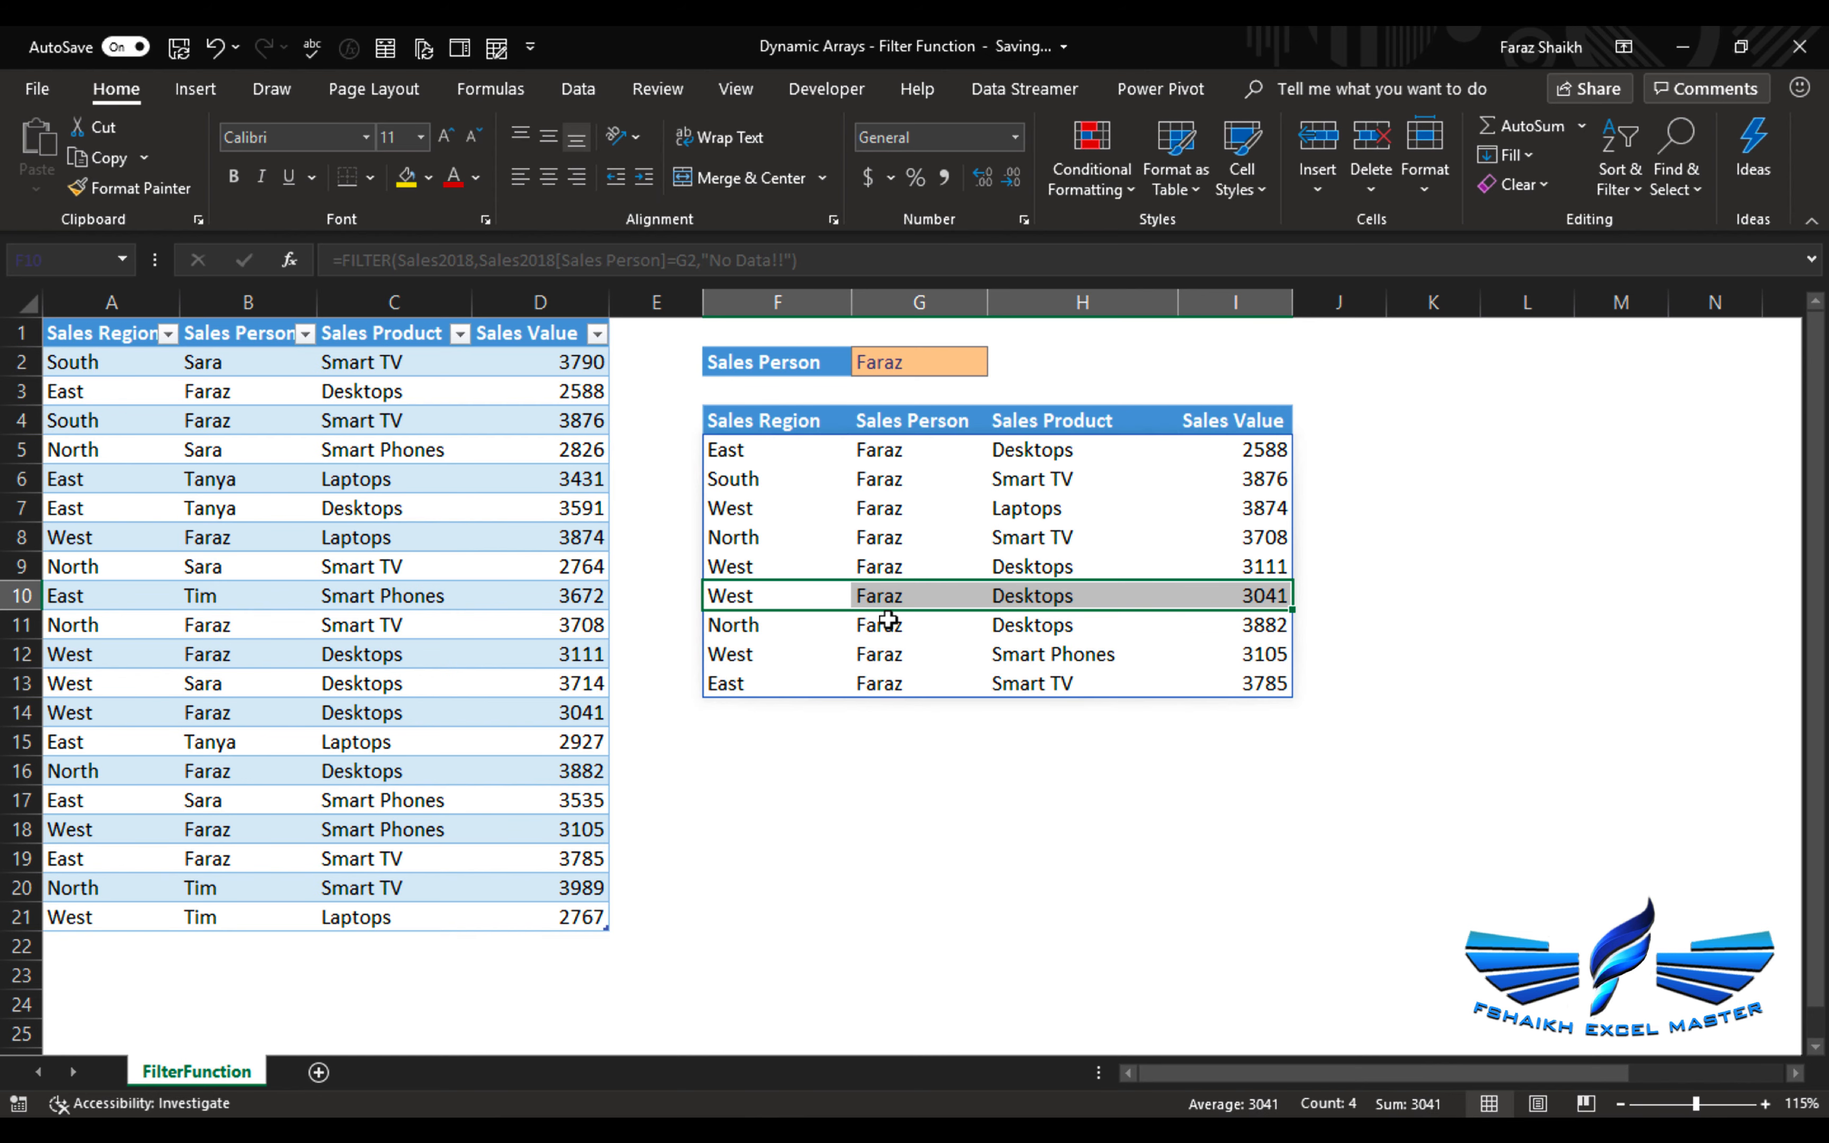
# - Enter East in H2 beside Faraz and review the FILTER formula in F5
pyautogui.write('East')
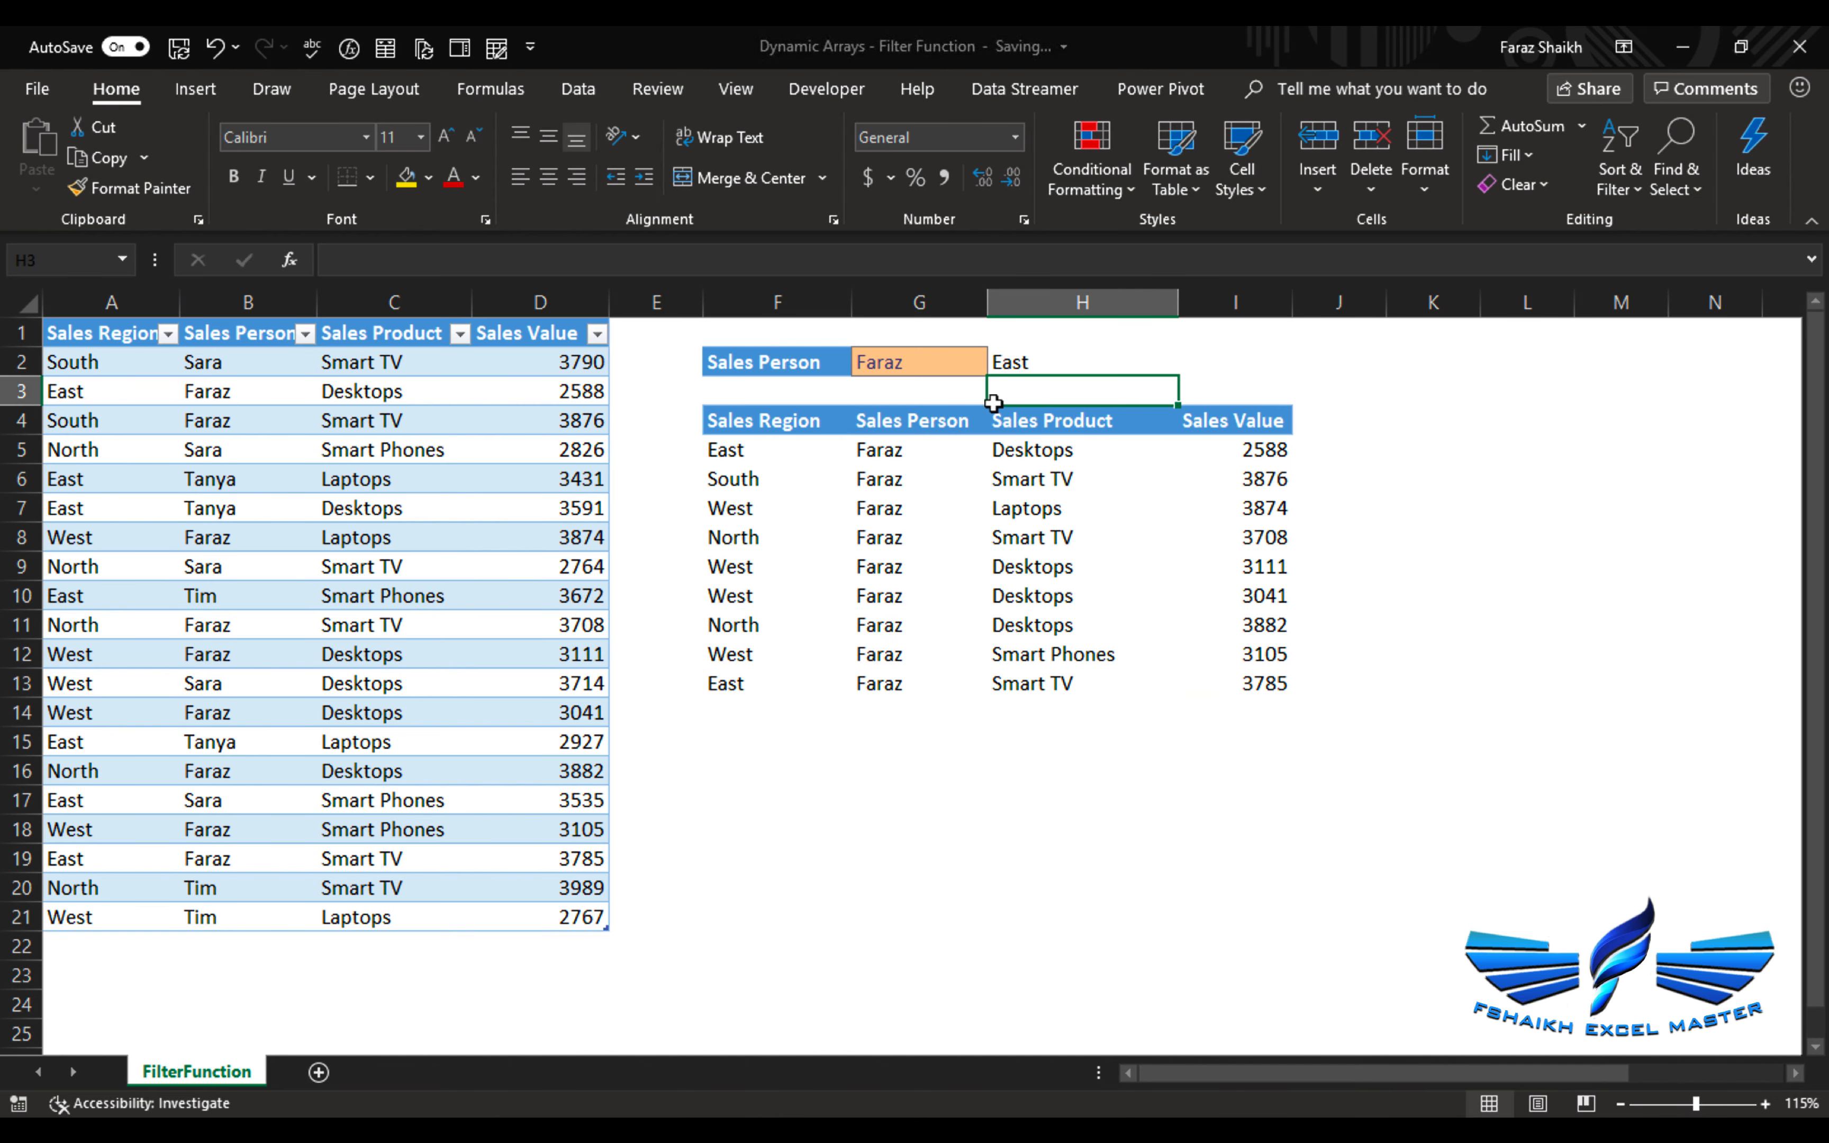
pyautogui.click(776, 450)
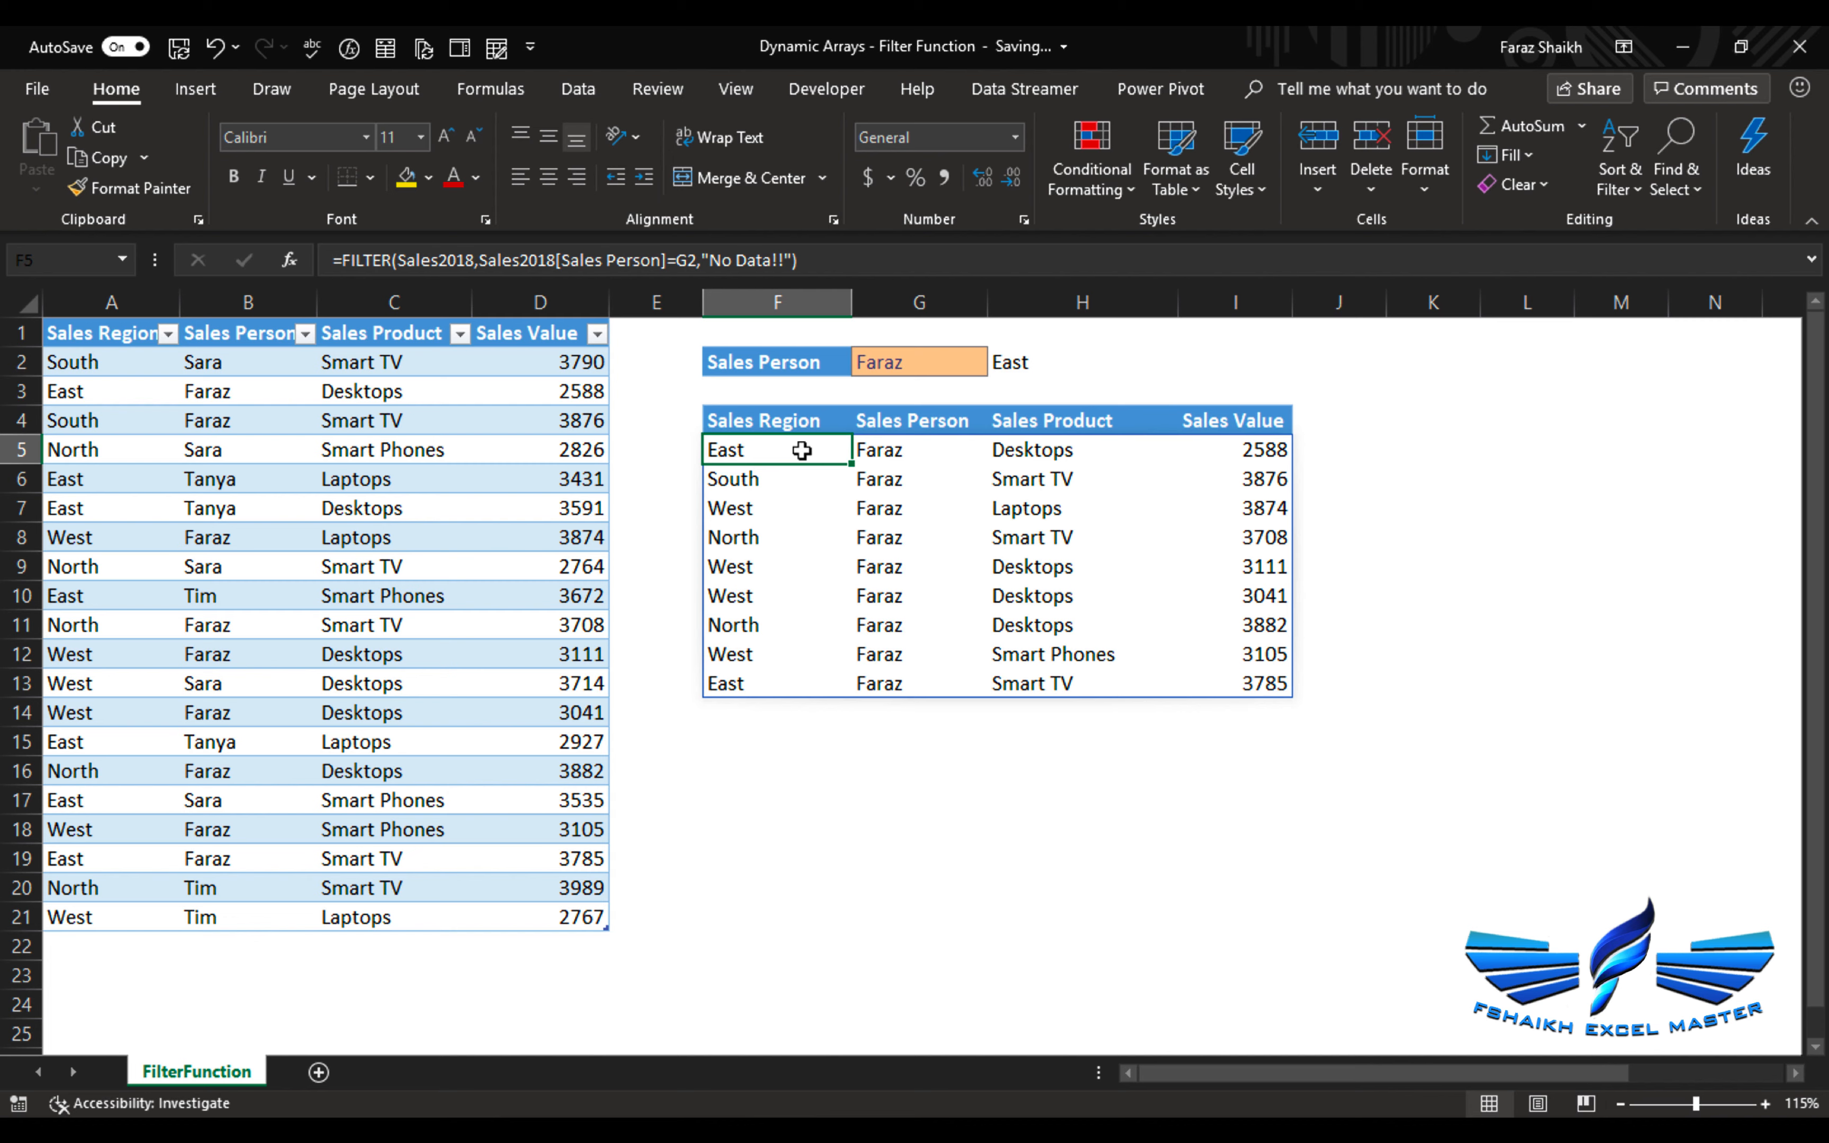
pyautogui.moveTo(803, 449)
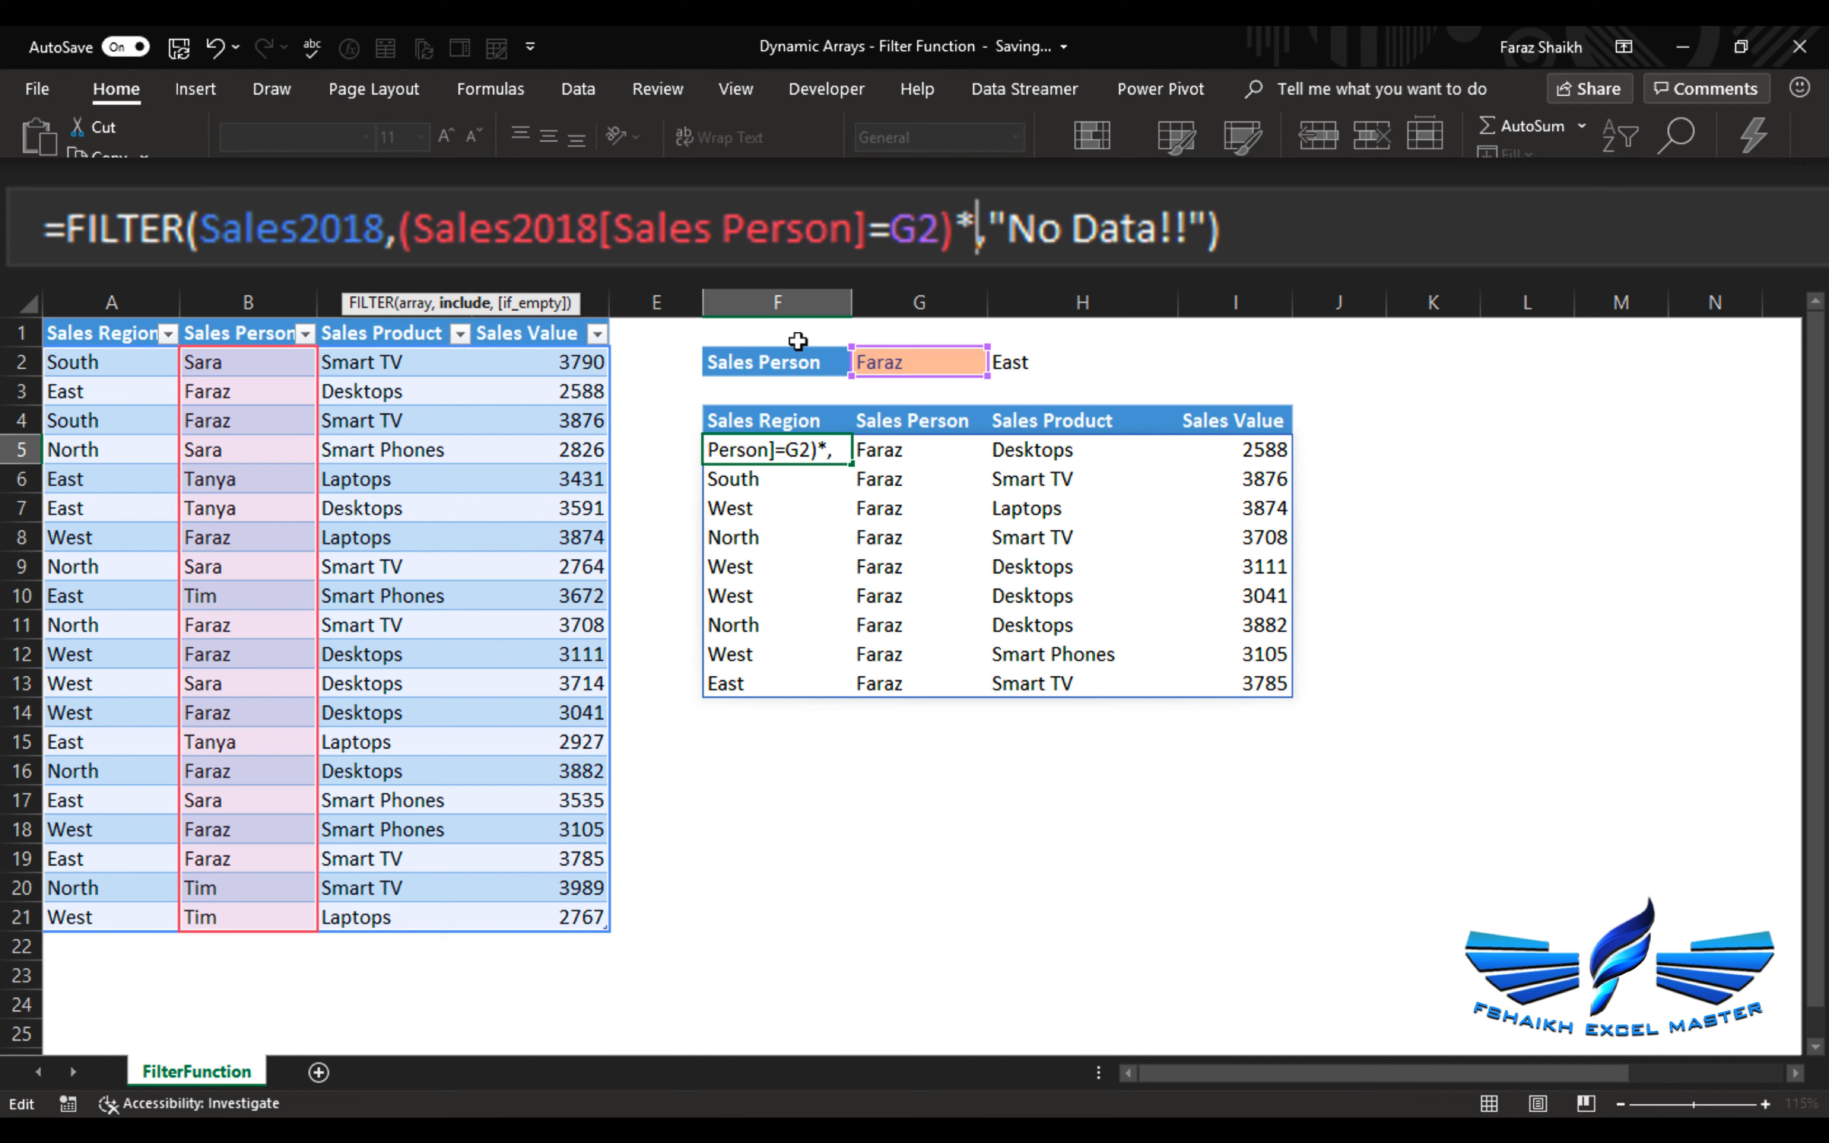
# - Wrap the conditions so FILTER also requires Sales2018[Sales Region]=H2, leaving Faraz's two East rows
pyautogui.write('(Sales2018[Sales Region')
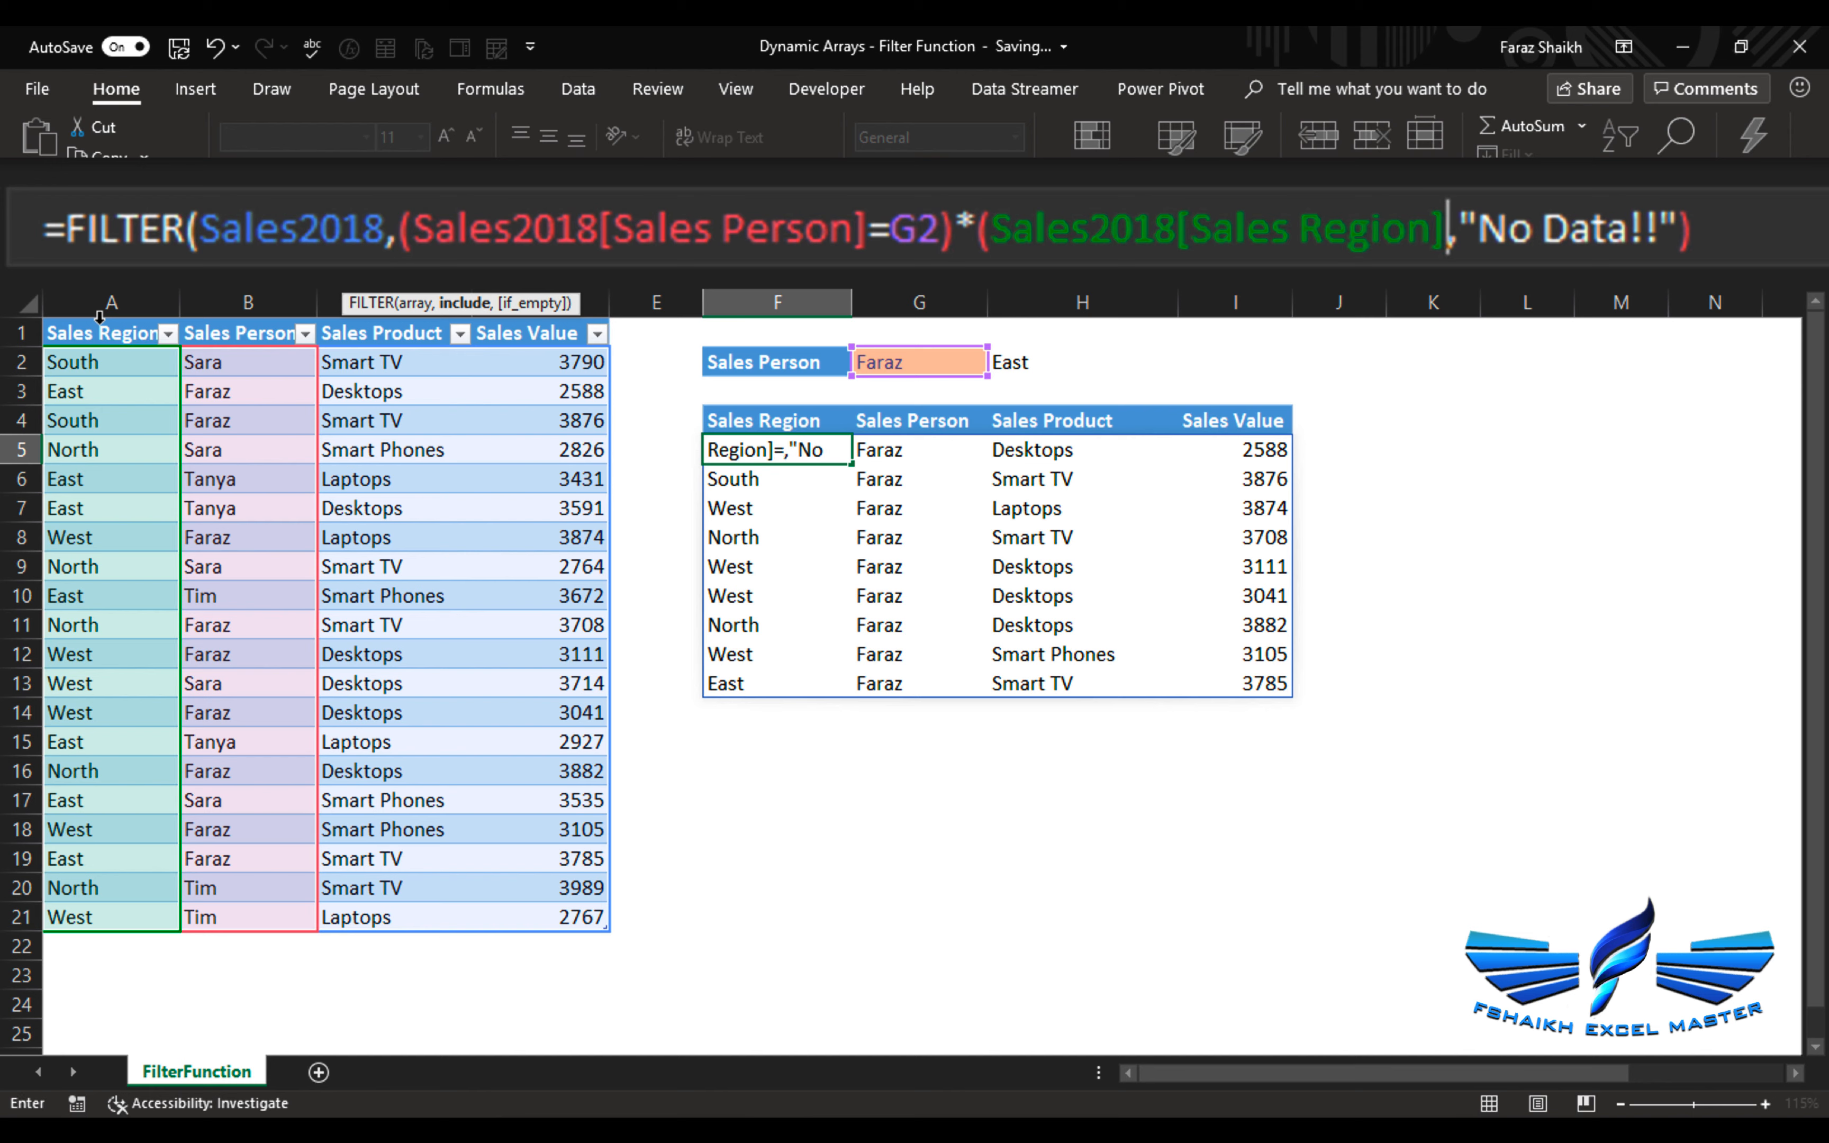
pyautogui.click(1083, 362)
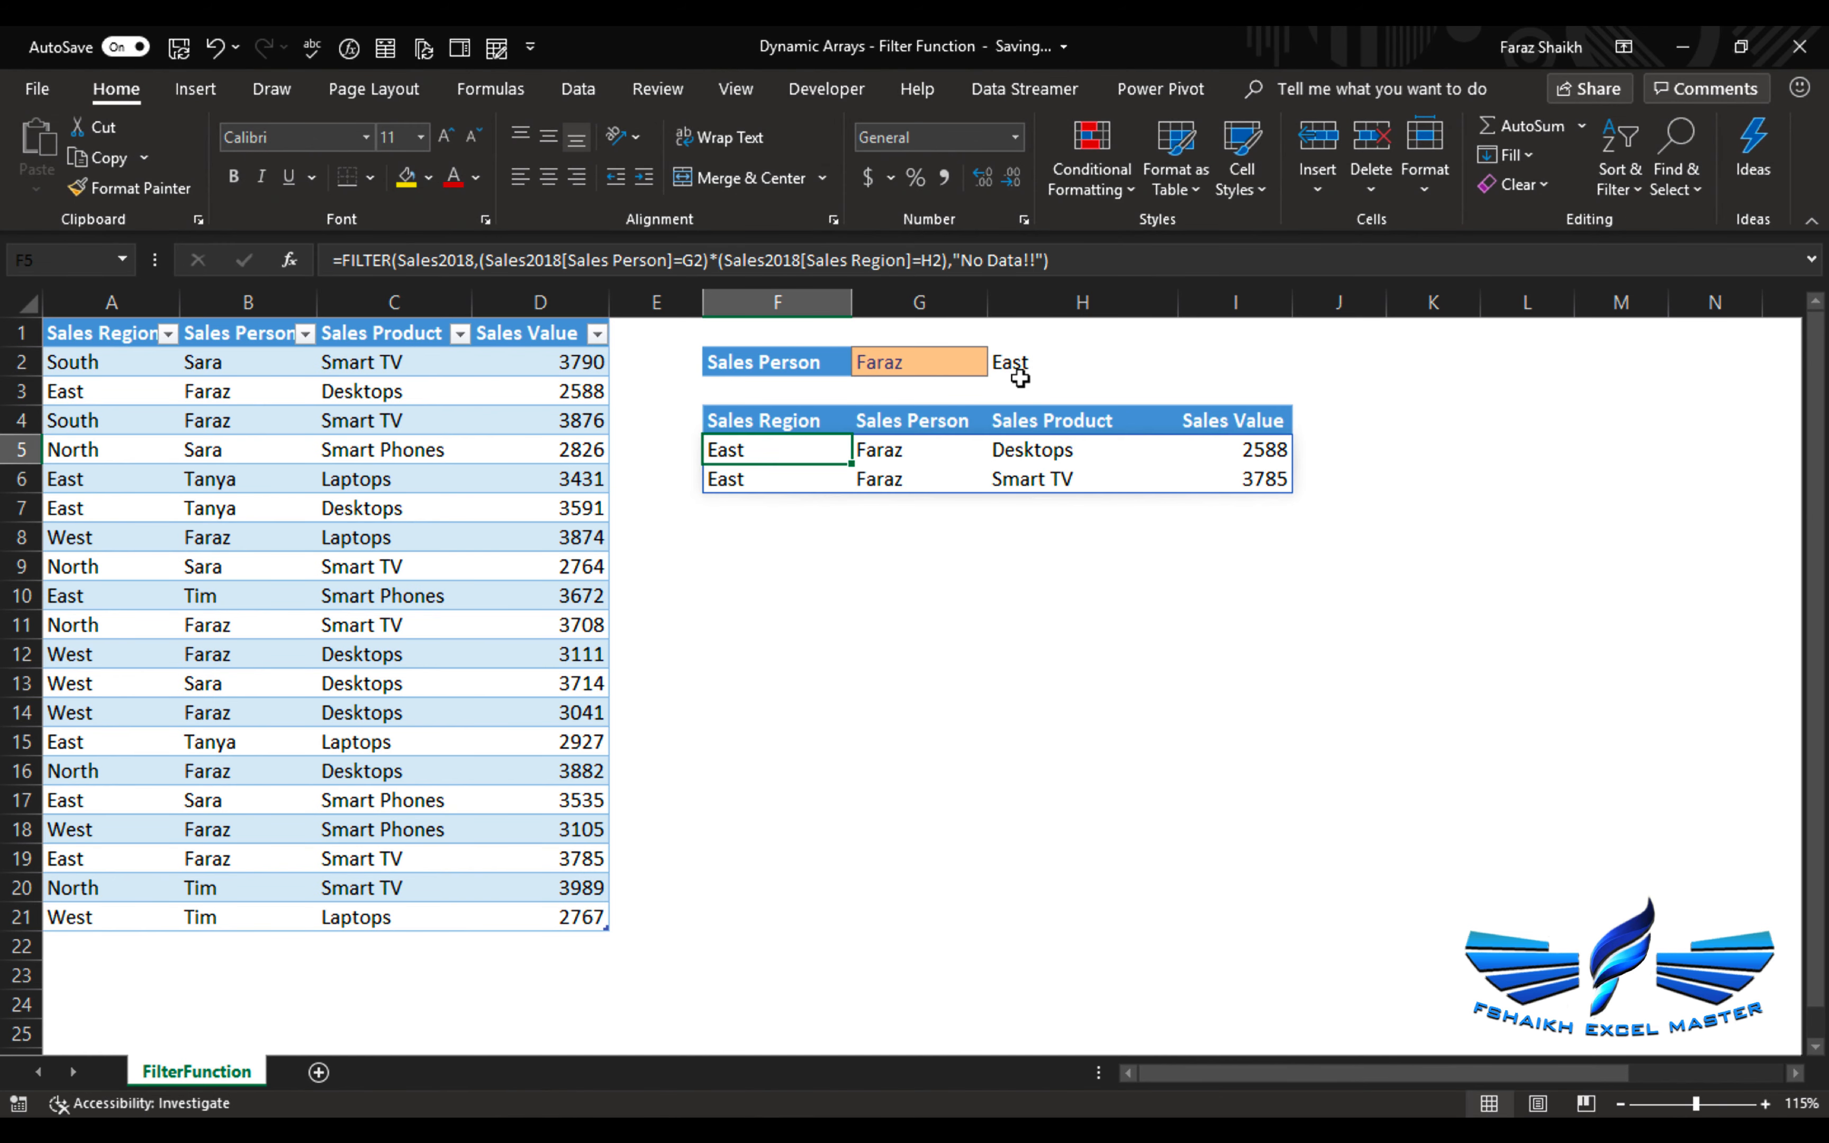
# - Try West for Faraz, then Tim, then South, ending on Faraz's single South sale
pyautogui.write('We')
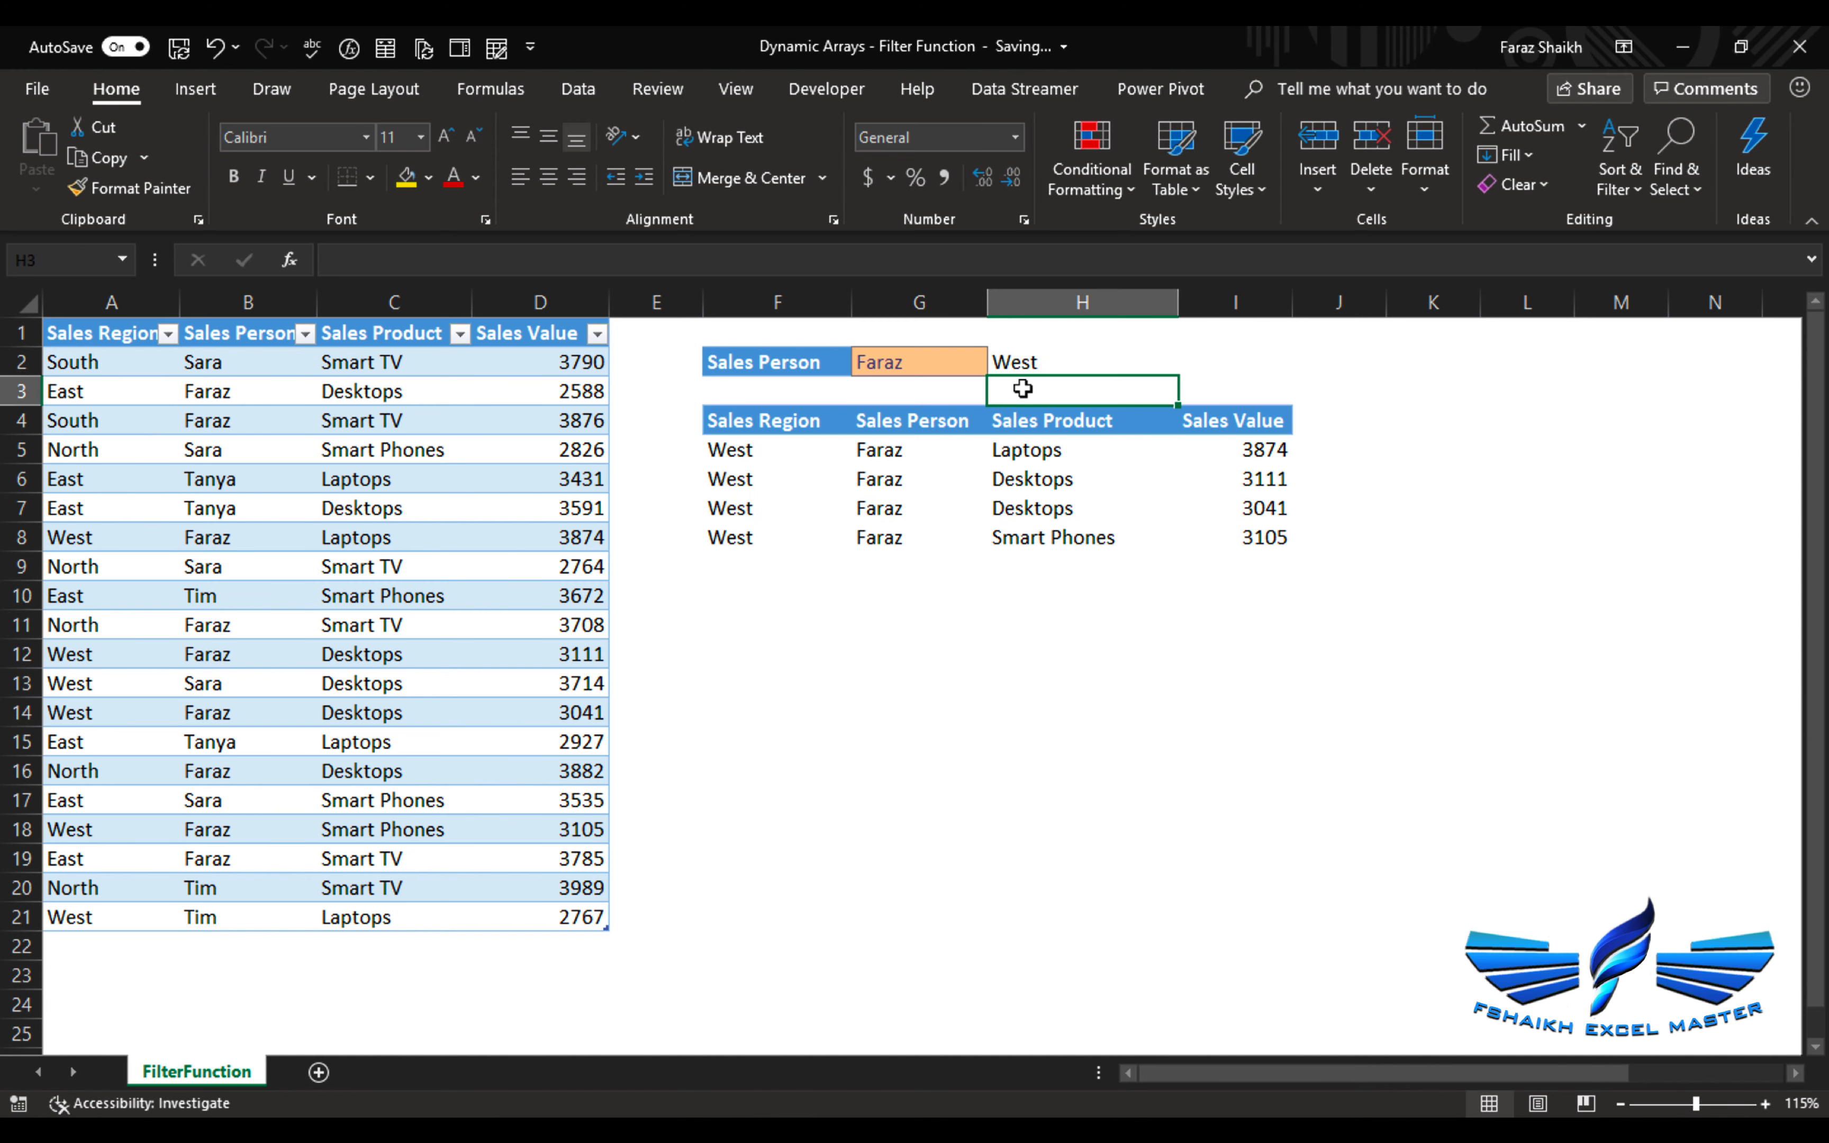
pyautogui.click(1079, 362)
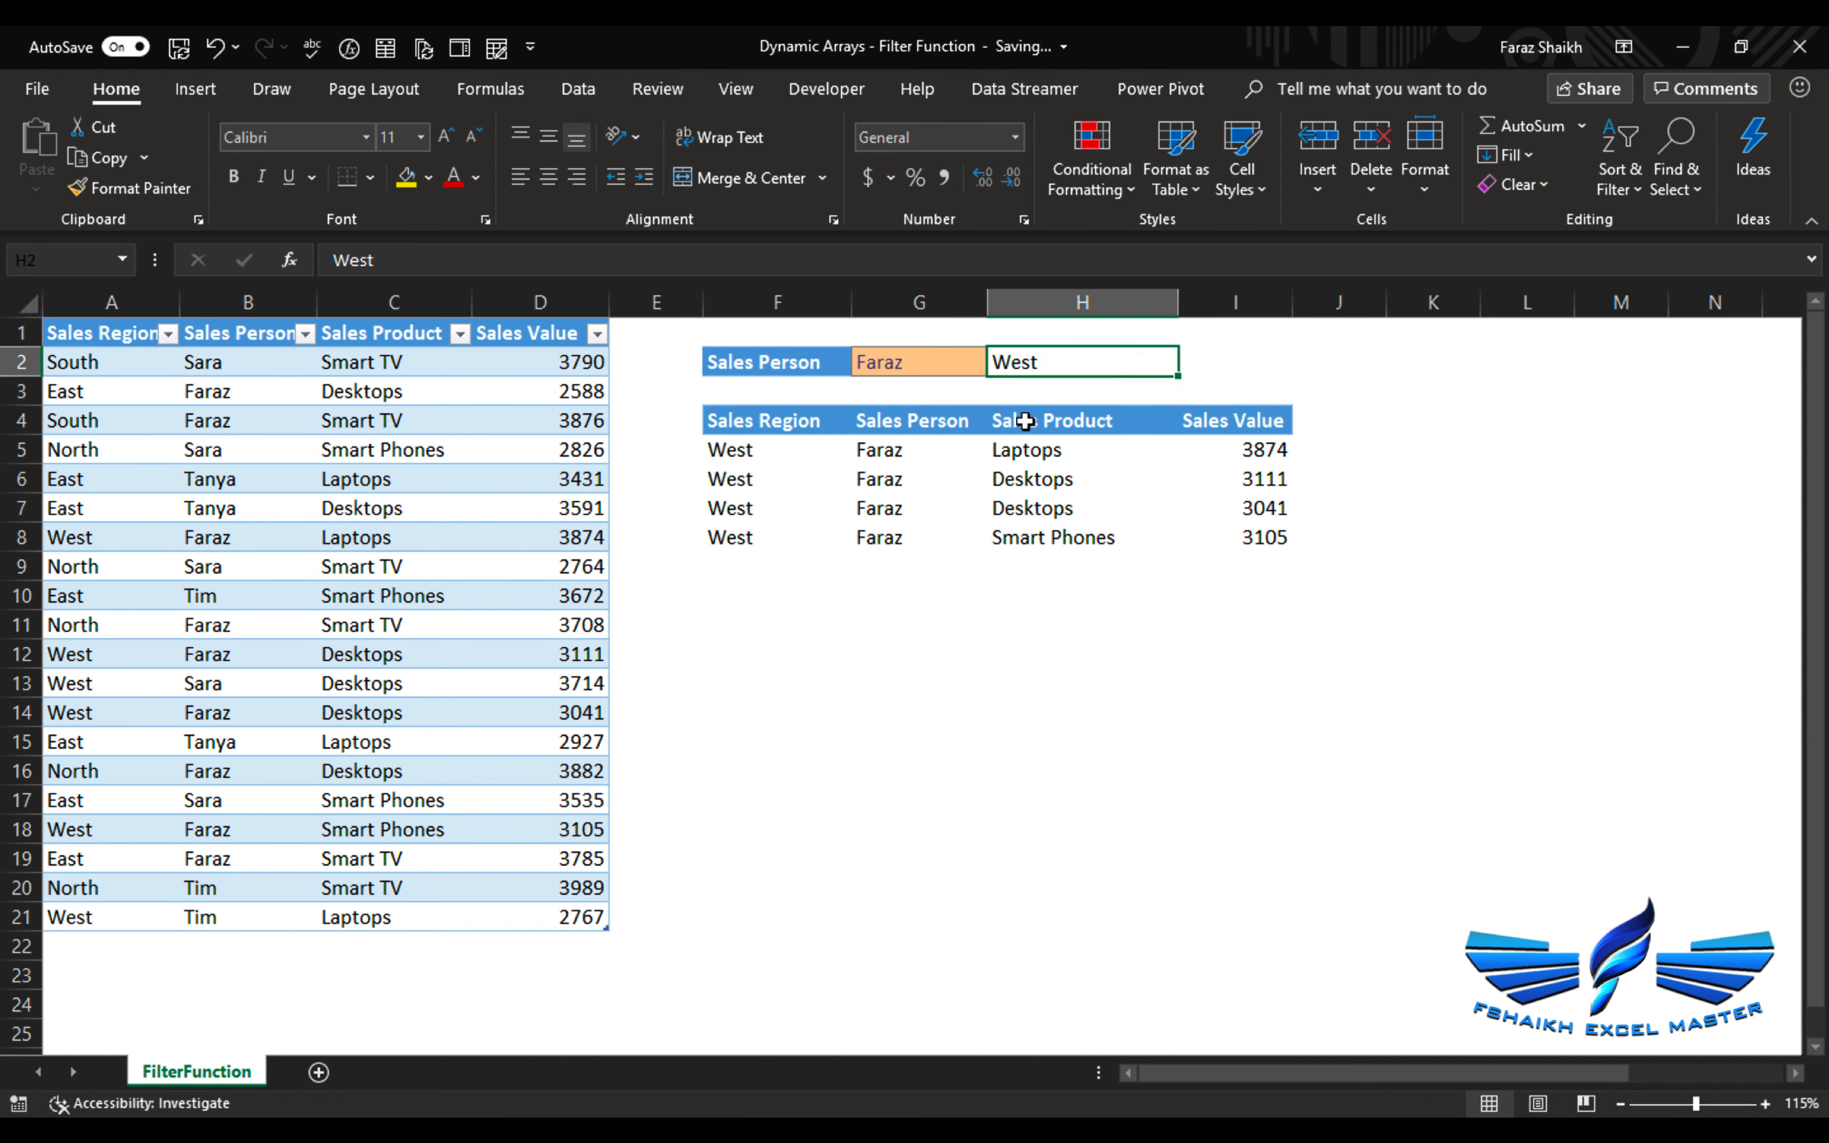
pyautogui.write('Tim')
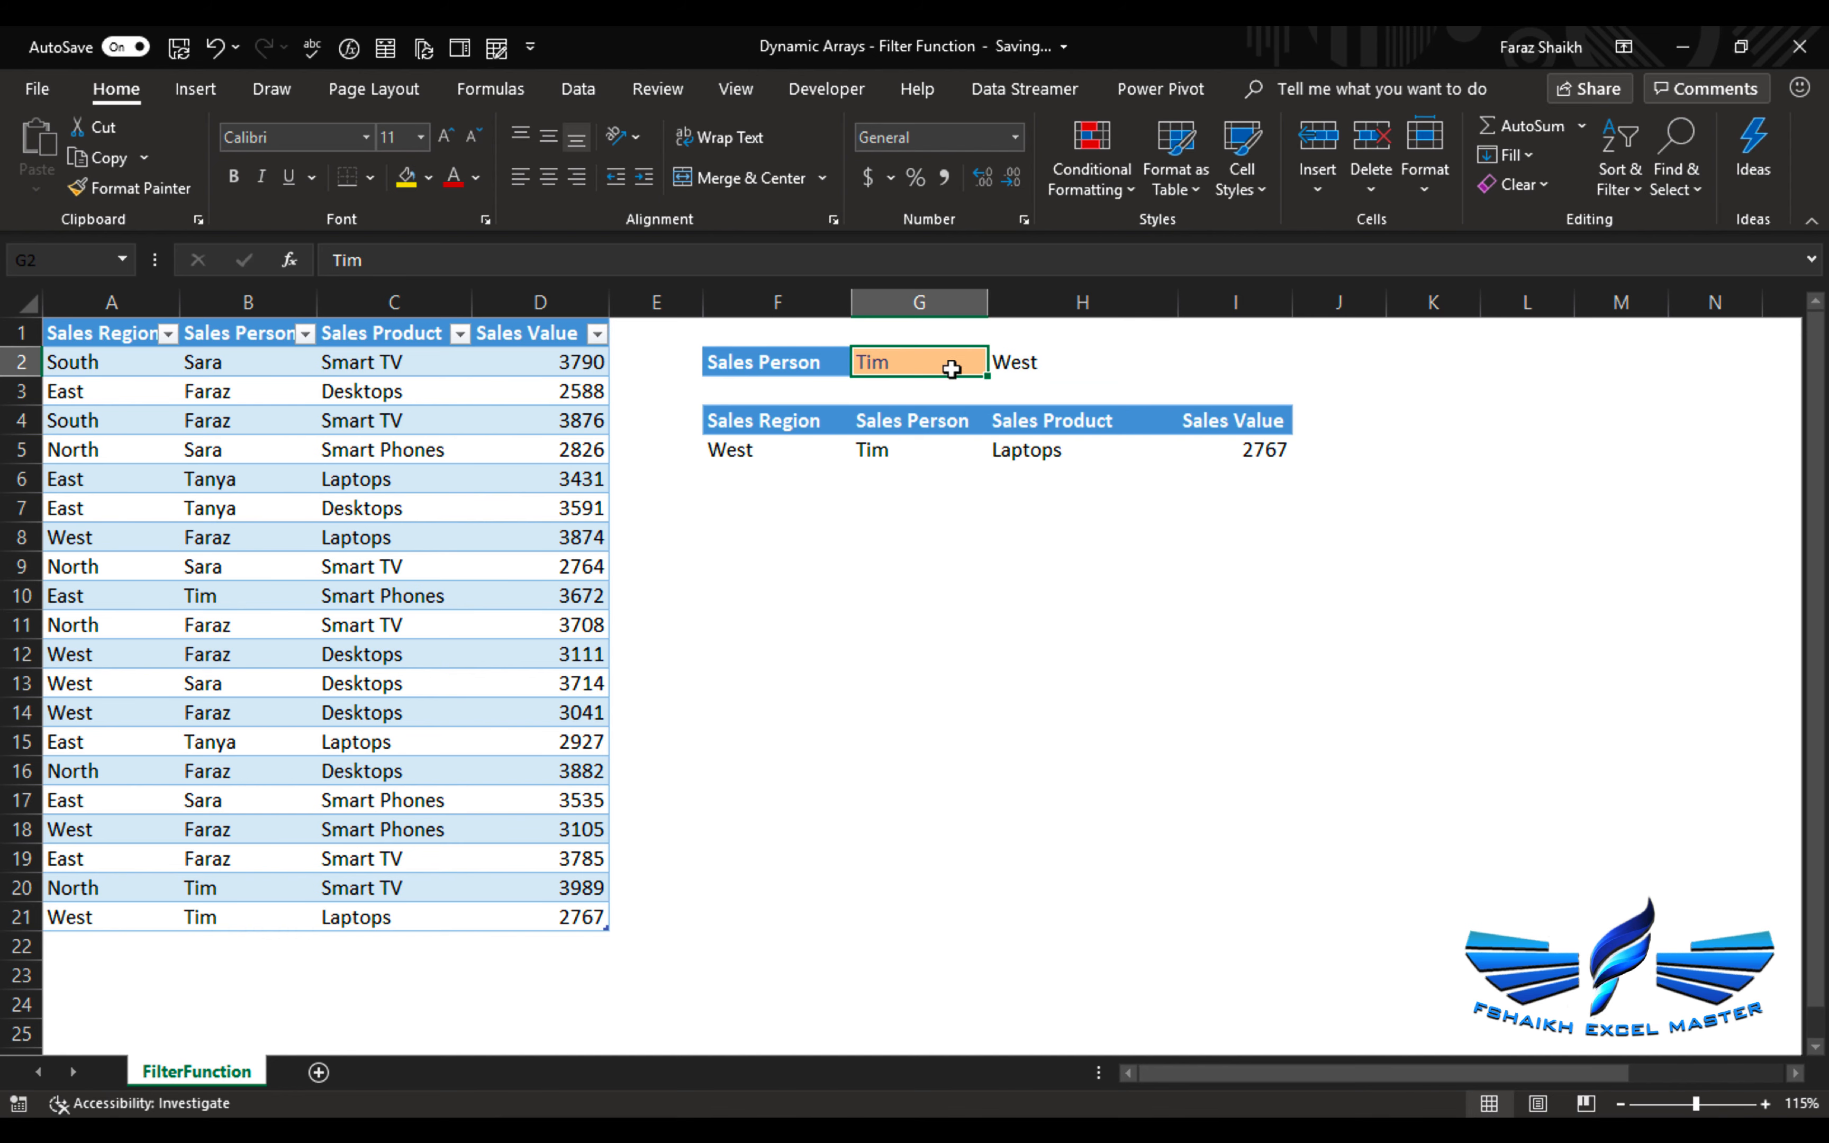
pyautogui.click(1057, 362)
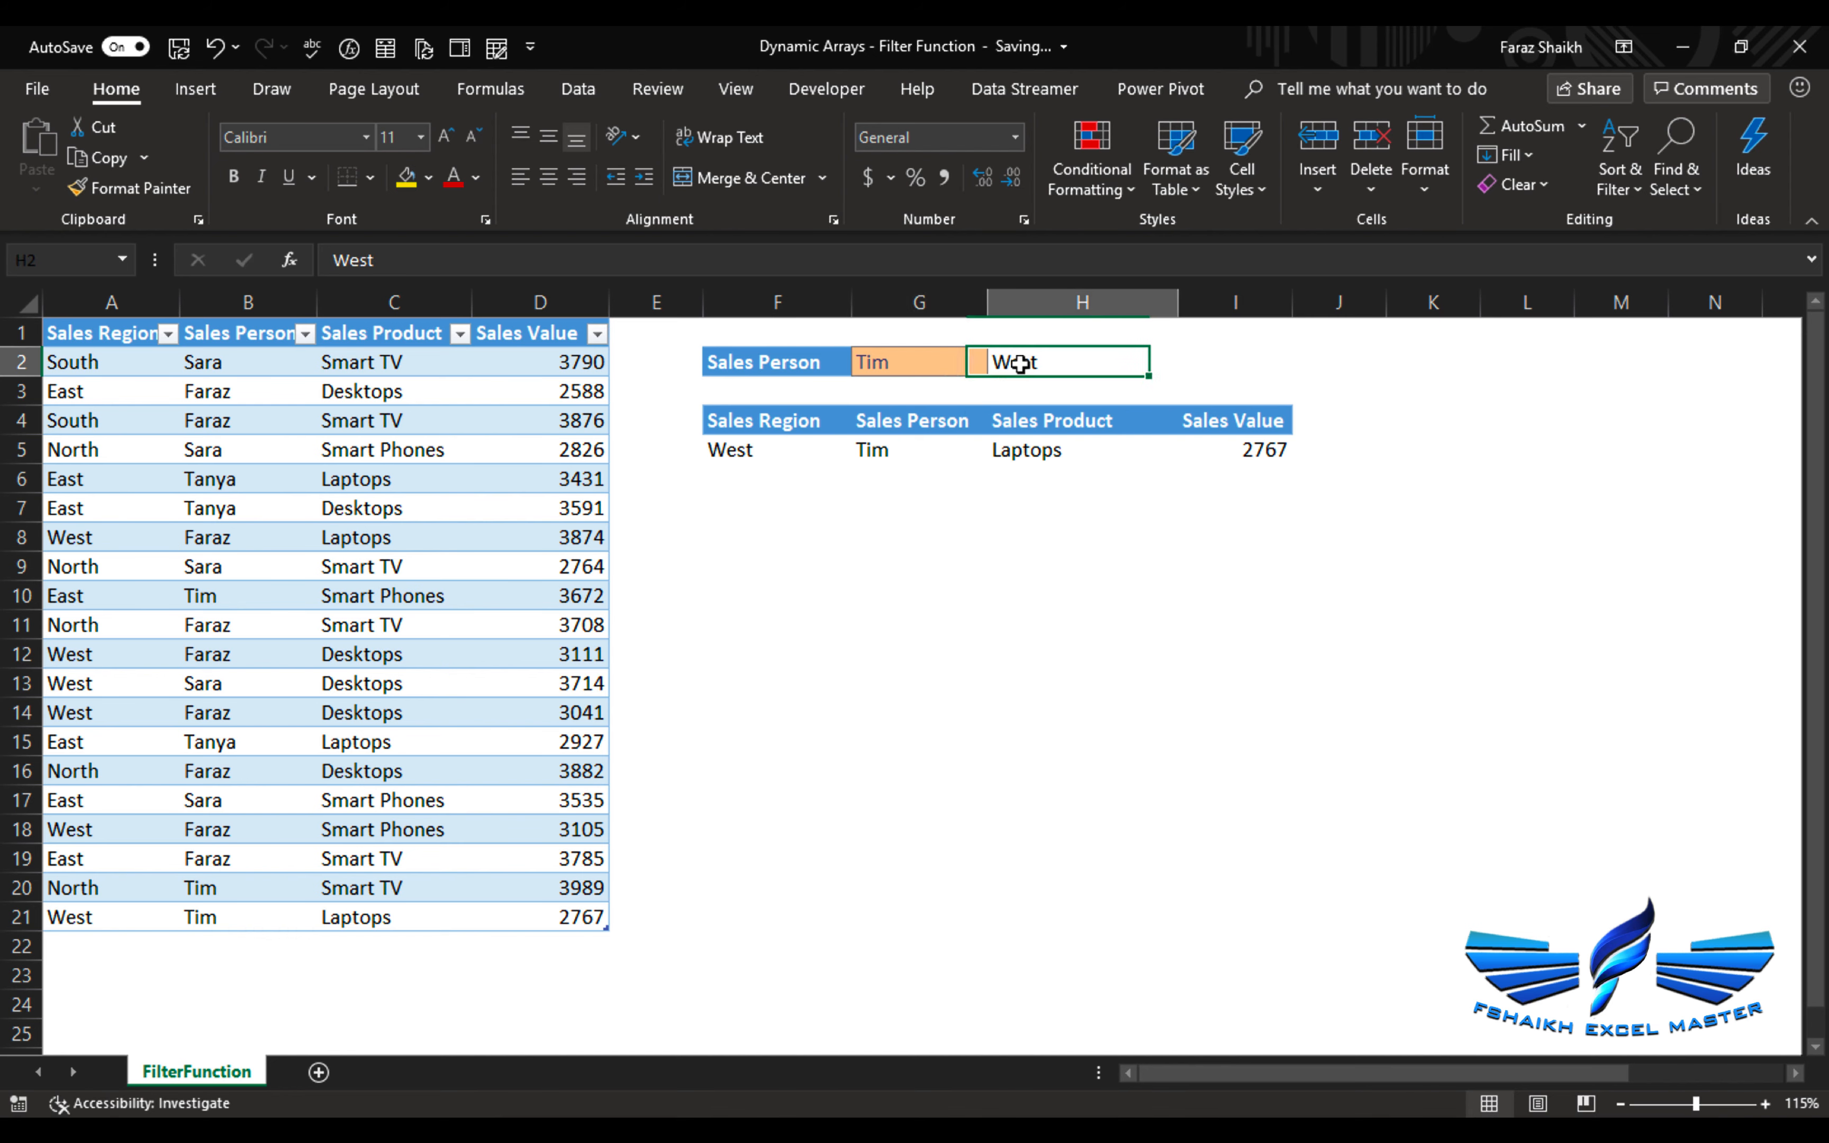
pyautogui.write('South')
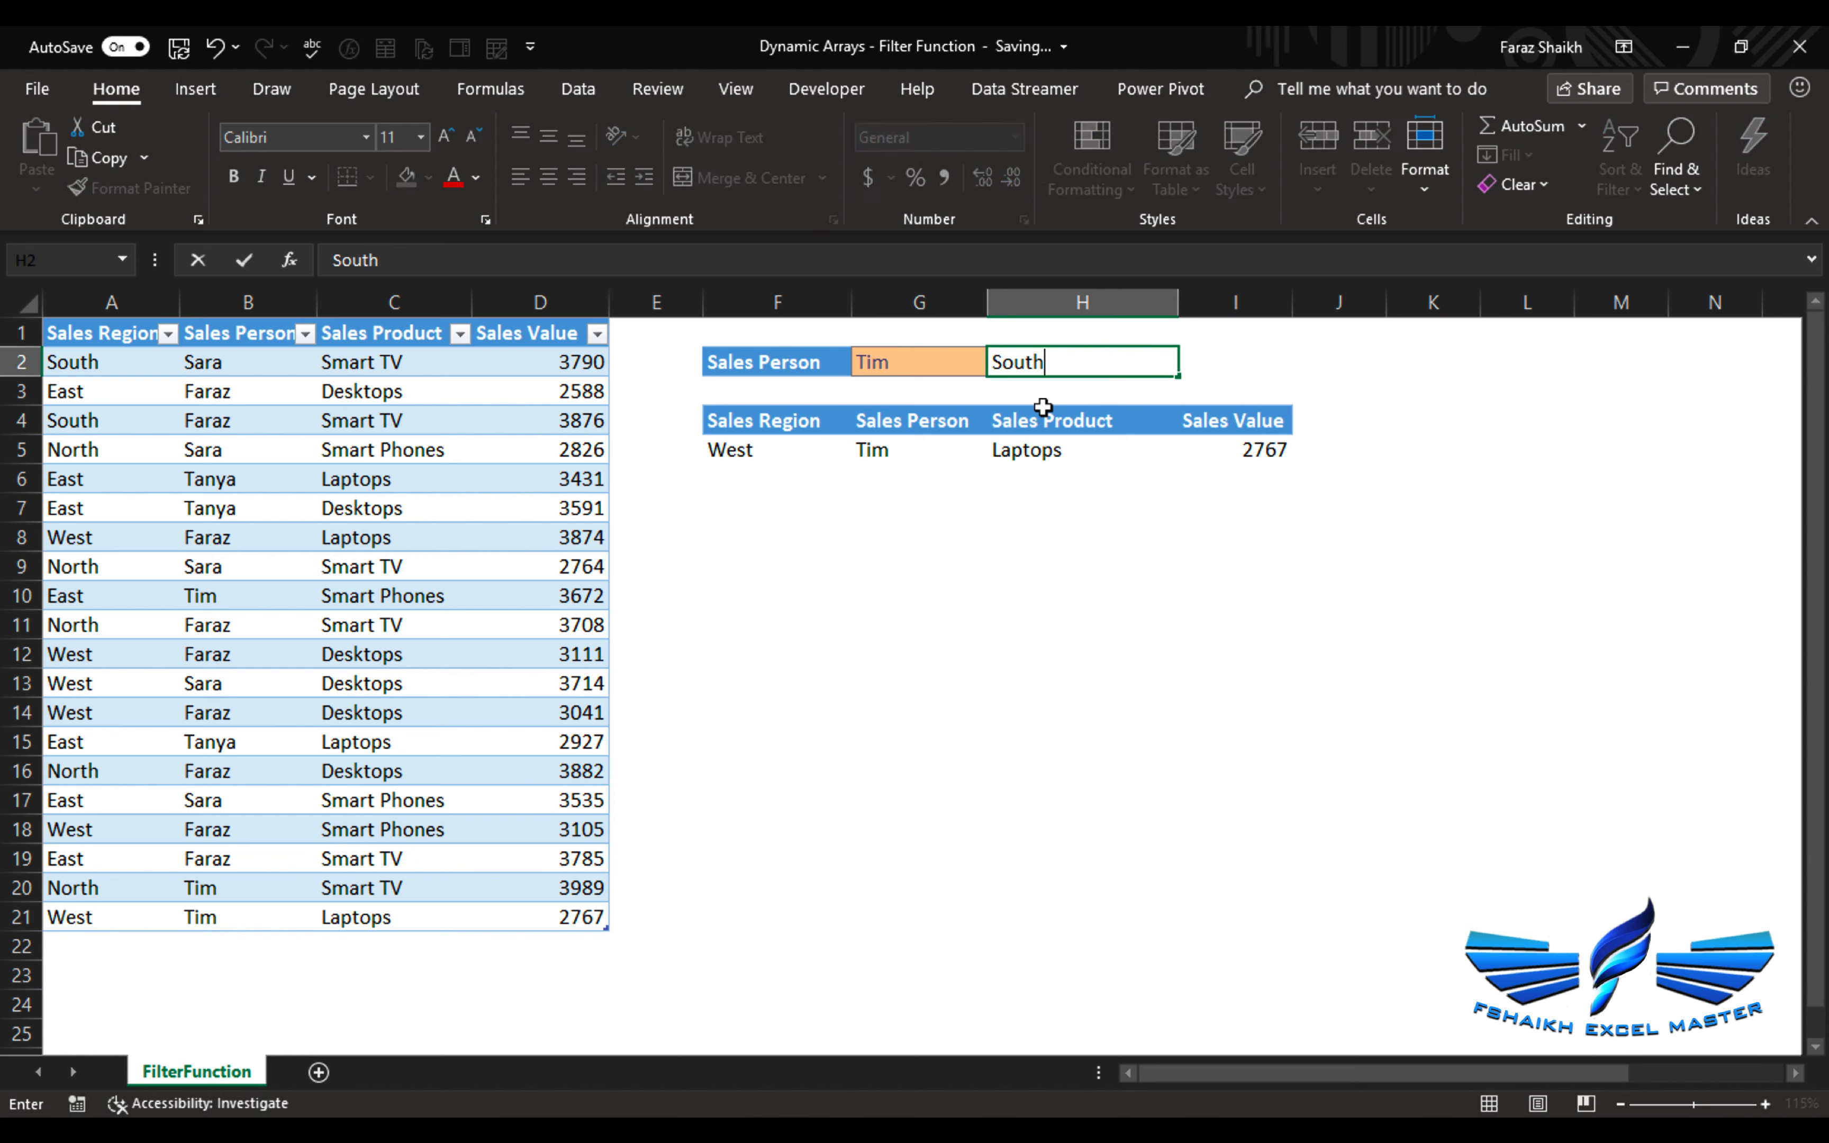
pyautogui.write('Faraz')
pyautogui.press('Enter')
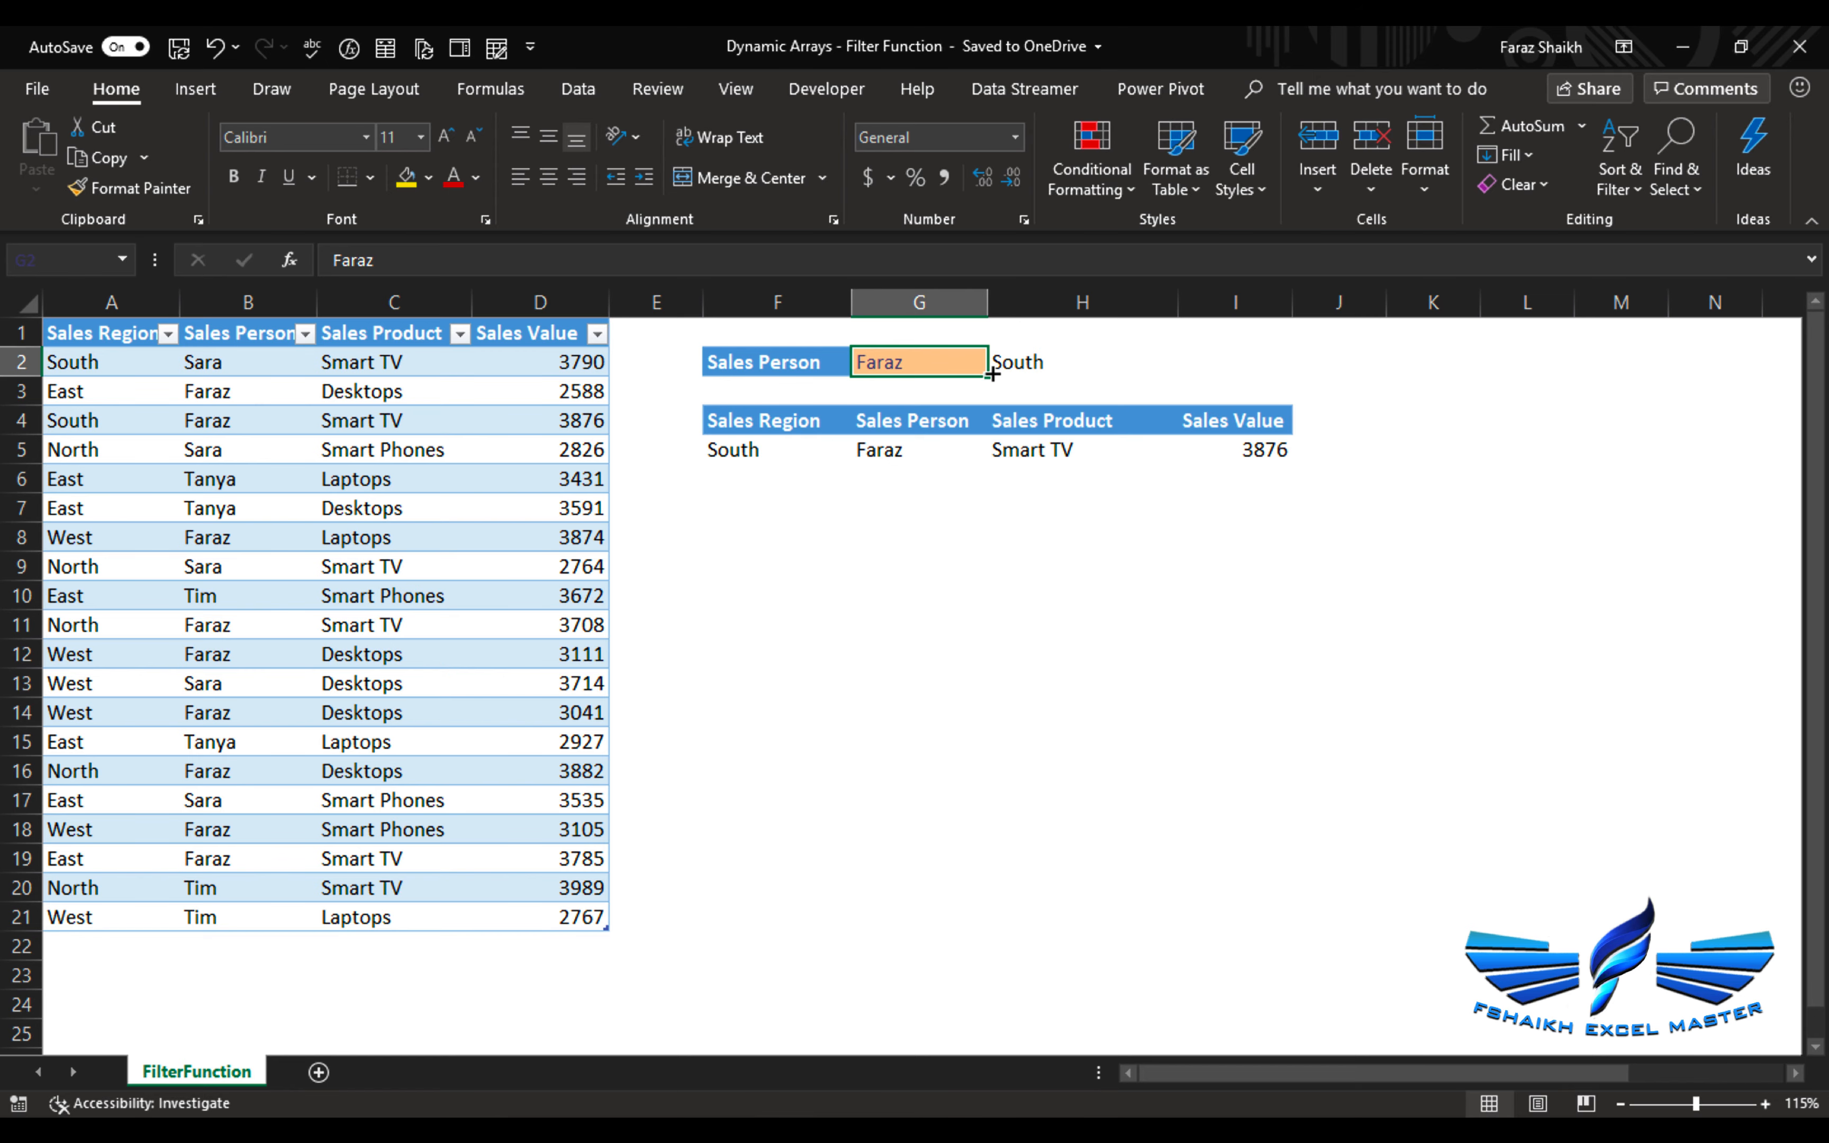
# - Paste the copied rows into A22 so the table expands and Faraz's South results show two rows
pyautogui.click(736, 89)
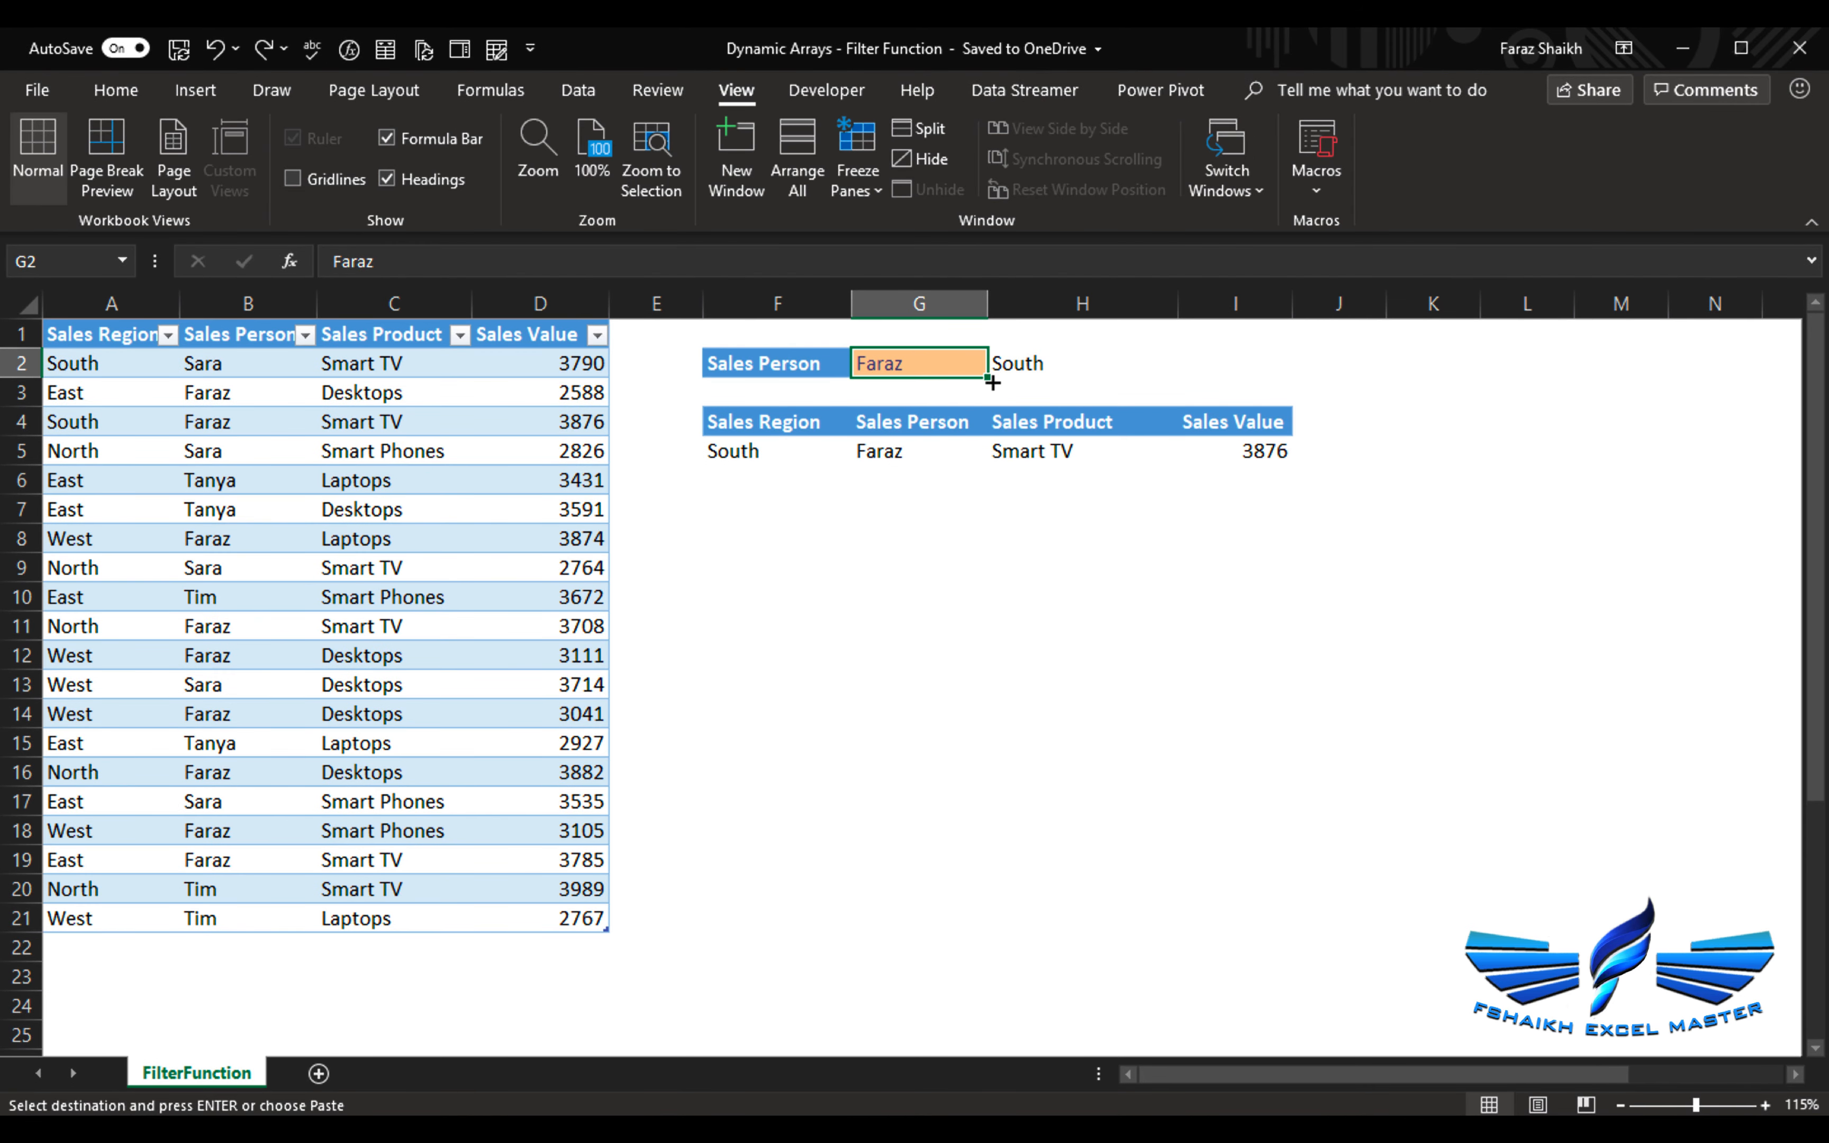
pyautogui.moveTo(89, 925)
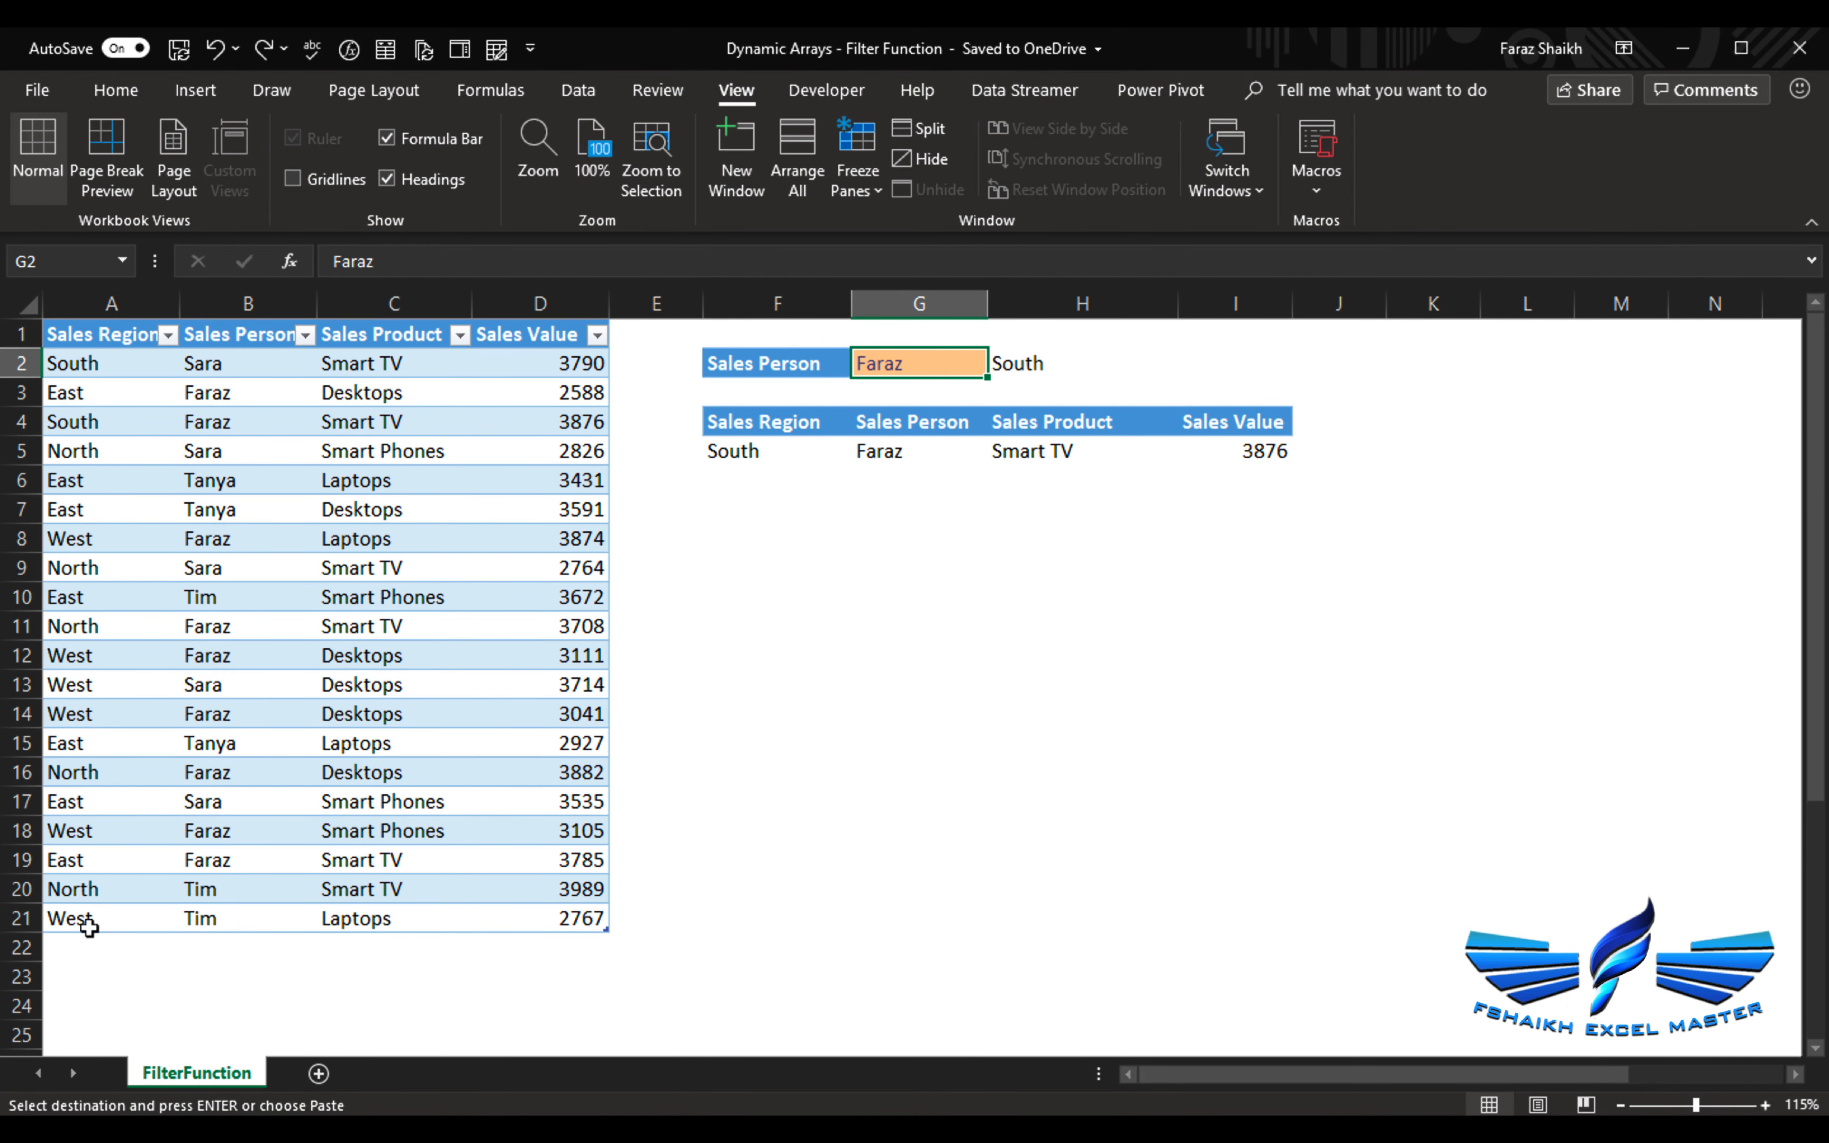
pyautogui.click(104, 947)
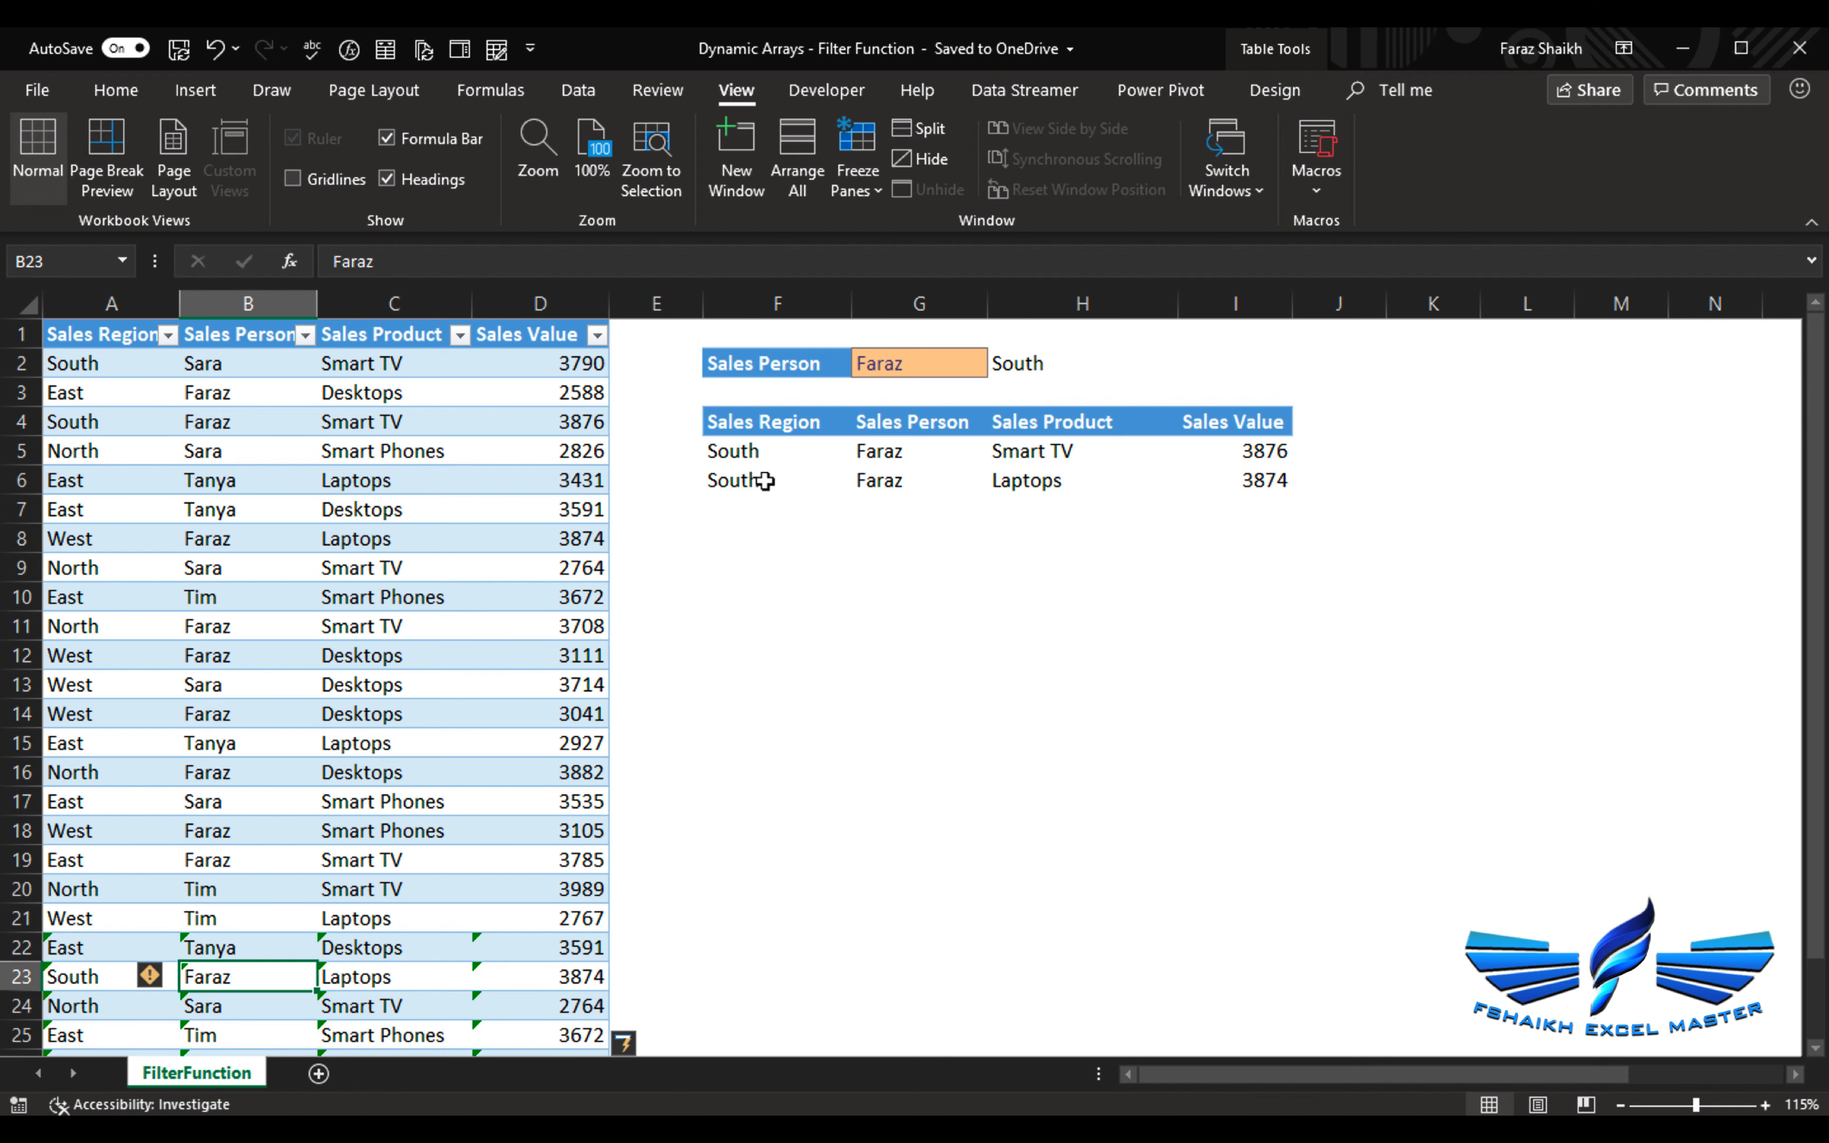
pyautogui.click(116, 90)
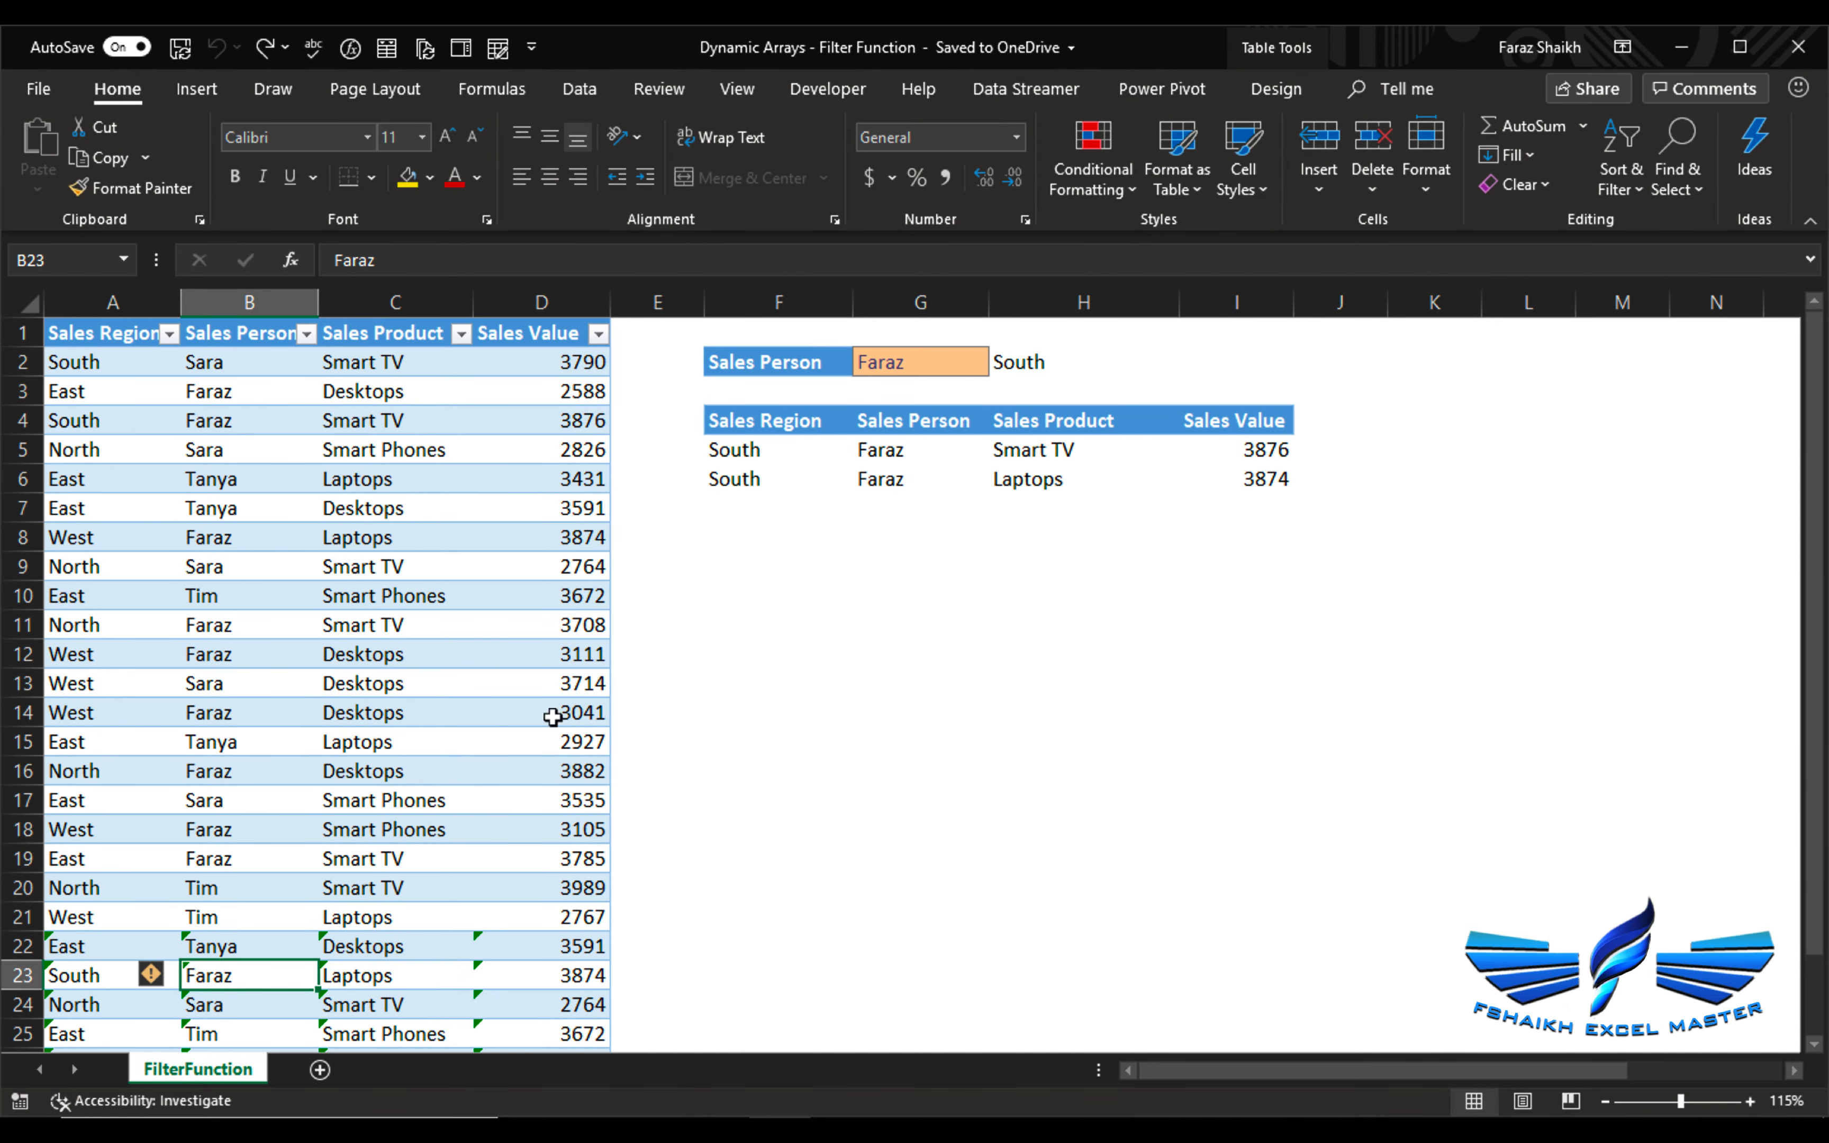
# - Clear the region in H2 and confirm the FILTER result in F5 now shows 'No Data!!'
pyautogui.click(1083, 362)
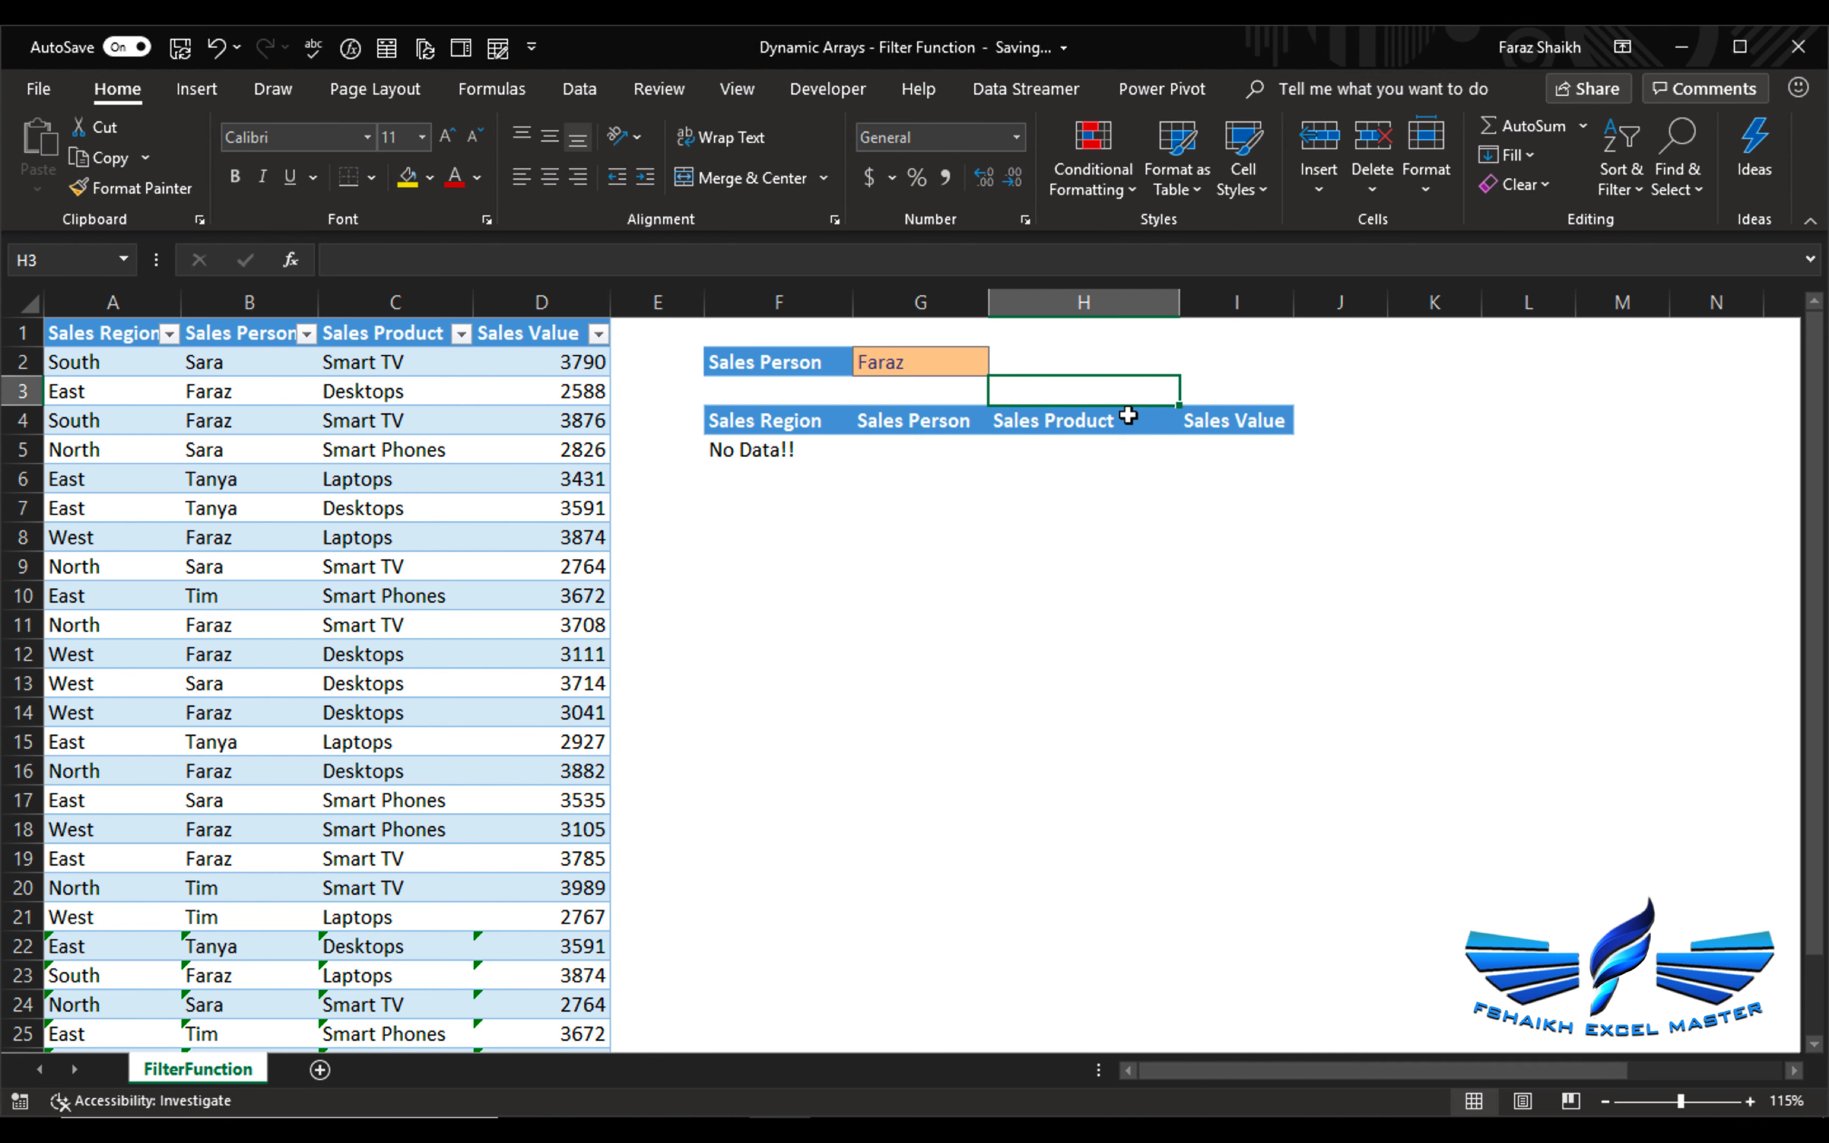
pyautogui.moveTo(782, 433)
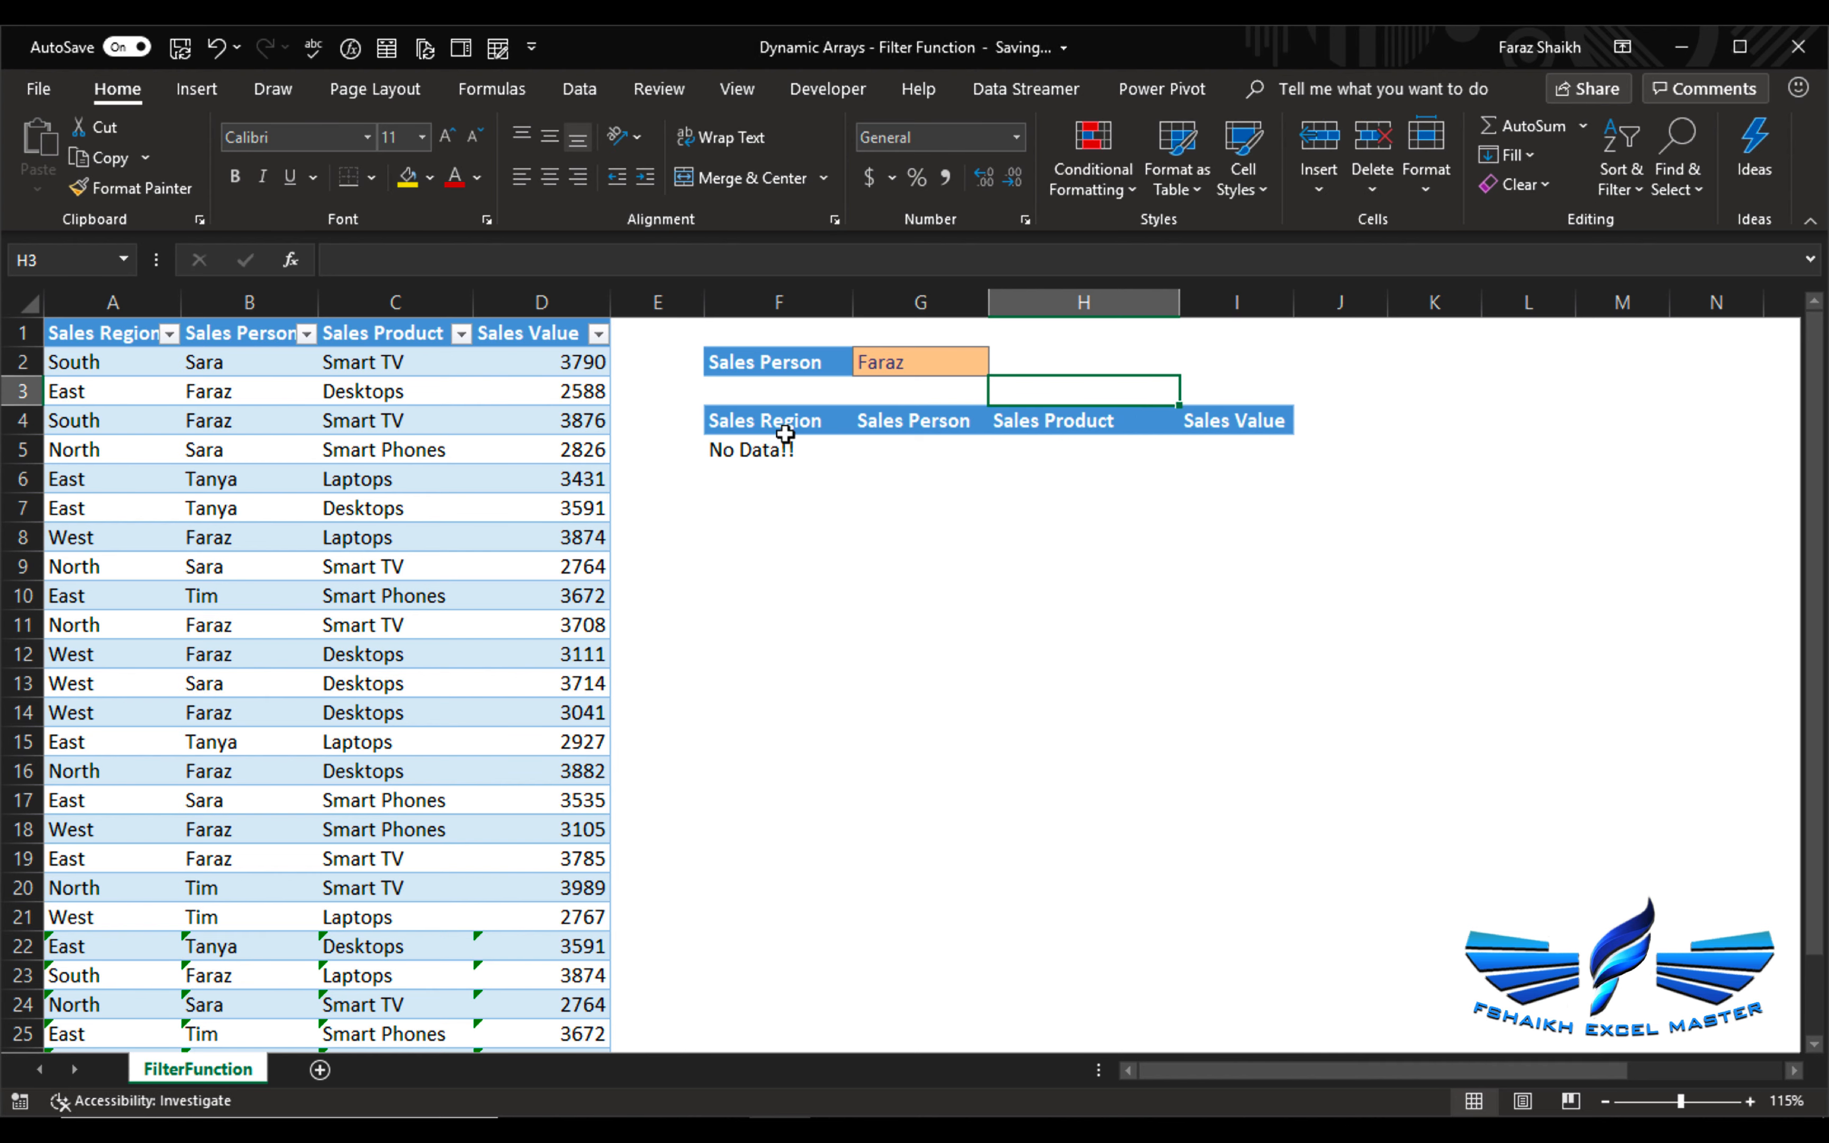
pyautogui.click(762, 449)
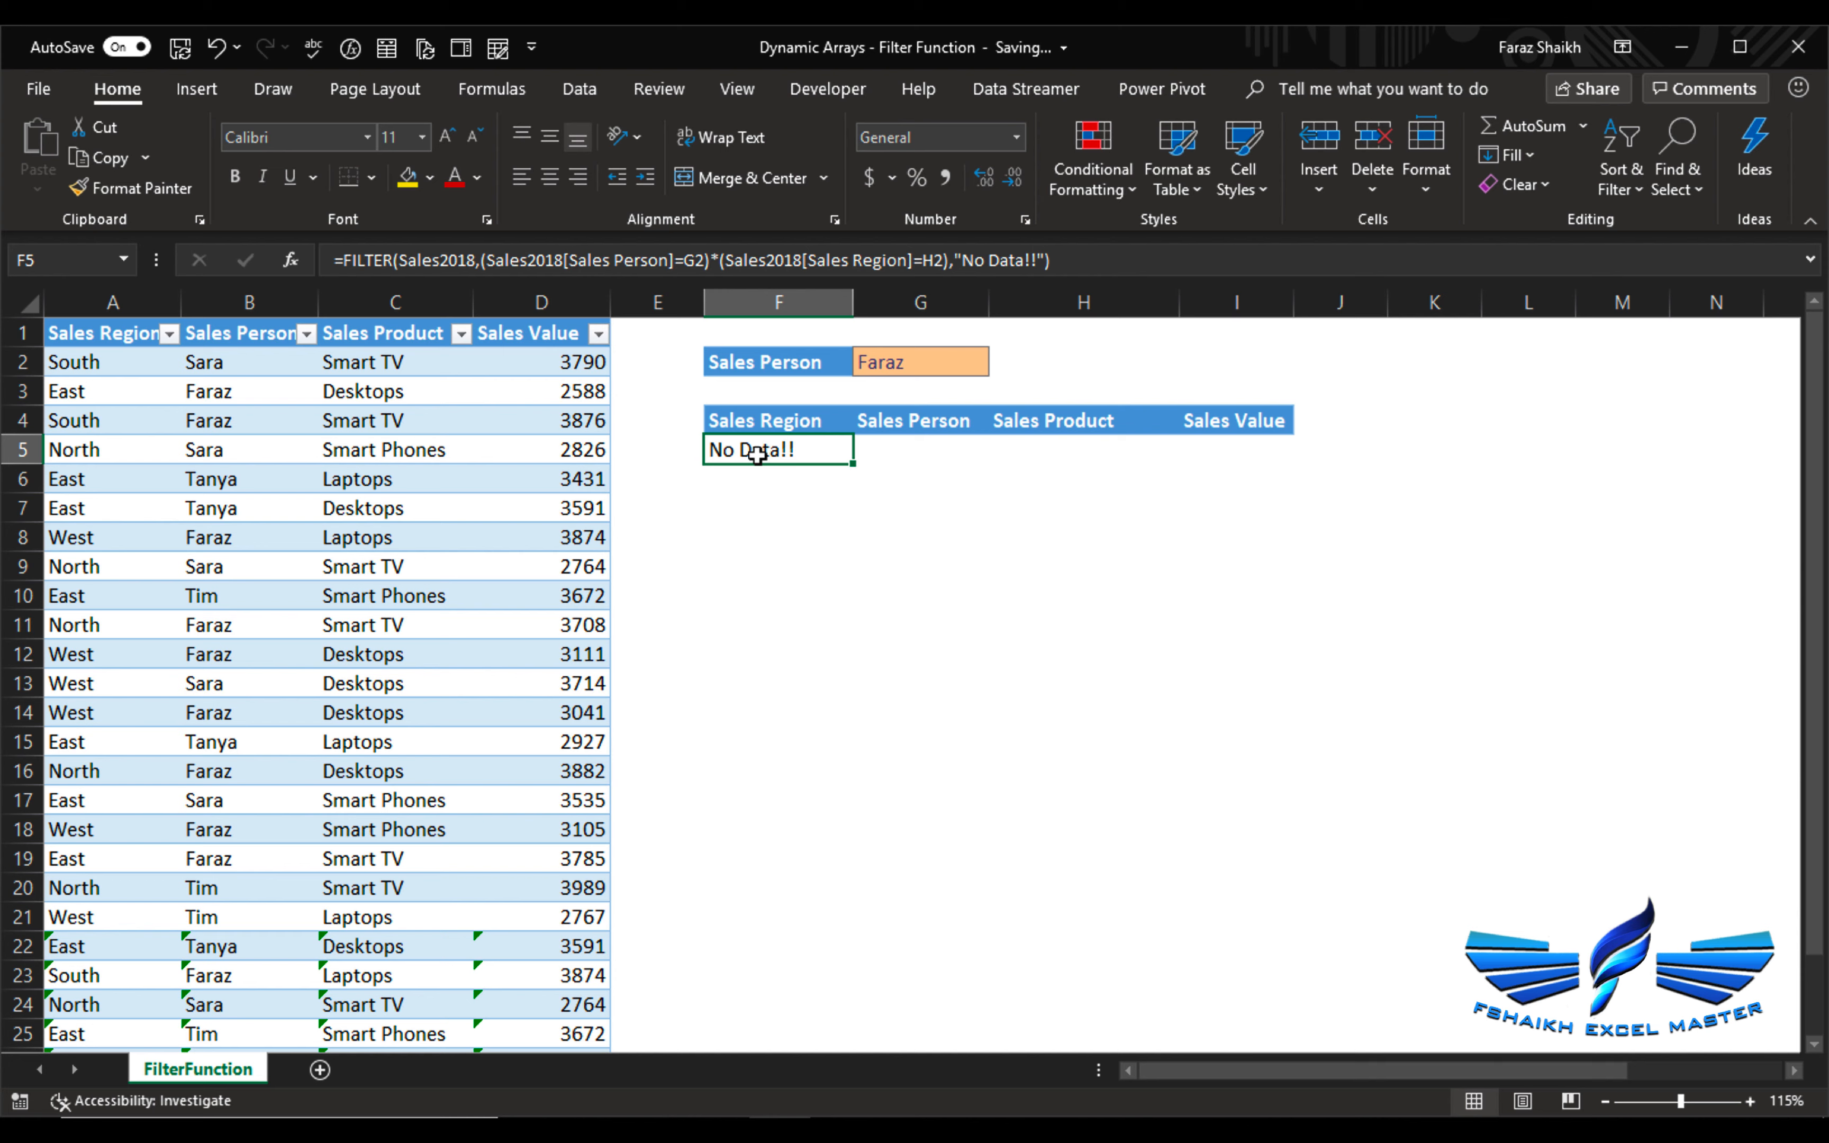